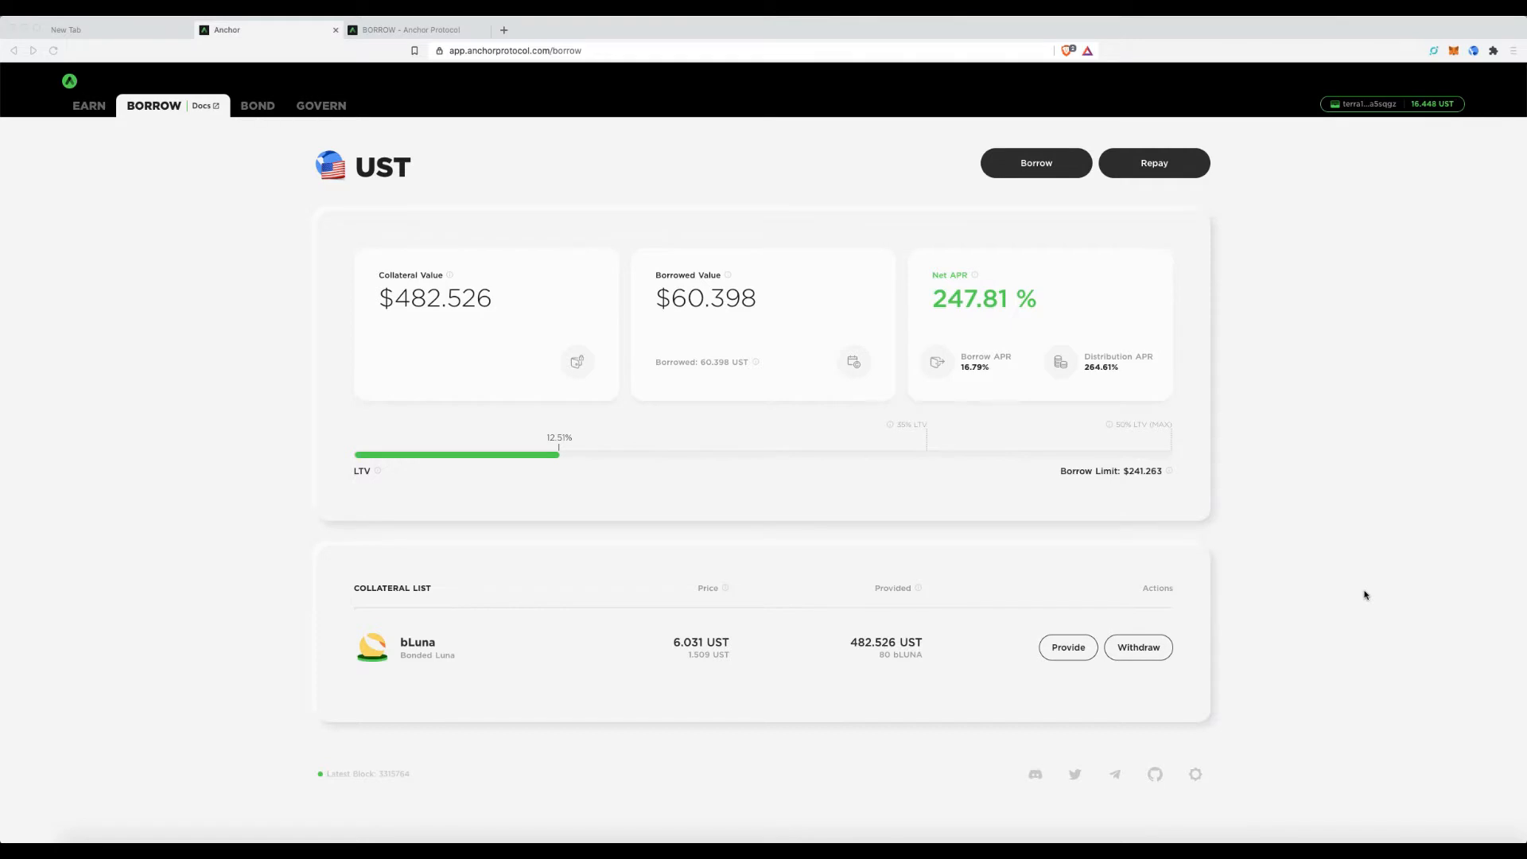
mouse_move(1362, 602)
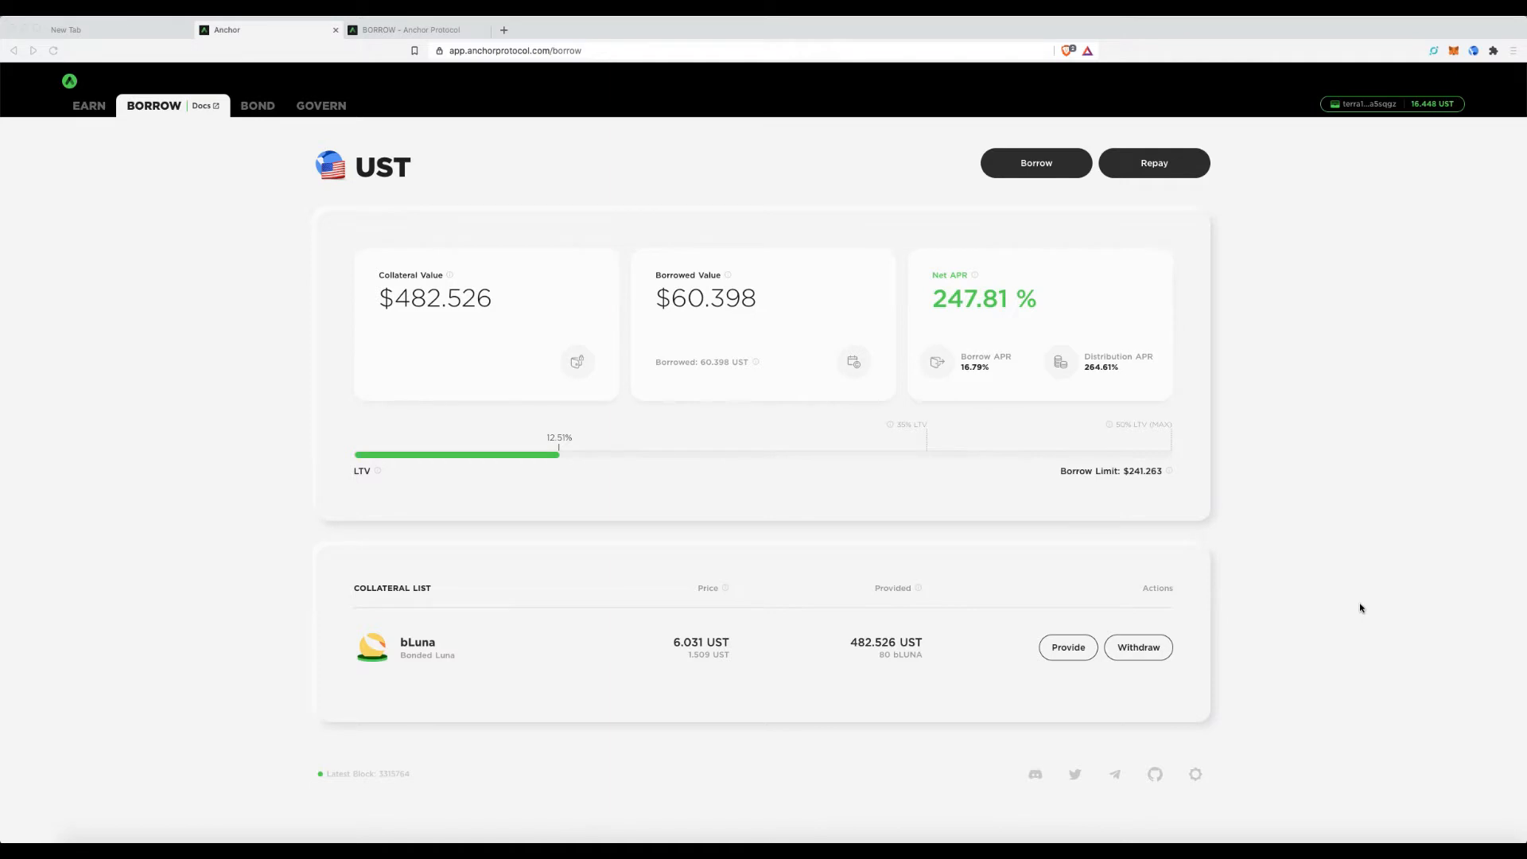
mouse_move(1361, 604)
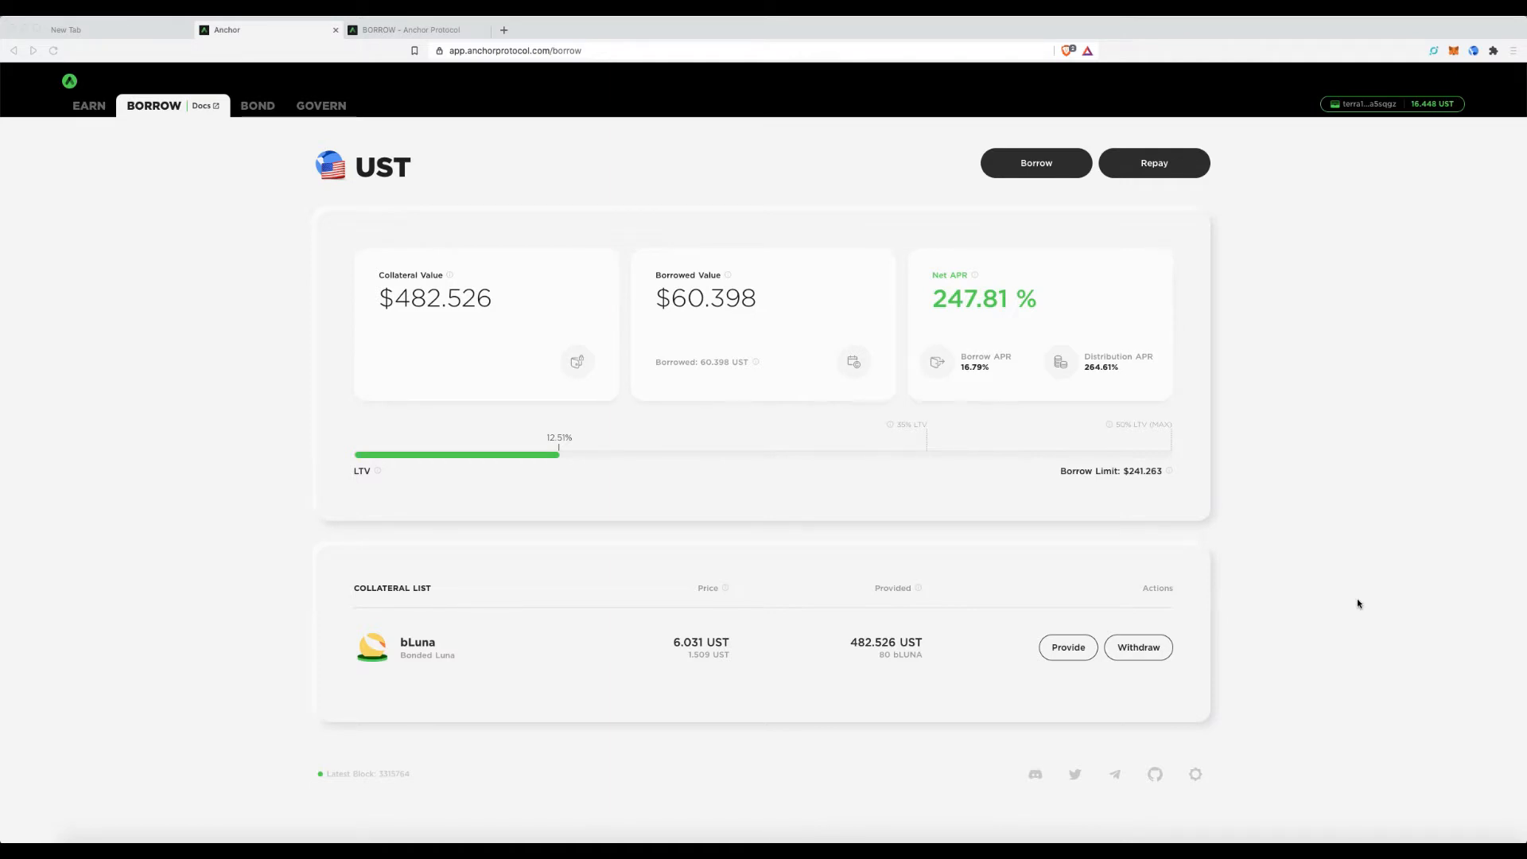
mouse_move(1367, 604)
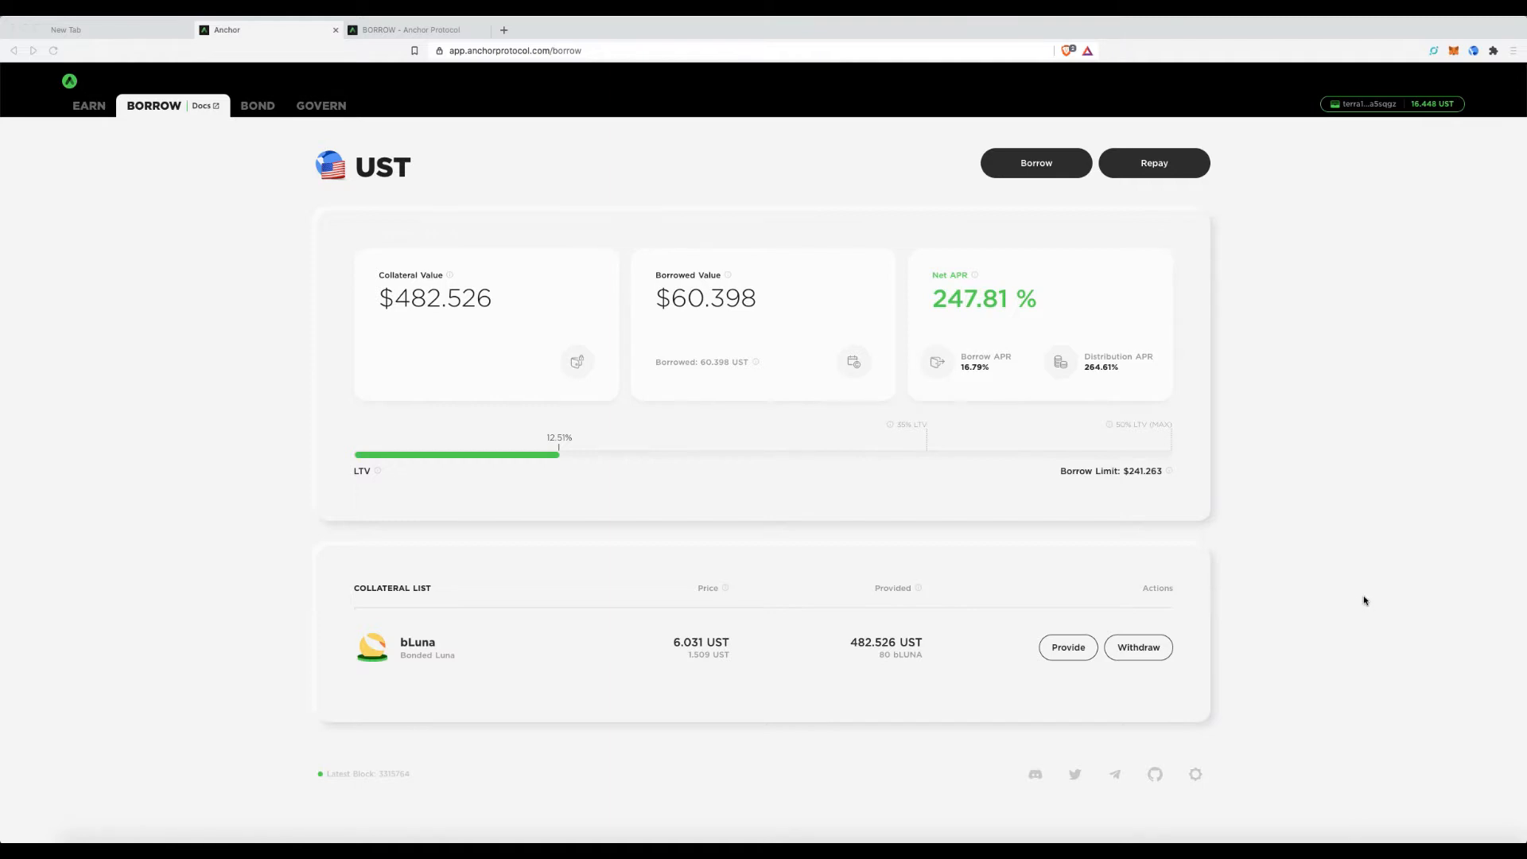
mouse_move(1363, 595)
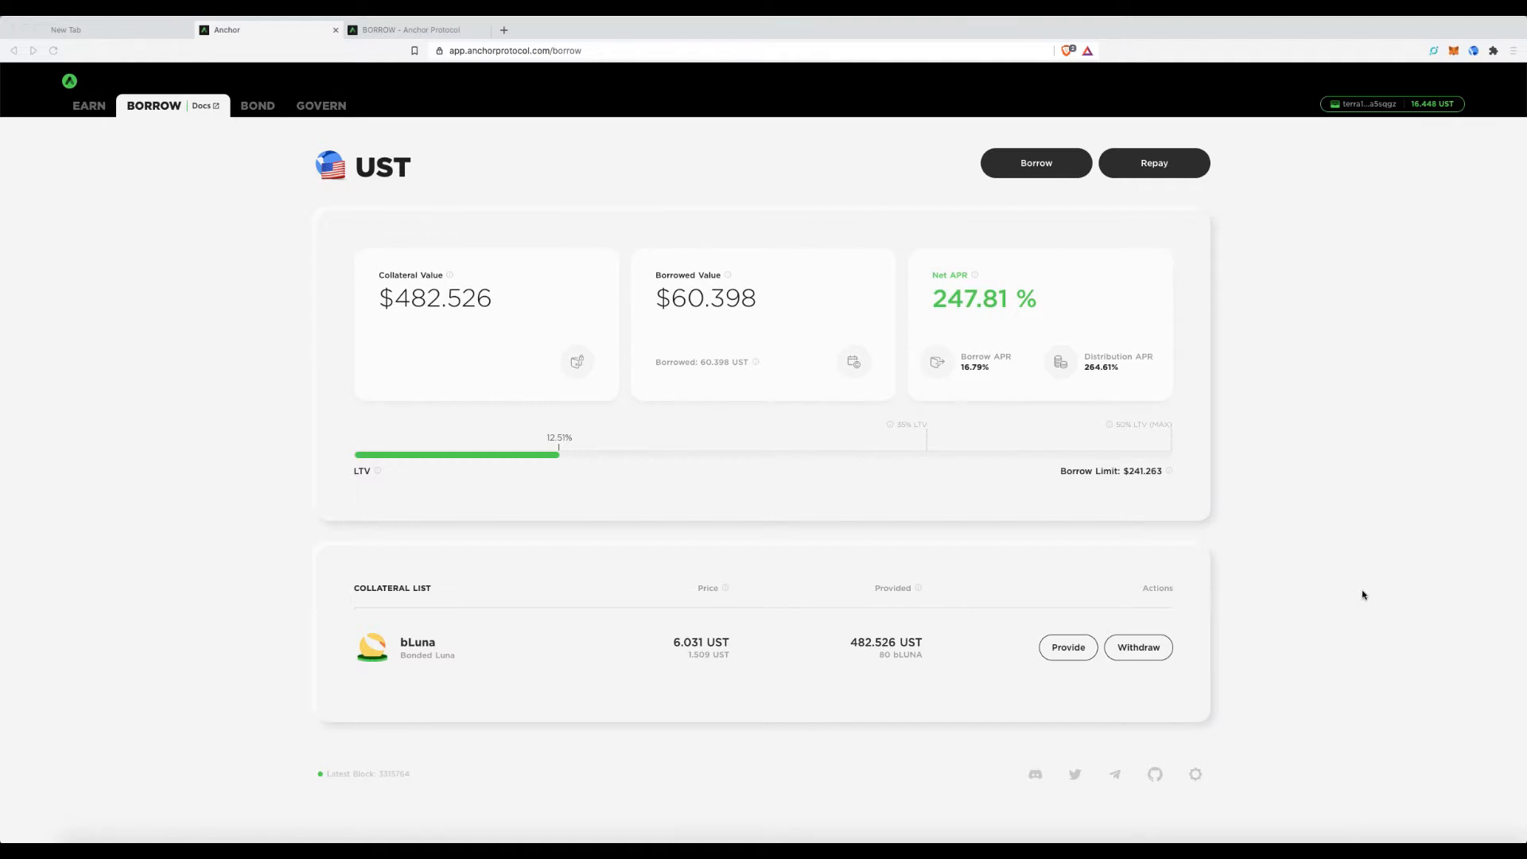
mouse_move(801, 439)
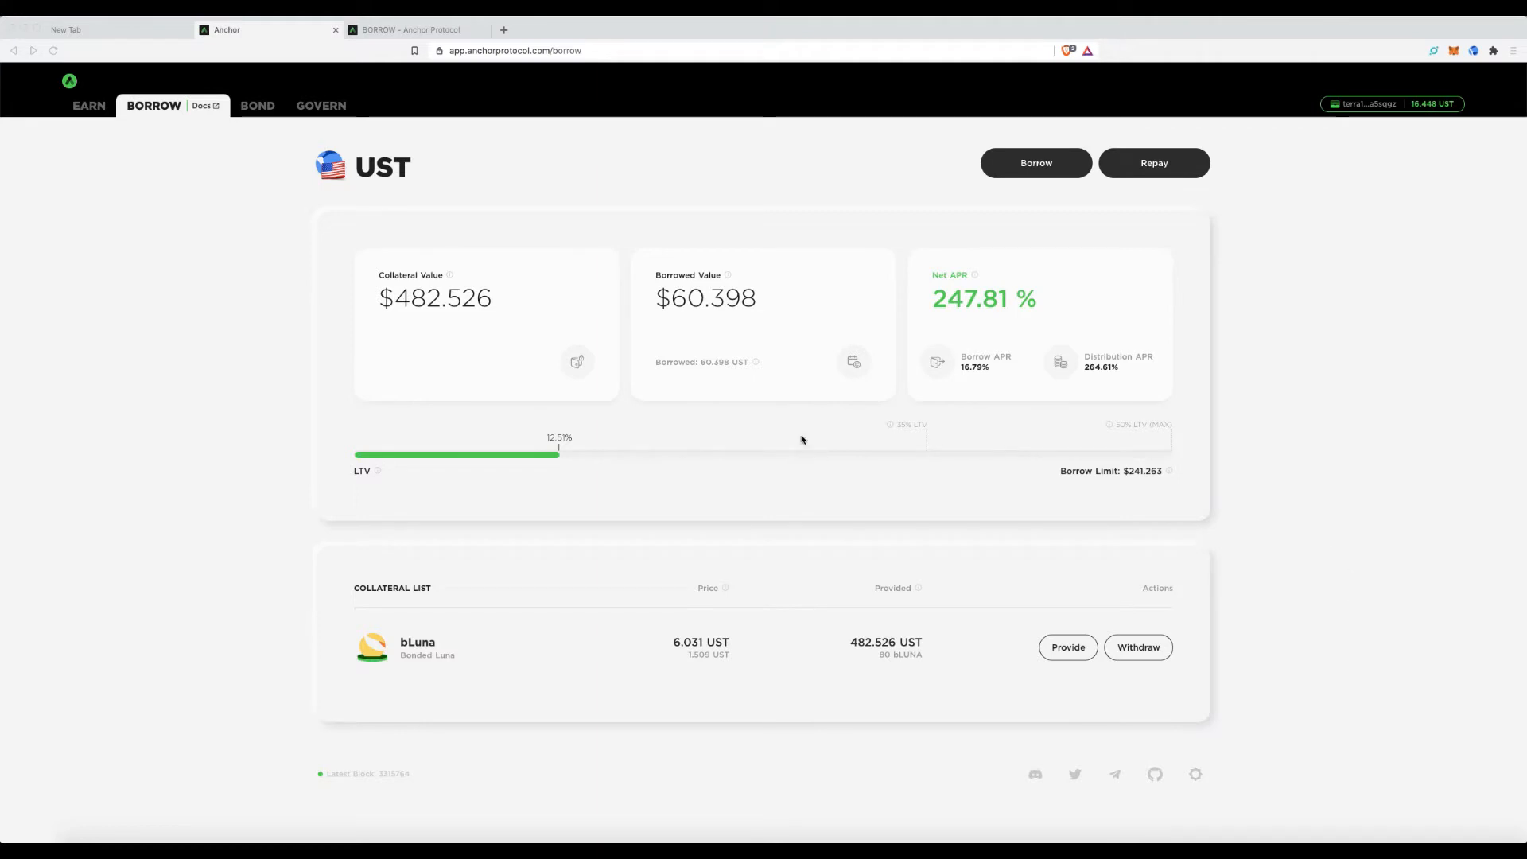
mouse_move(834, 373)
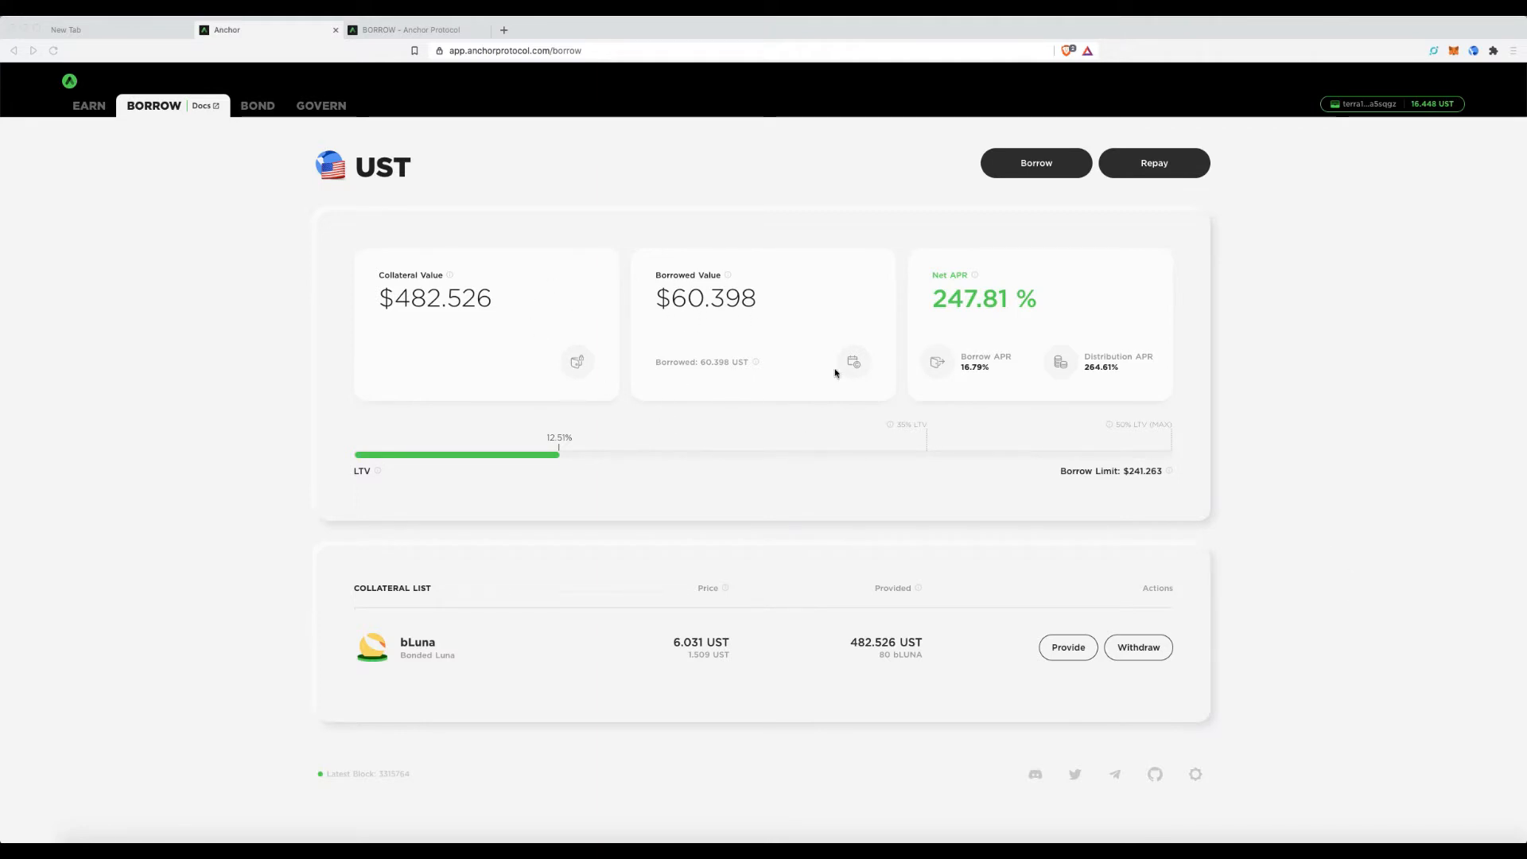
mouse_move(539, 231)
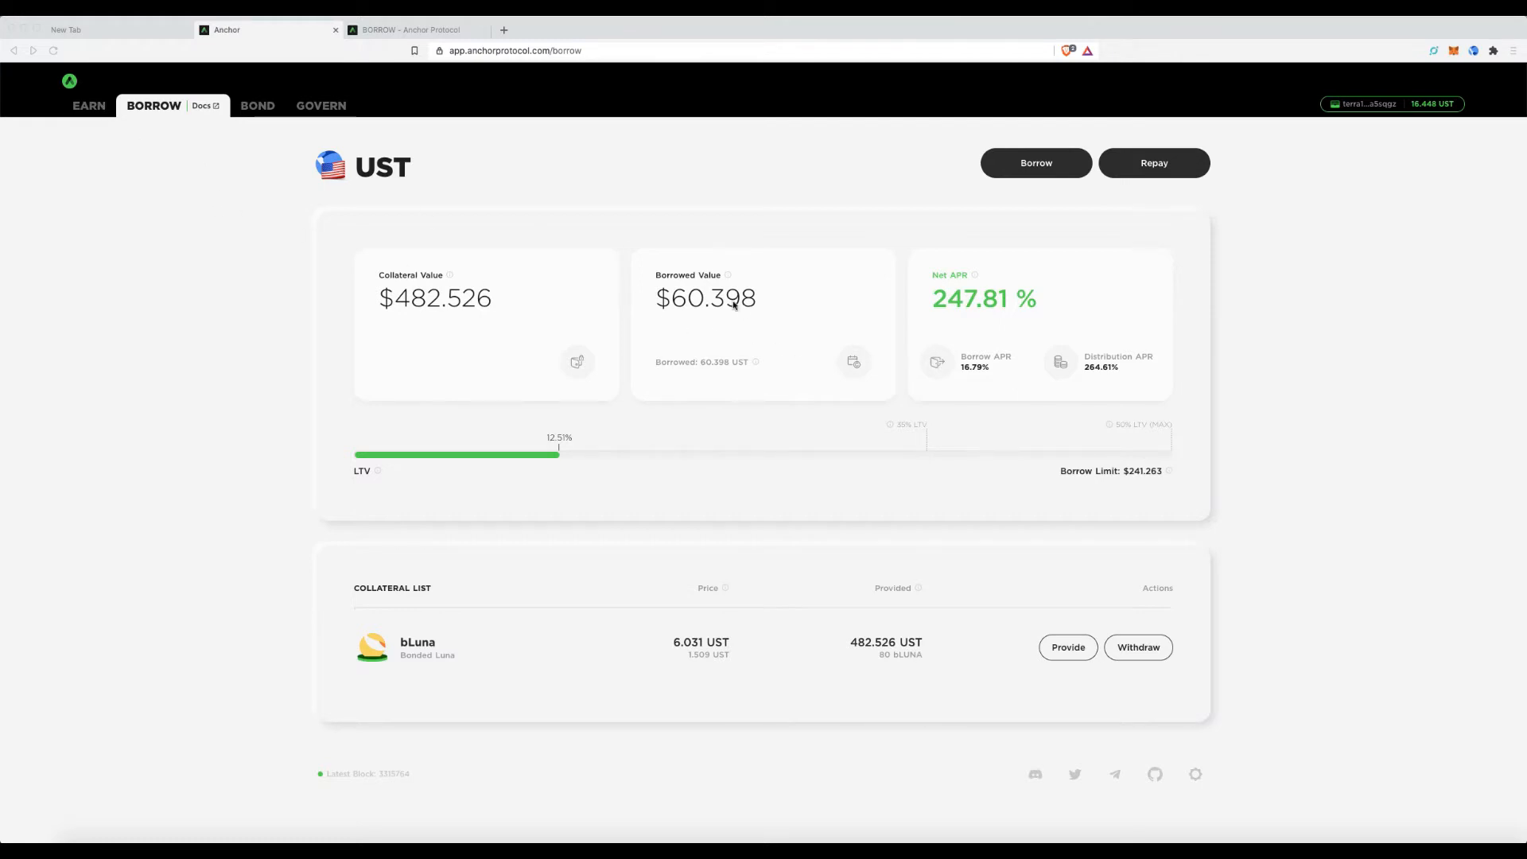
Switch to the Earn page to view the 56.048 UST deposit and its 55 and 1 UST deposits.
click(88, 105)
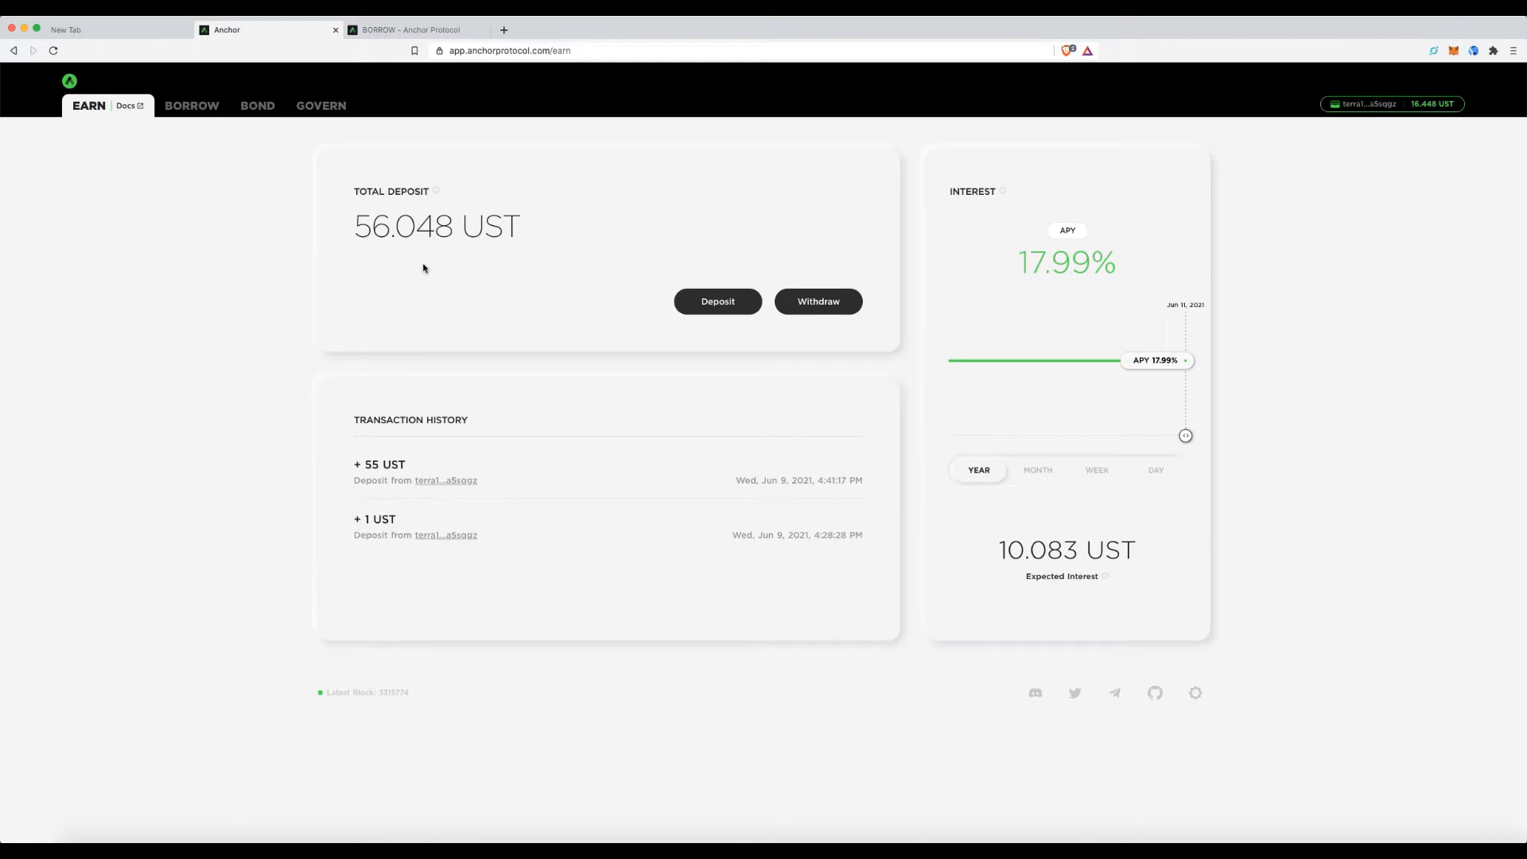
mouse_move(566, 252)
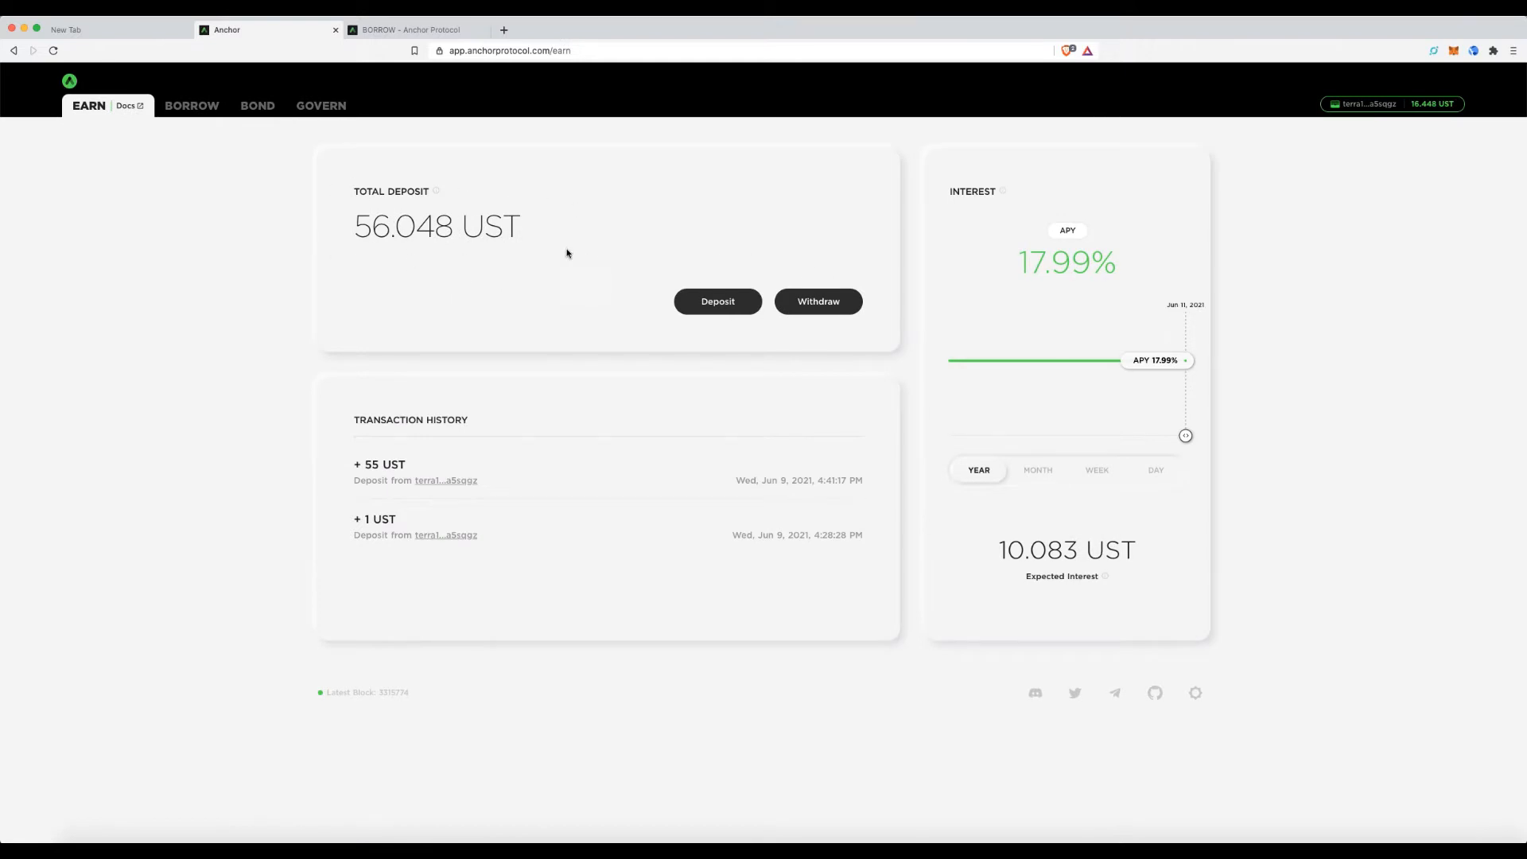
mouse_move(708, 273)
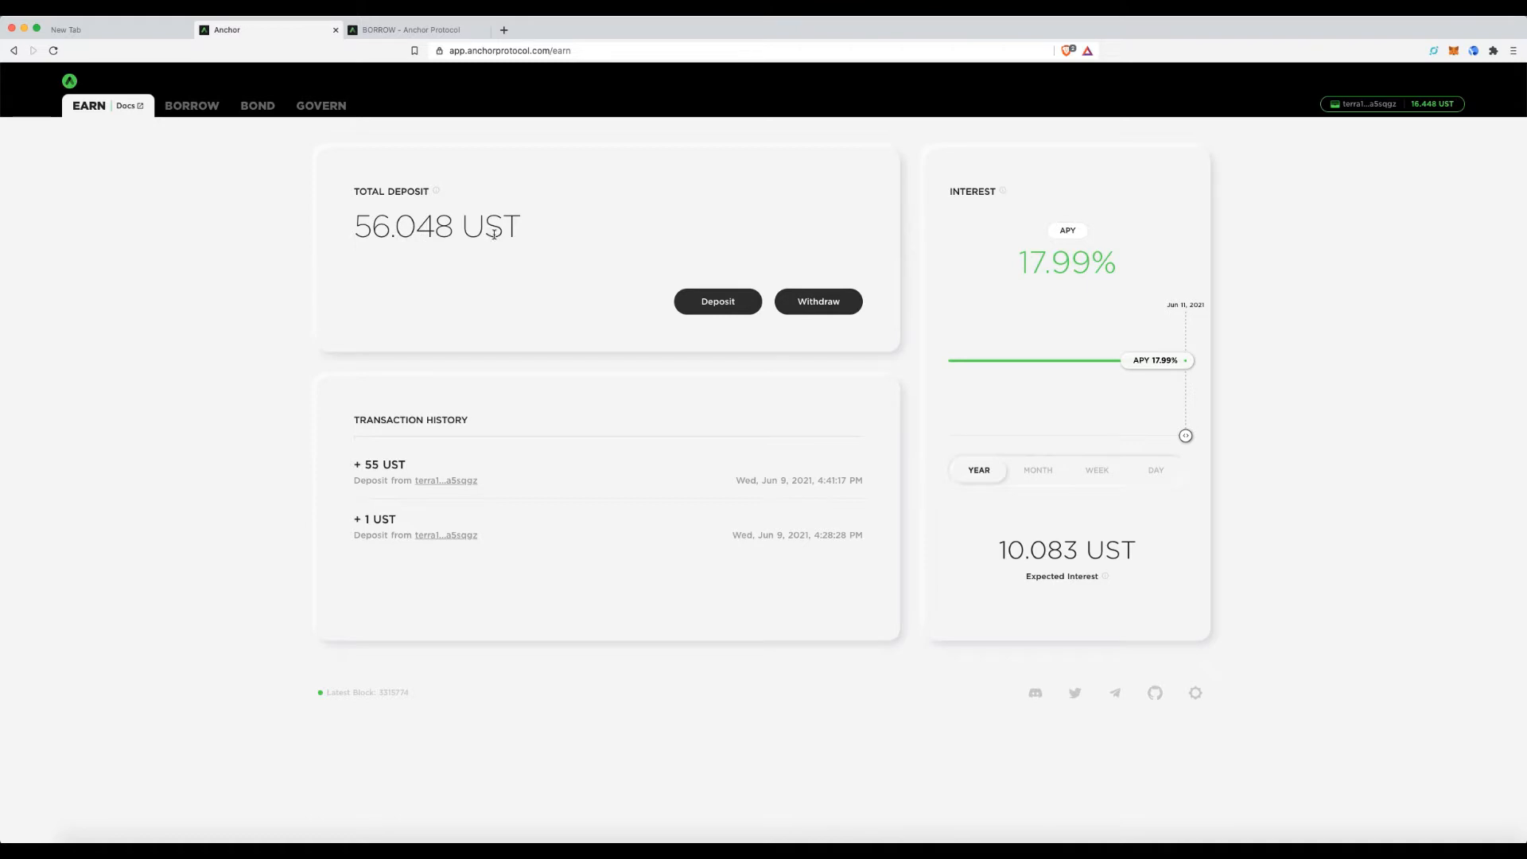
mouse_move(201, 97)
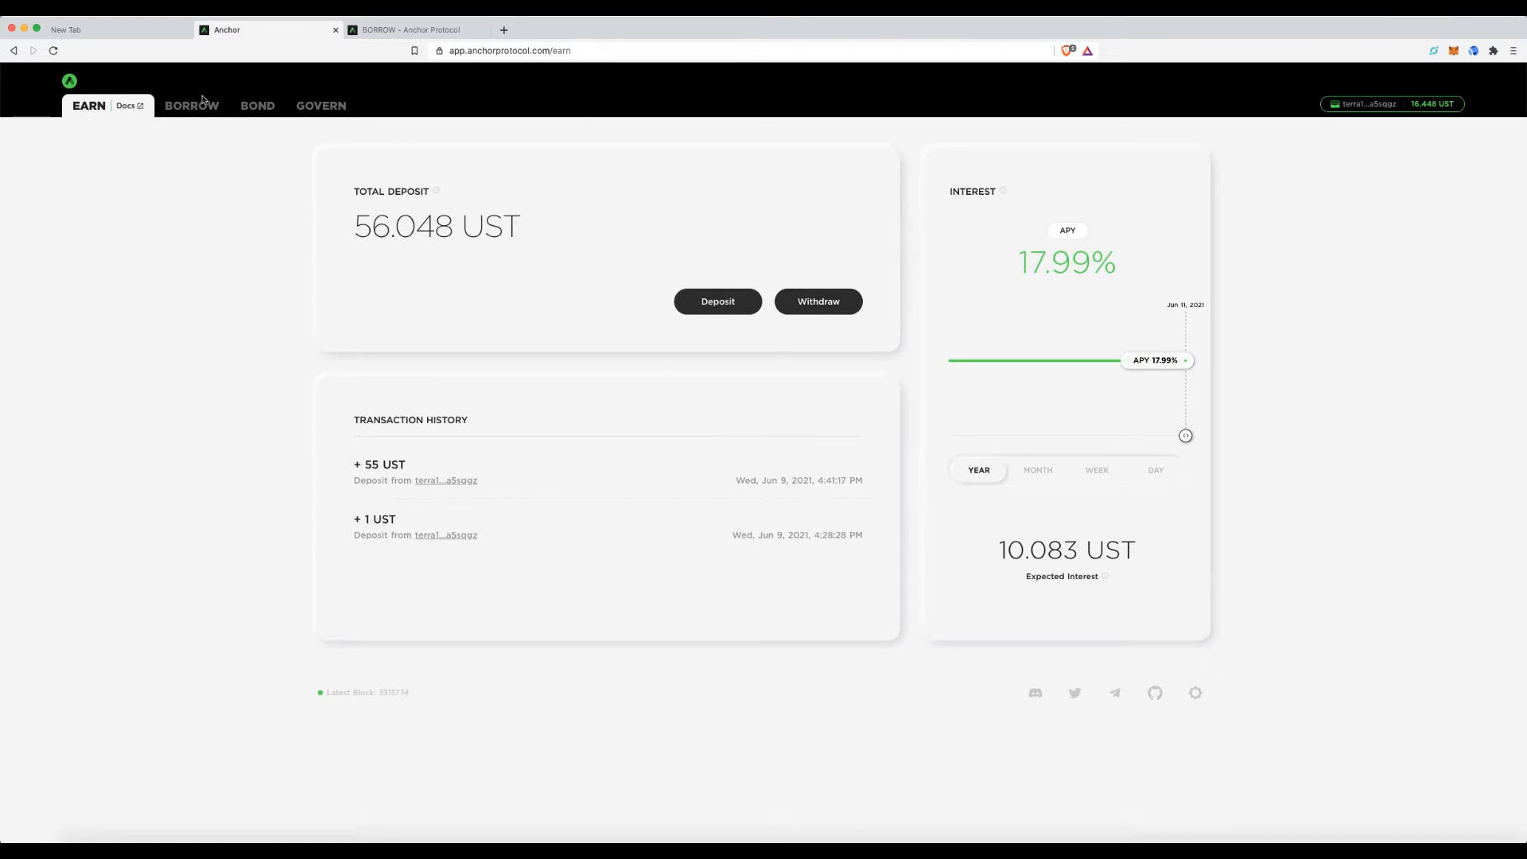
Pass through Borrow to the Govern page showing the 2.908 UST ANC price and 0.279033 ANC rewards.
click(153, 105)
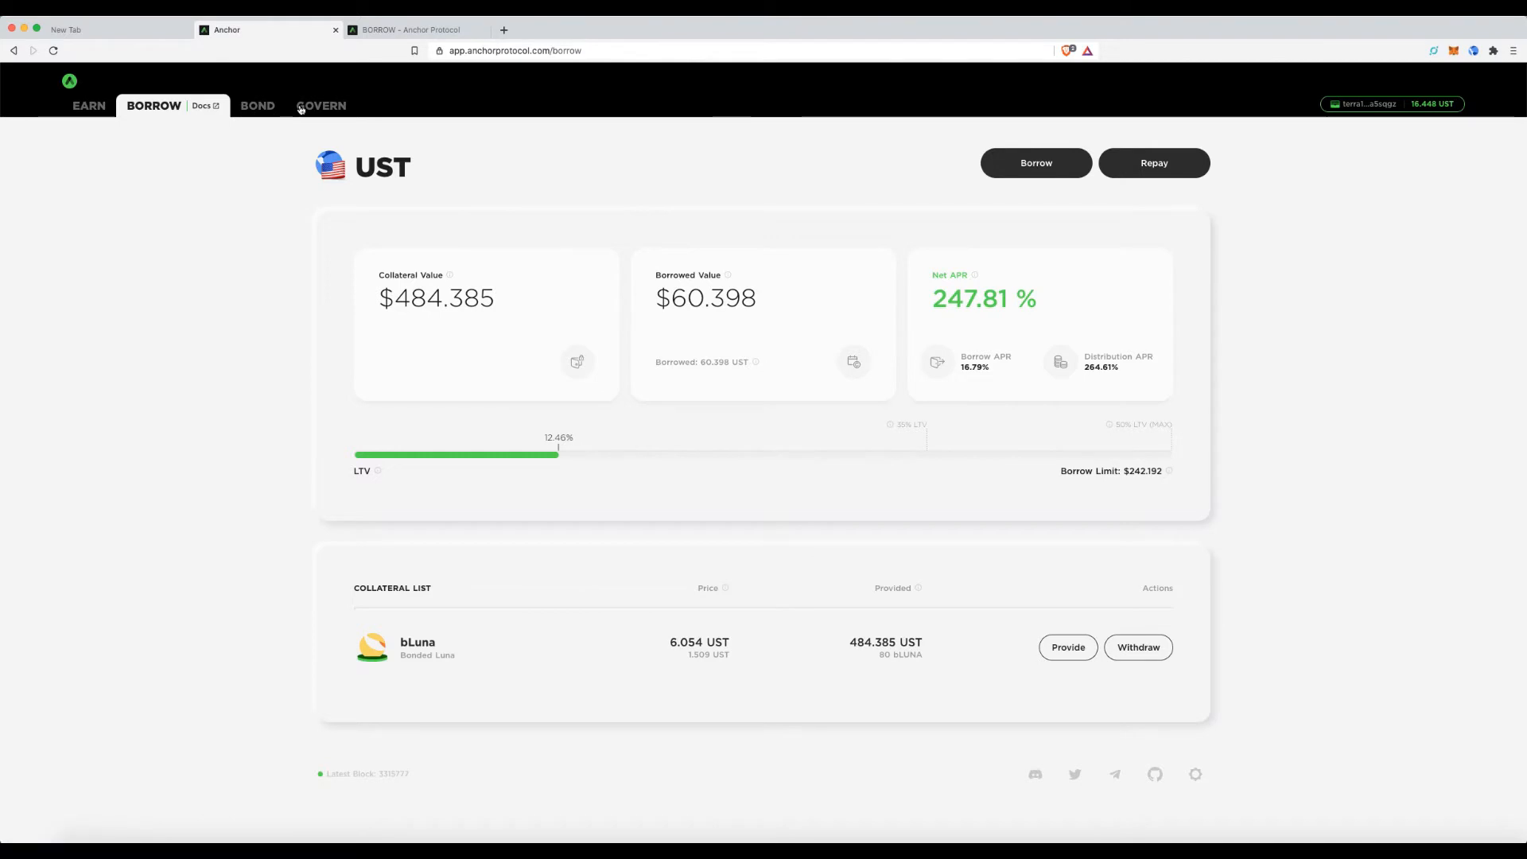
click(321, 105)
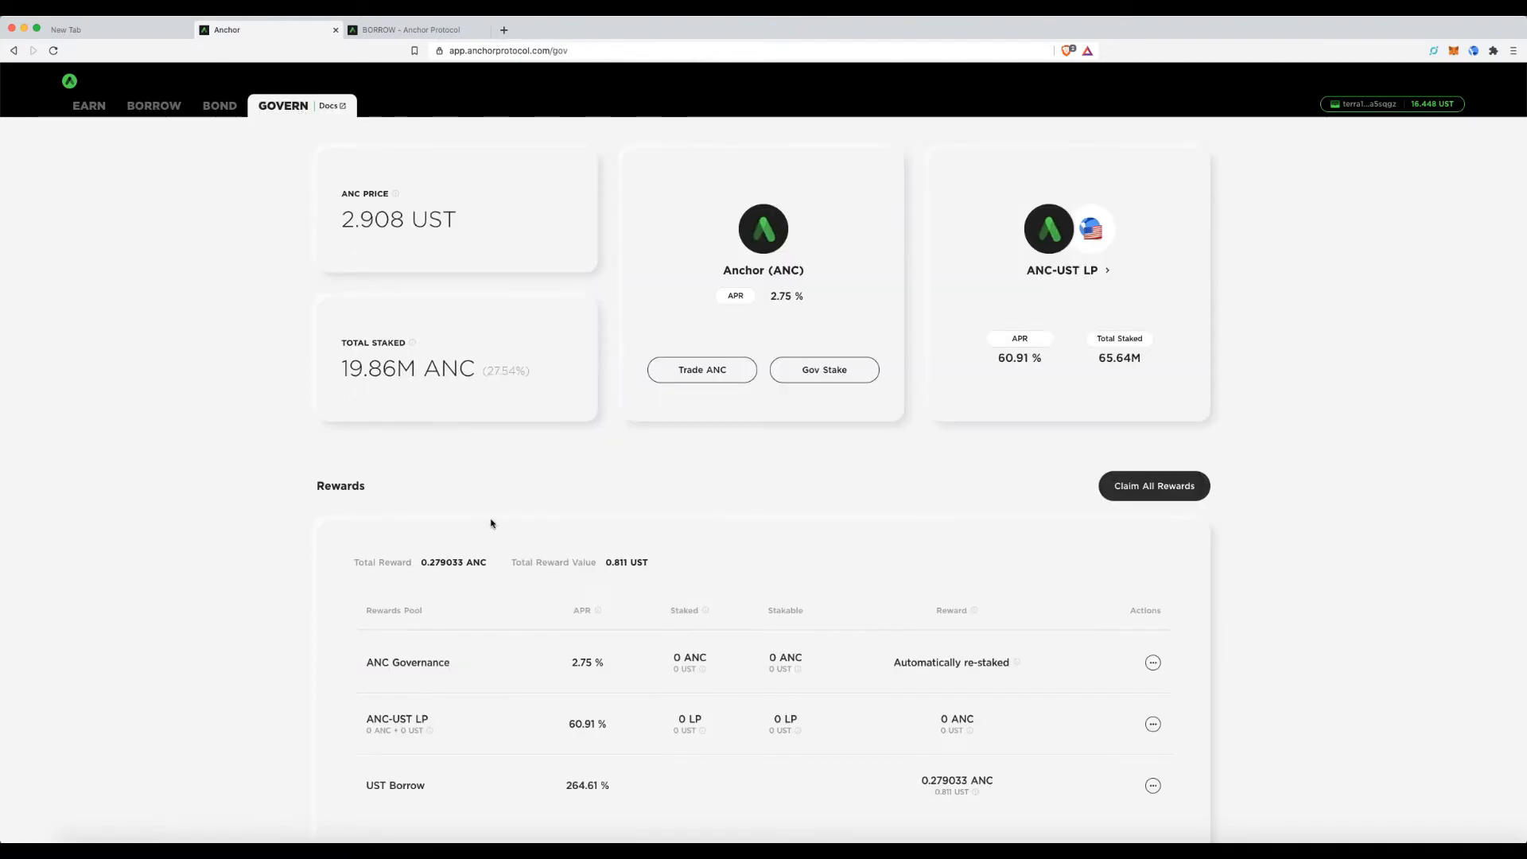
mouse_move(847, 444)
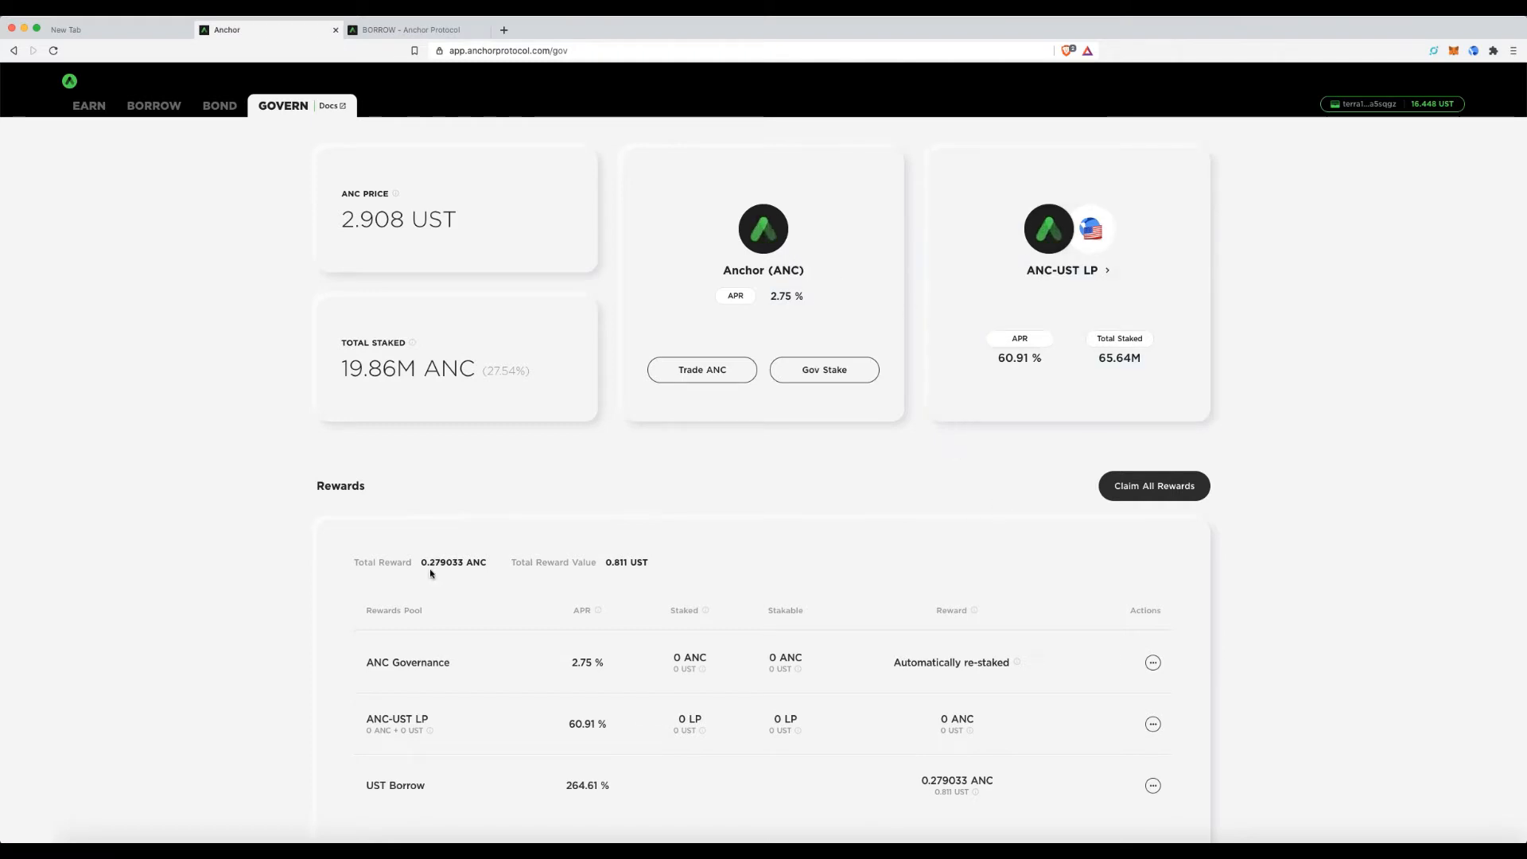
mouse_move(468, 562)
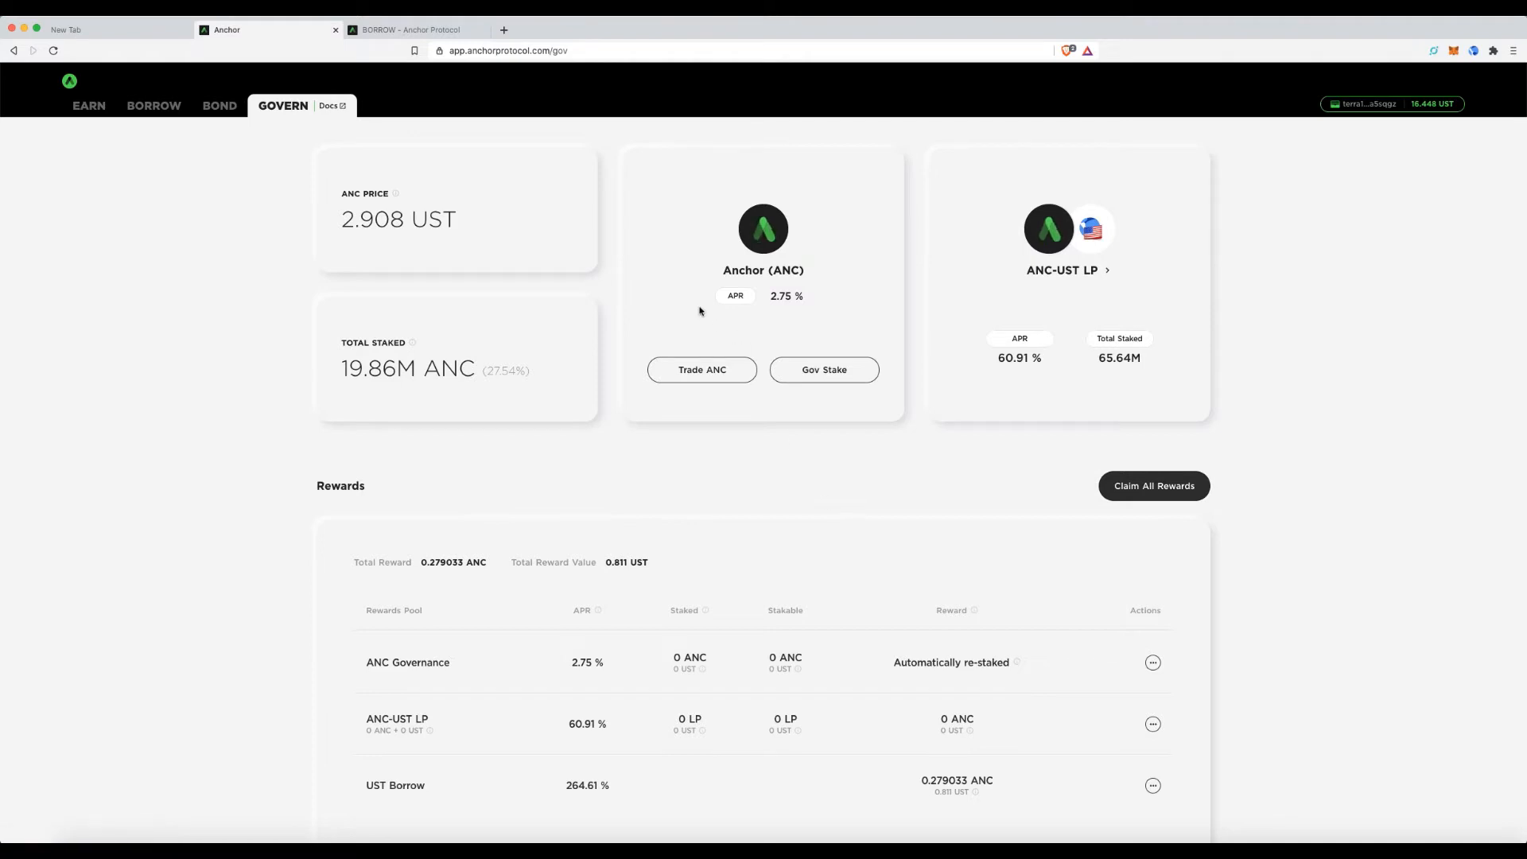
mouse_move(790, 380)
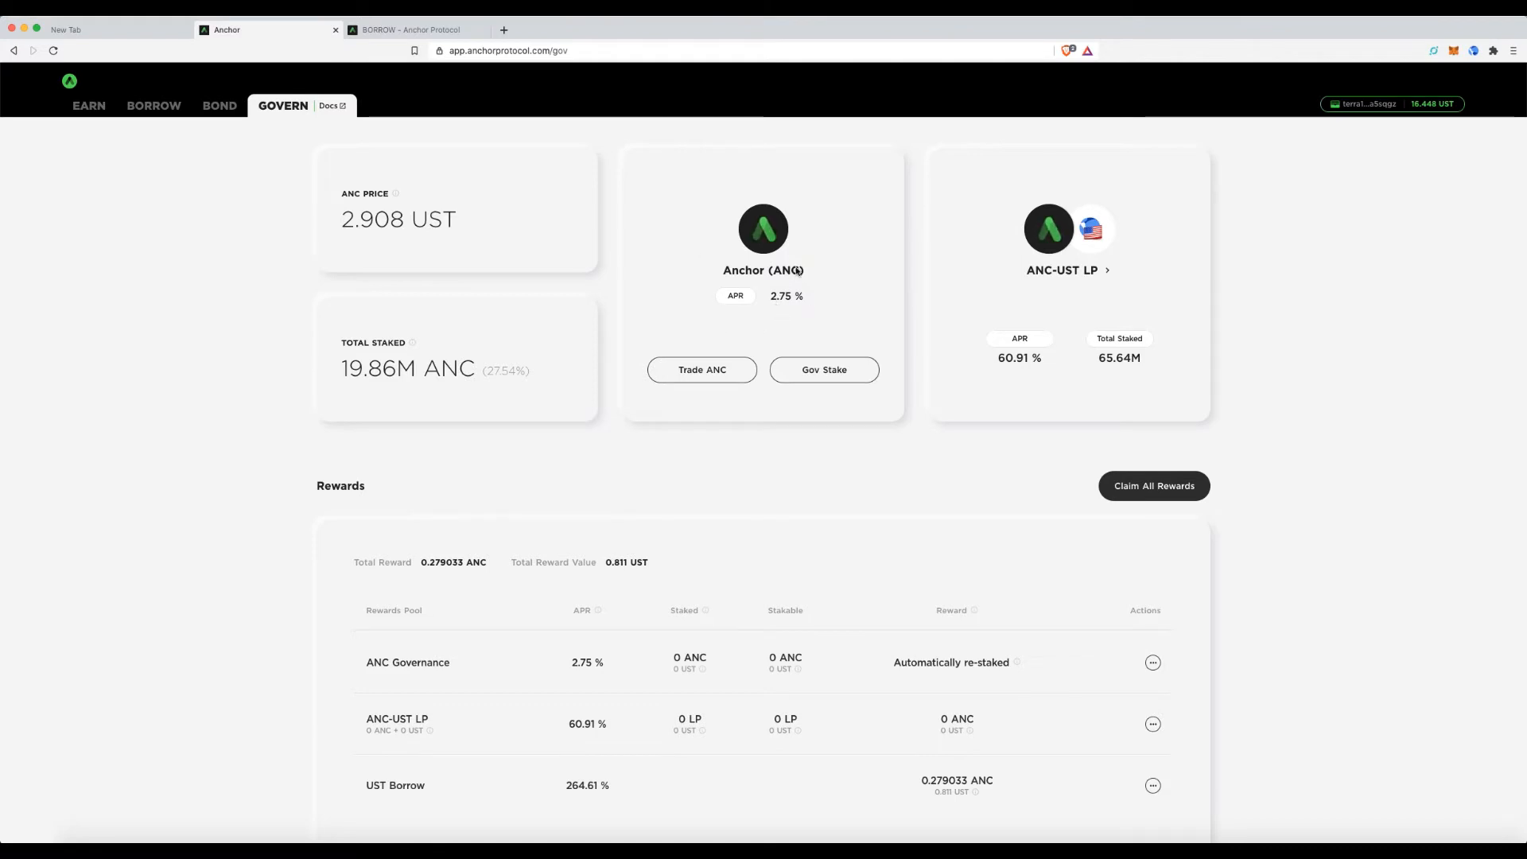
mouse_move(607, 395)
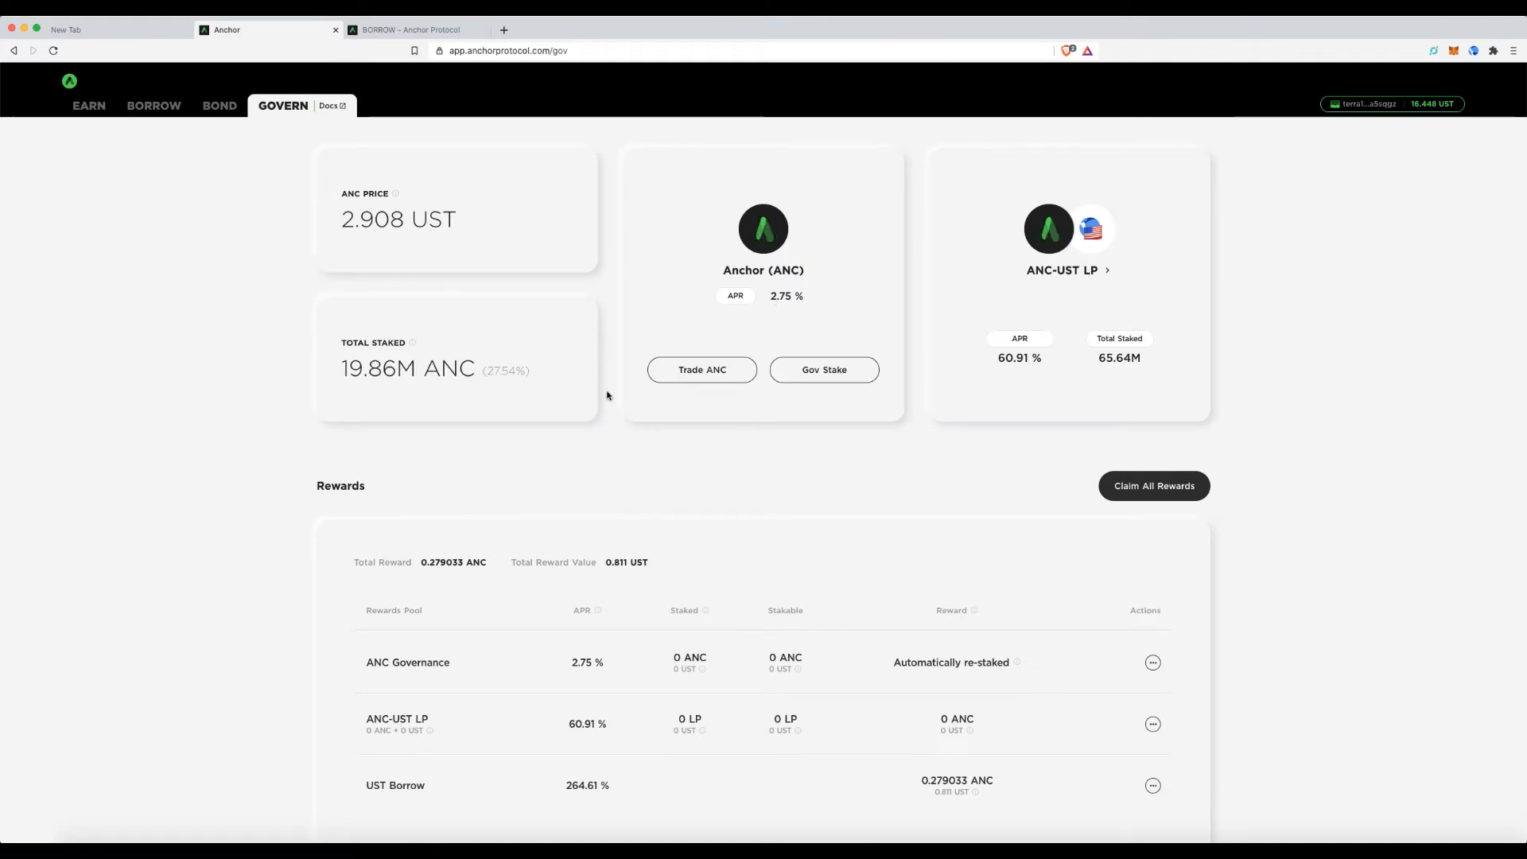
mouse_move(593, 464)
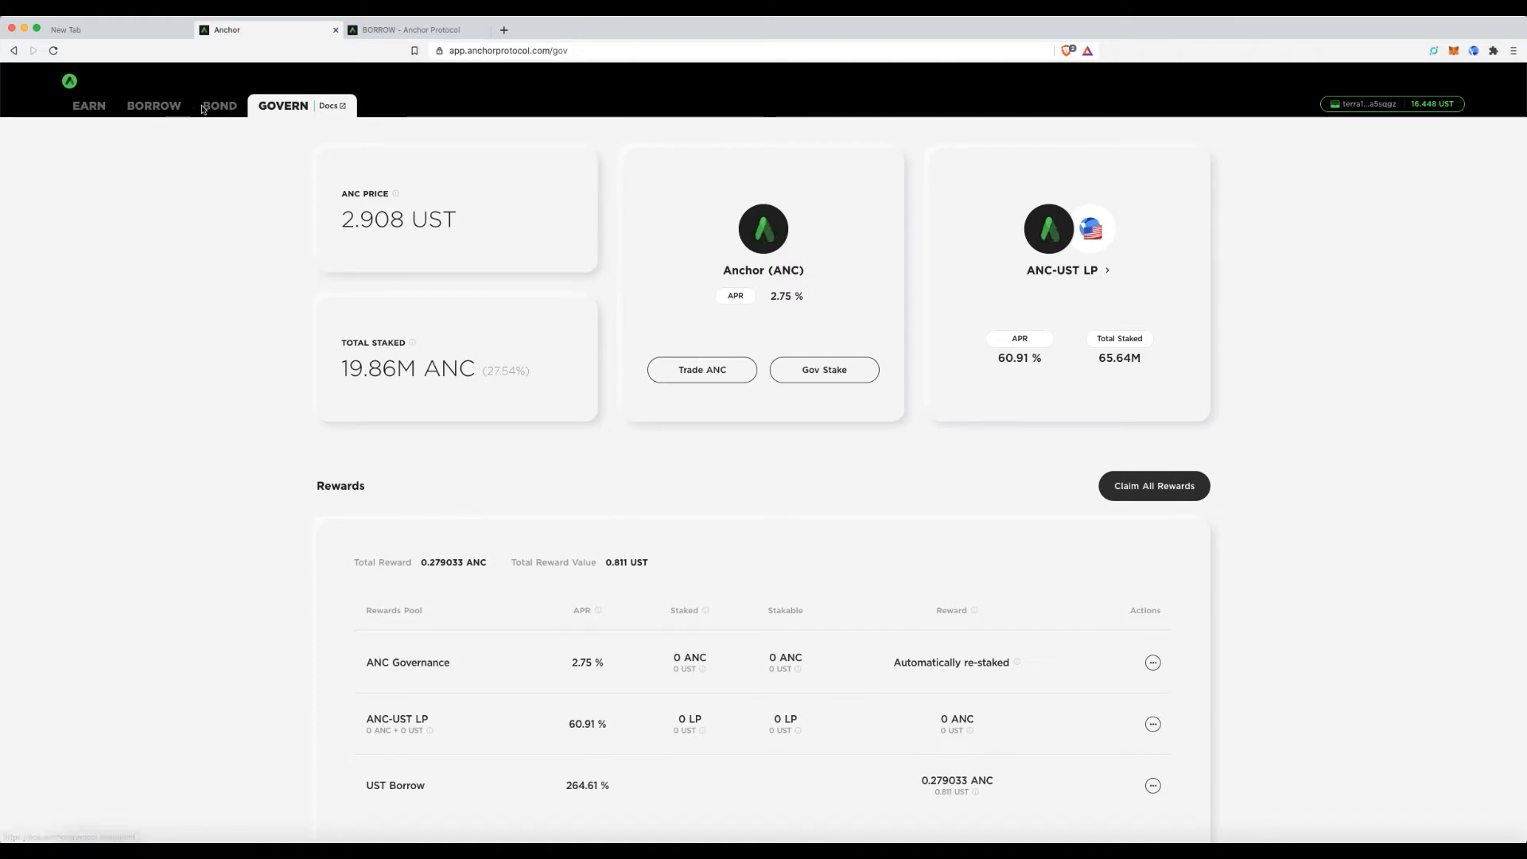
Open the Bond page's Mint form for bonding Luna into bLuna at about 0.999992 per Luna.
click(220, 105)
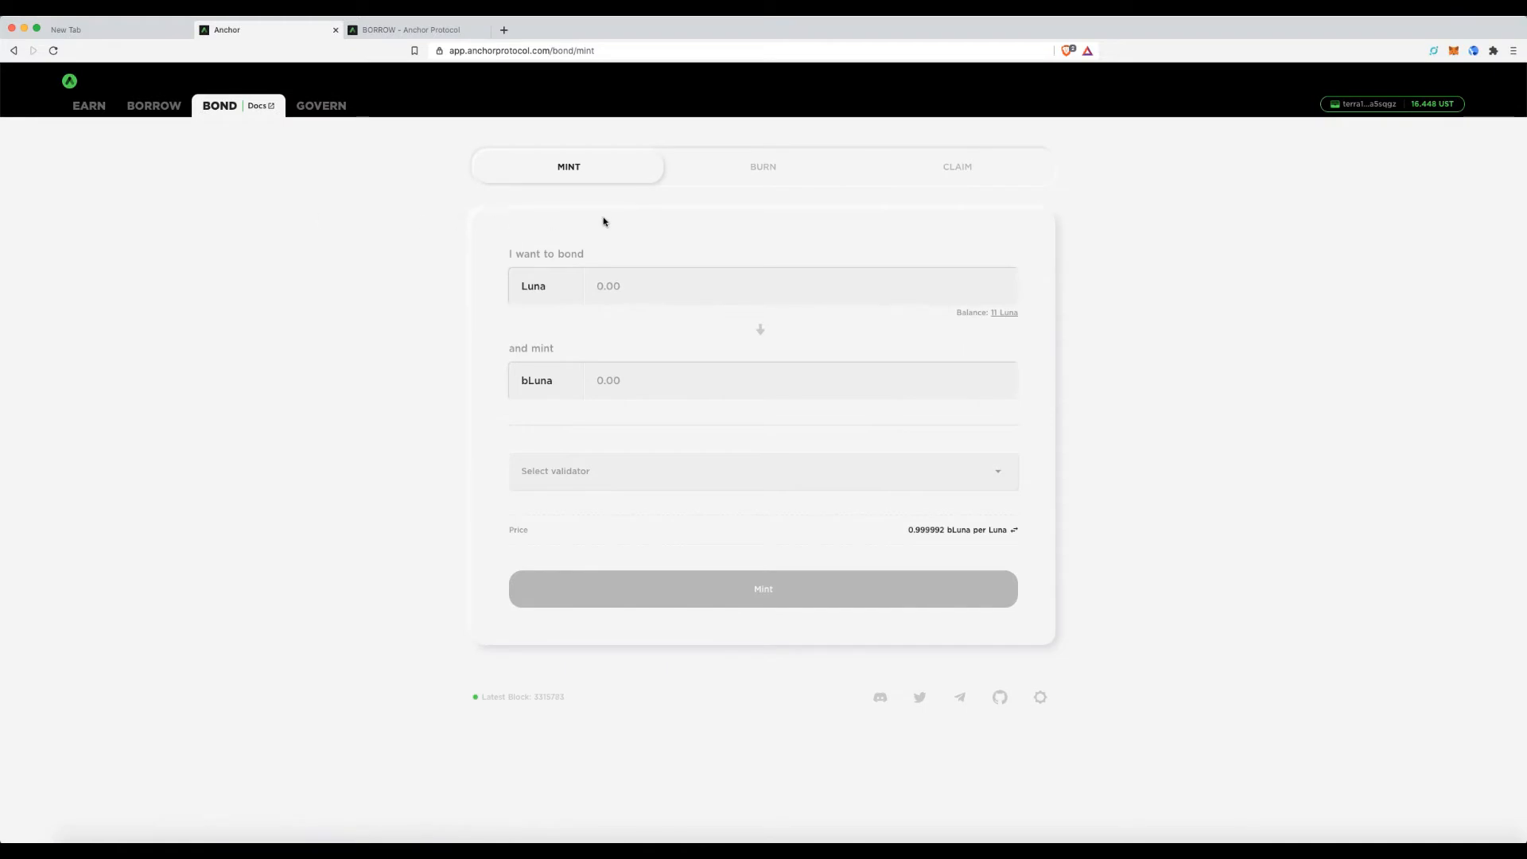
mouse_move(369, 213)
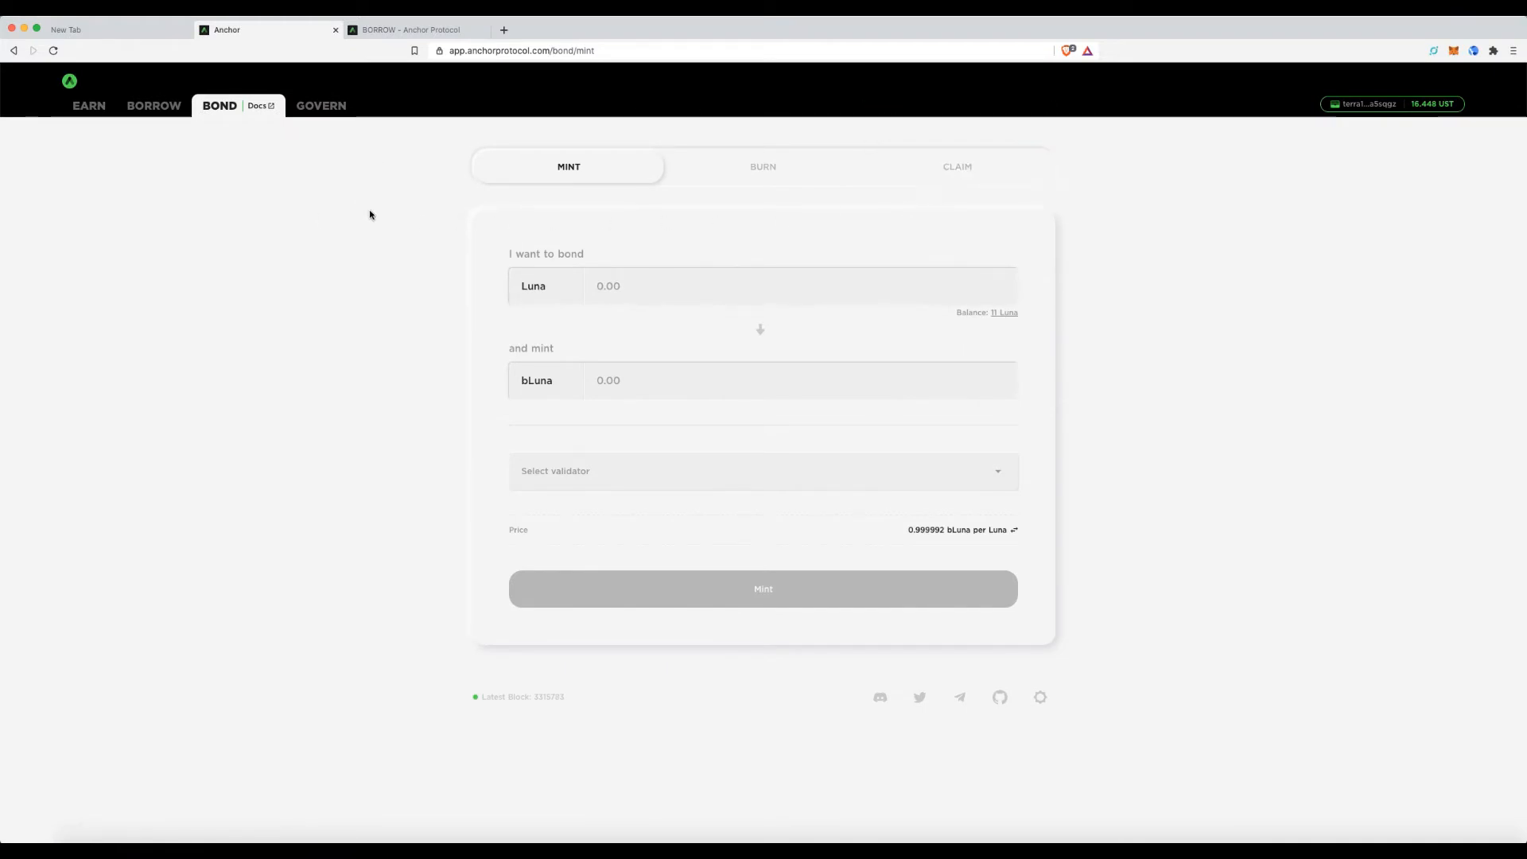
mouse_move(395, 226)
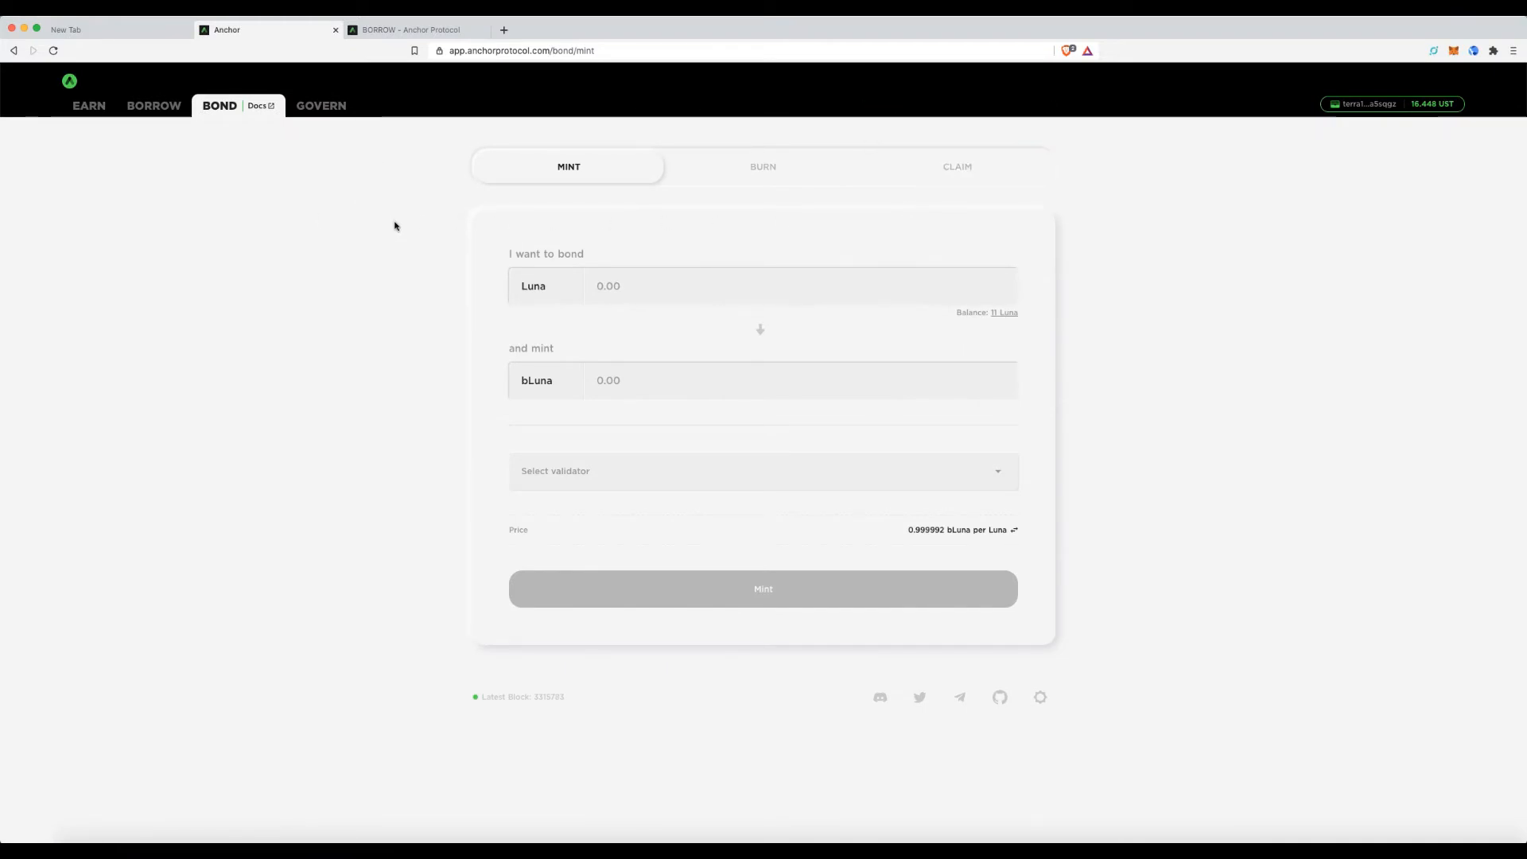
mouse_move(398, 240)
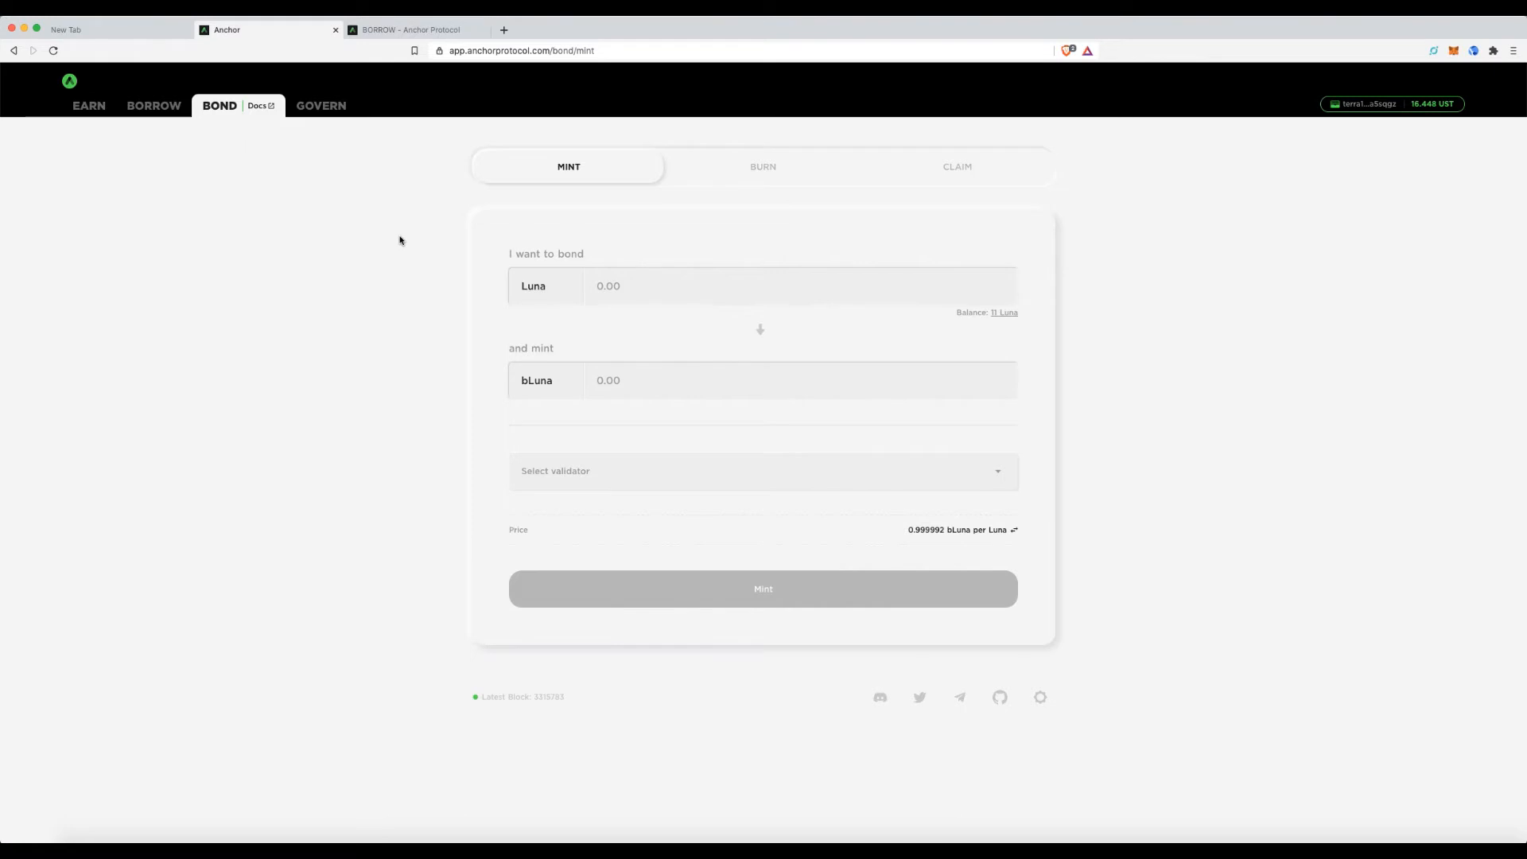
mouse_move(559, 368)
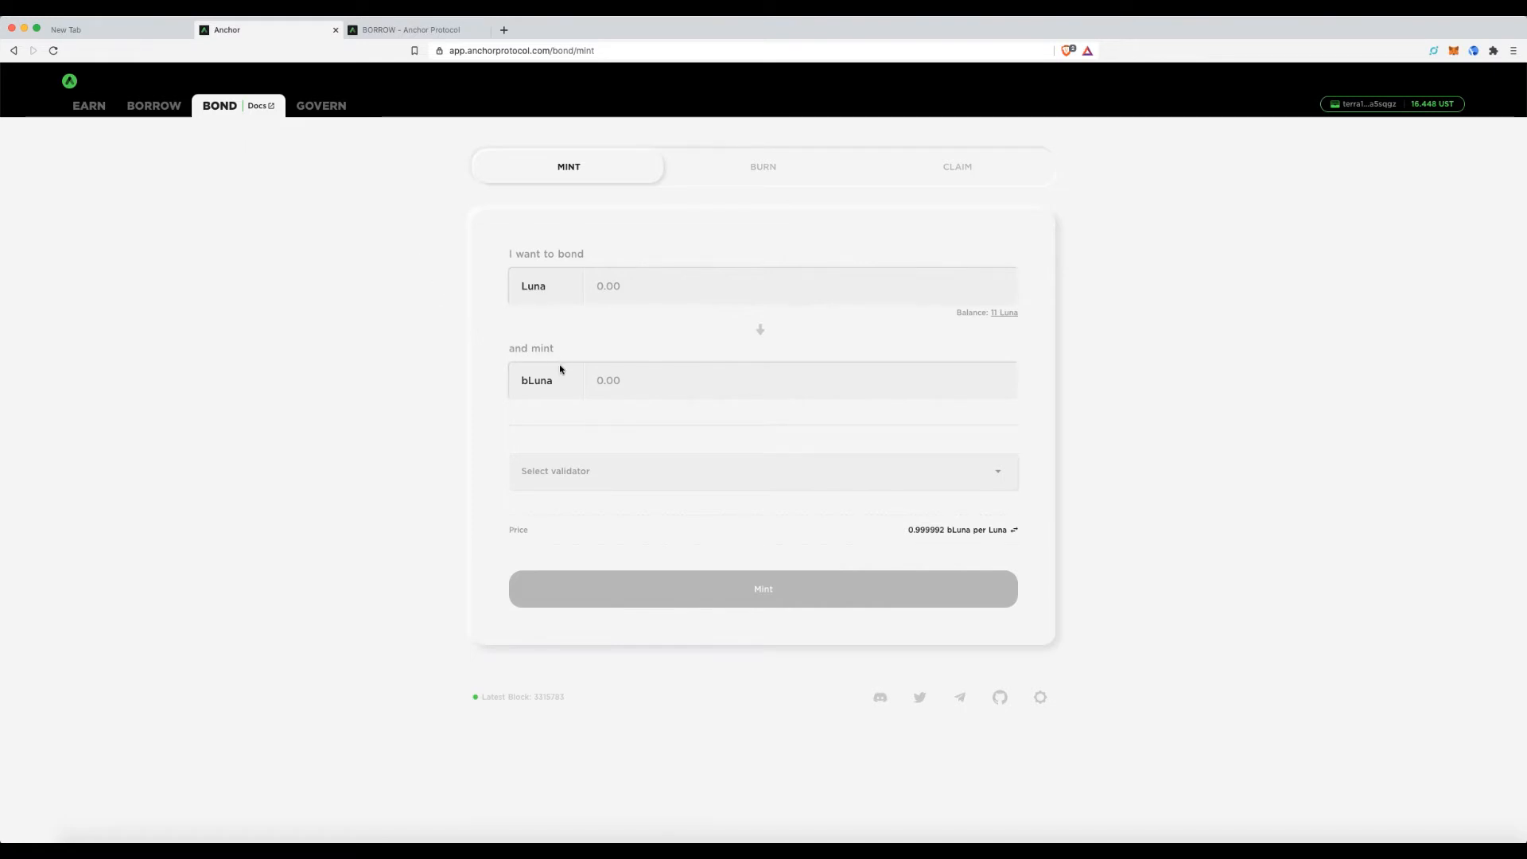
mouse_move(559, 381)
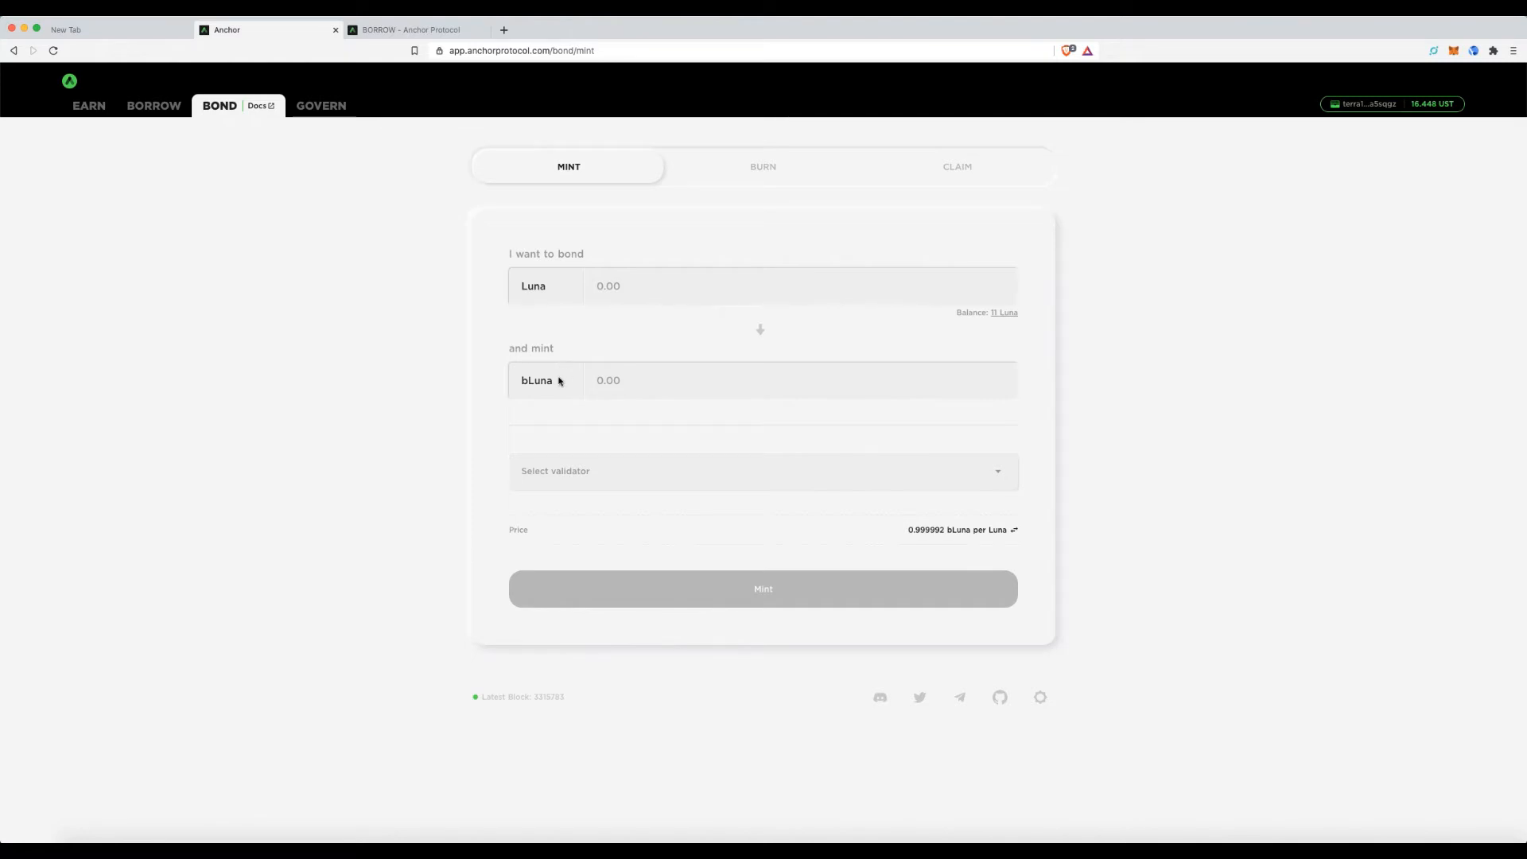
Show the Bond Claim section with 0.011 UST claimable rewards and nothing withdrawable.
click(956, 165)
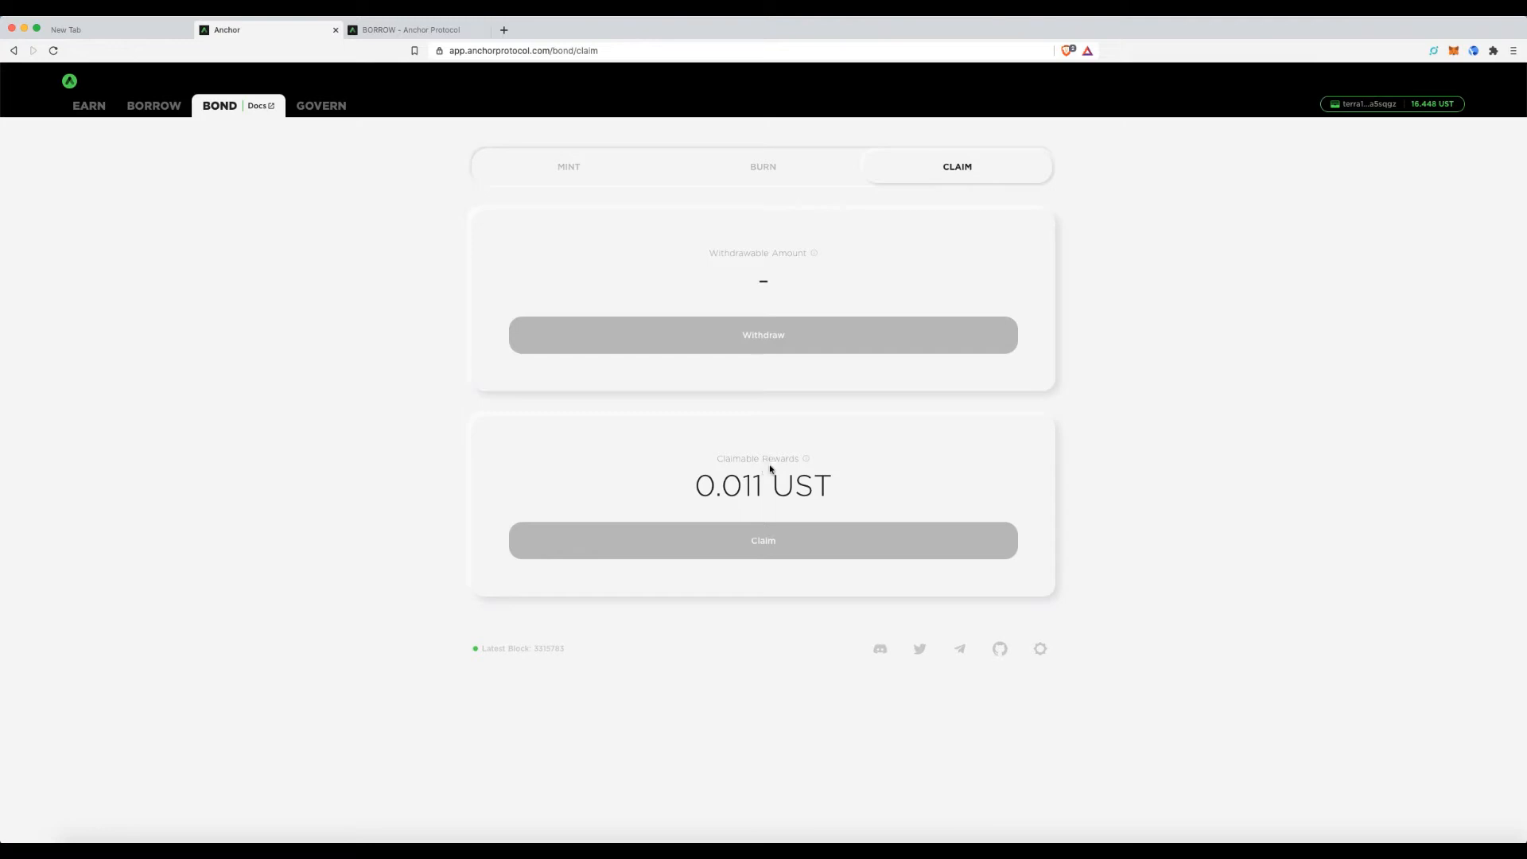
mouse_move(842, 498)
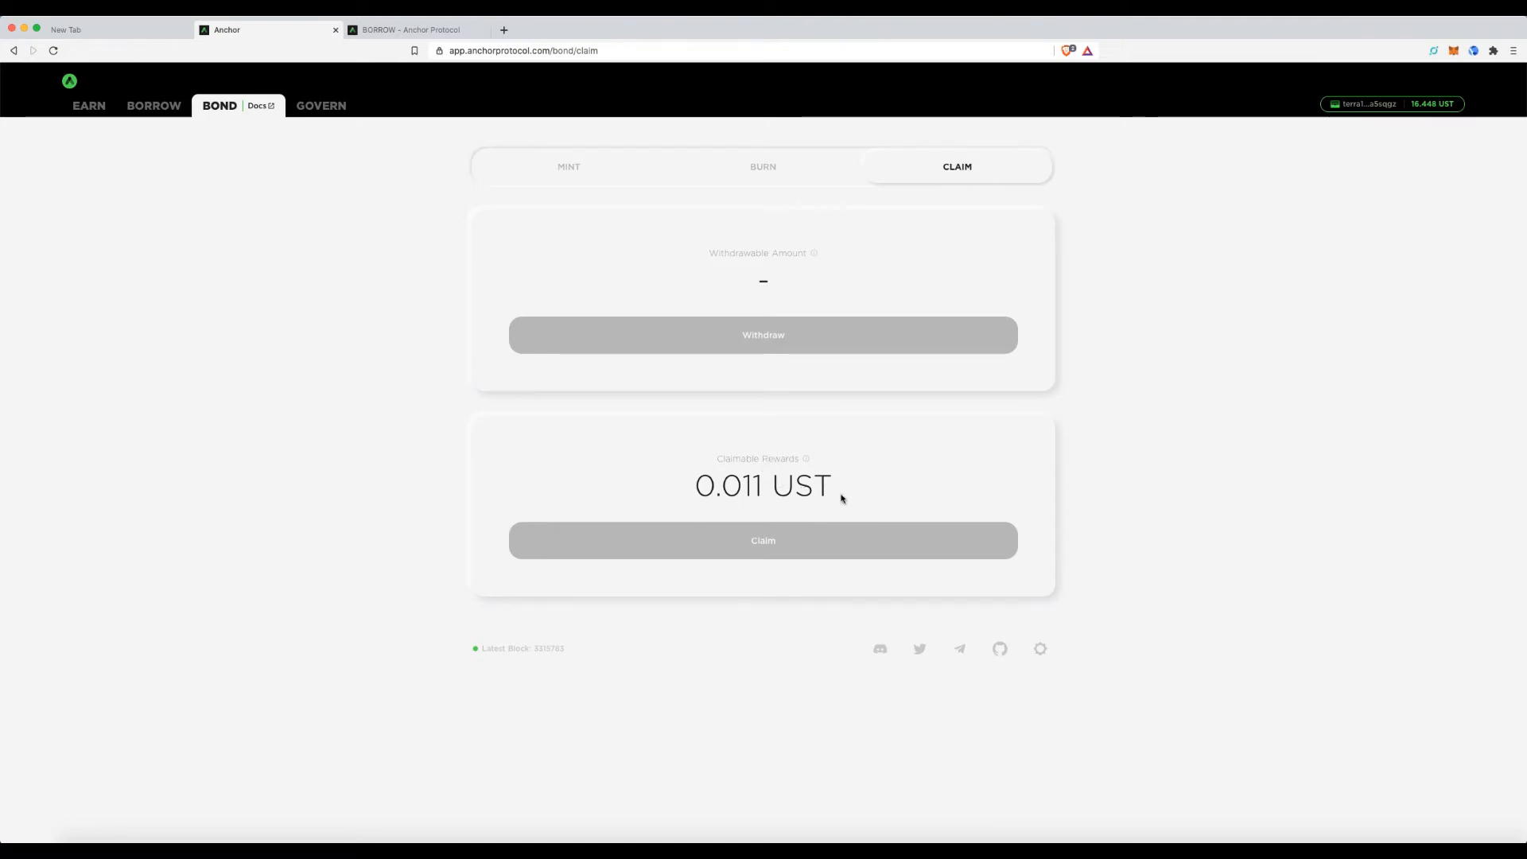
mouse_move(733, 523)
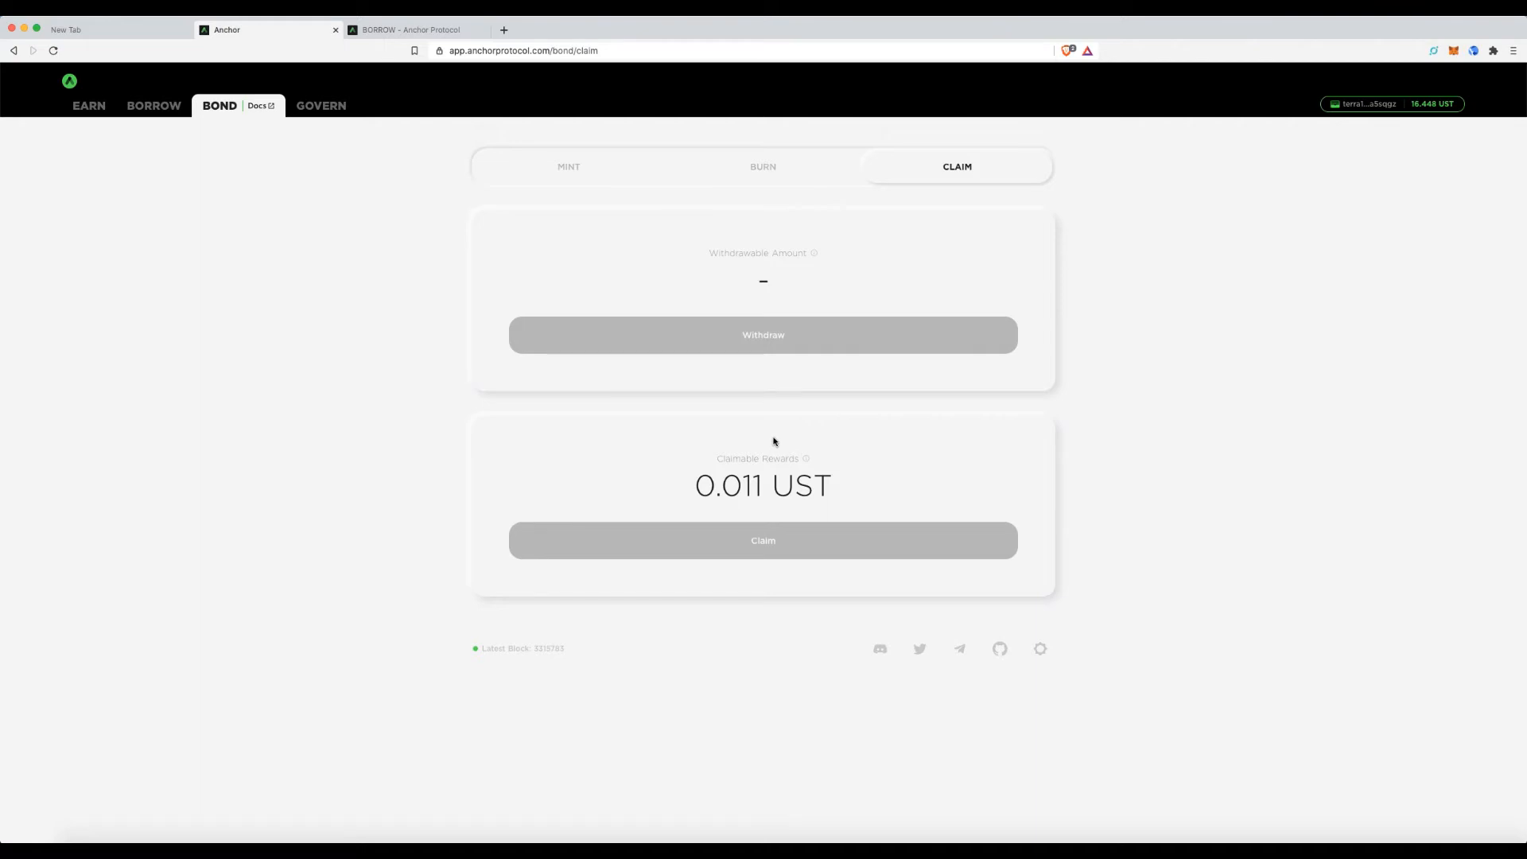
mouse_move(806, 459)
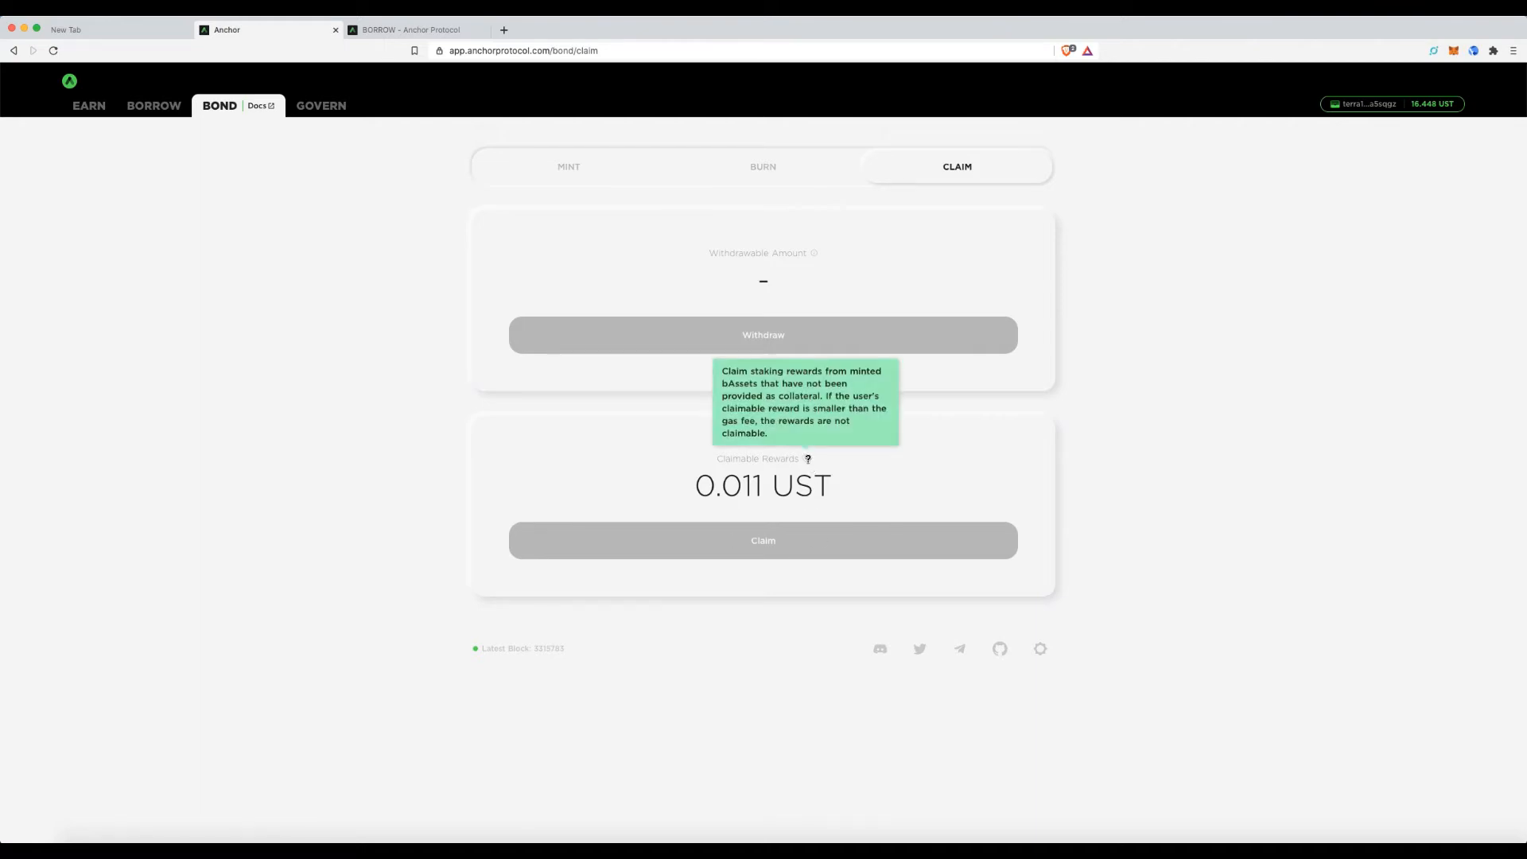
mouse_move(153, 127)
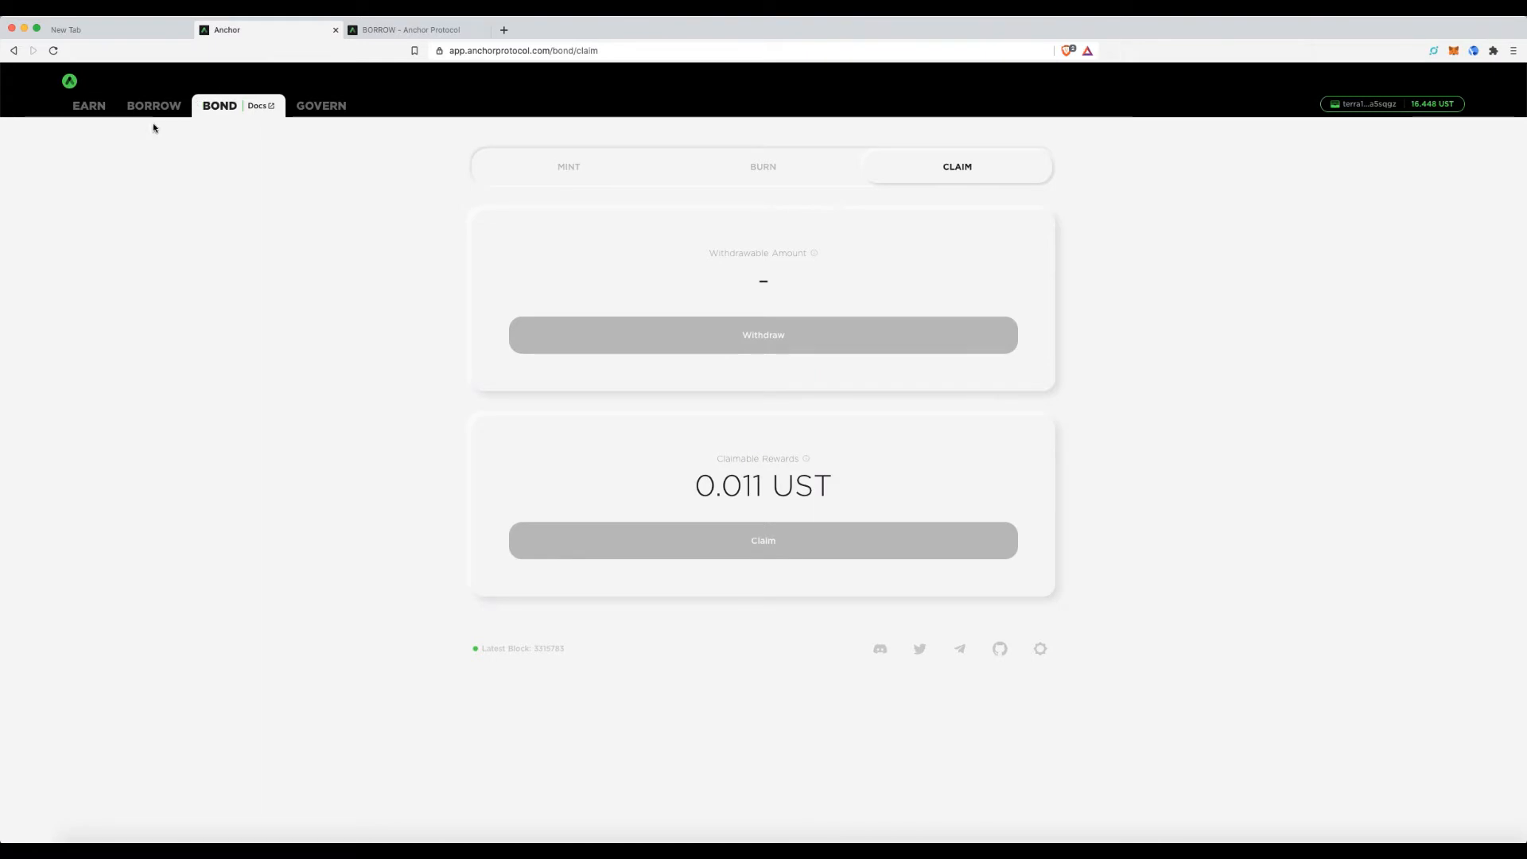
Review the loan on Borrow, then return to Earn showing 56.048 UST deposited at 17.99% APY.
click(153, 105)
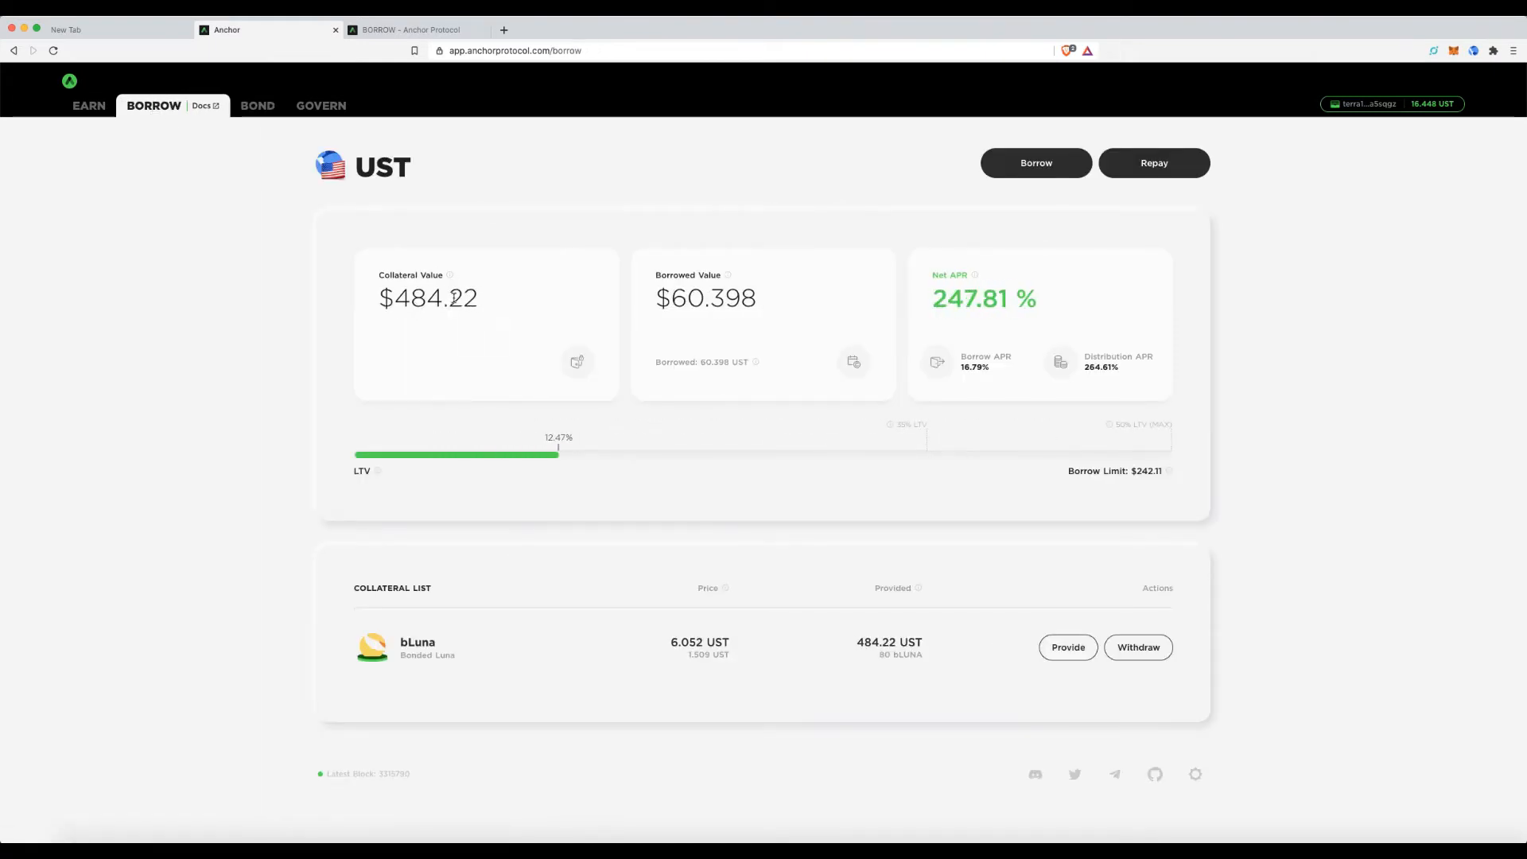
mouse_move(1077, 216)
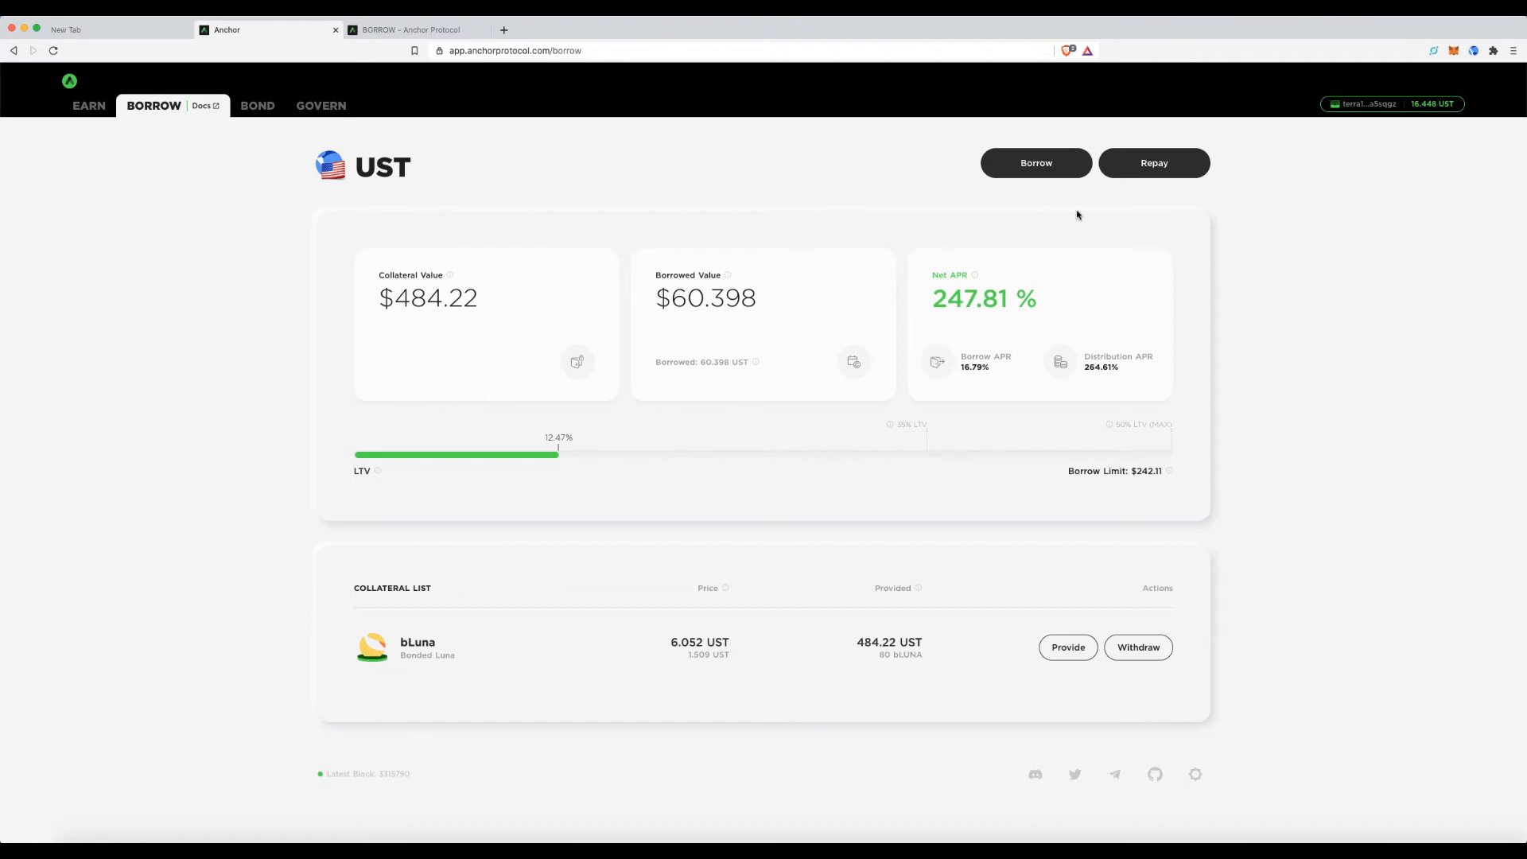
mouse_move(604, 225)
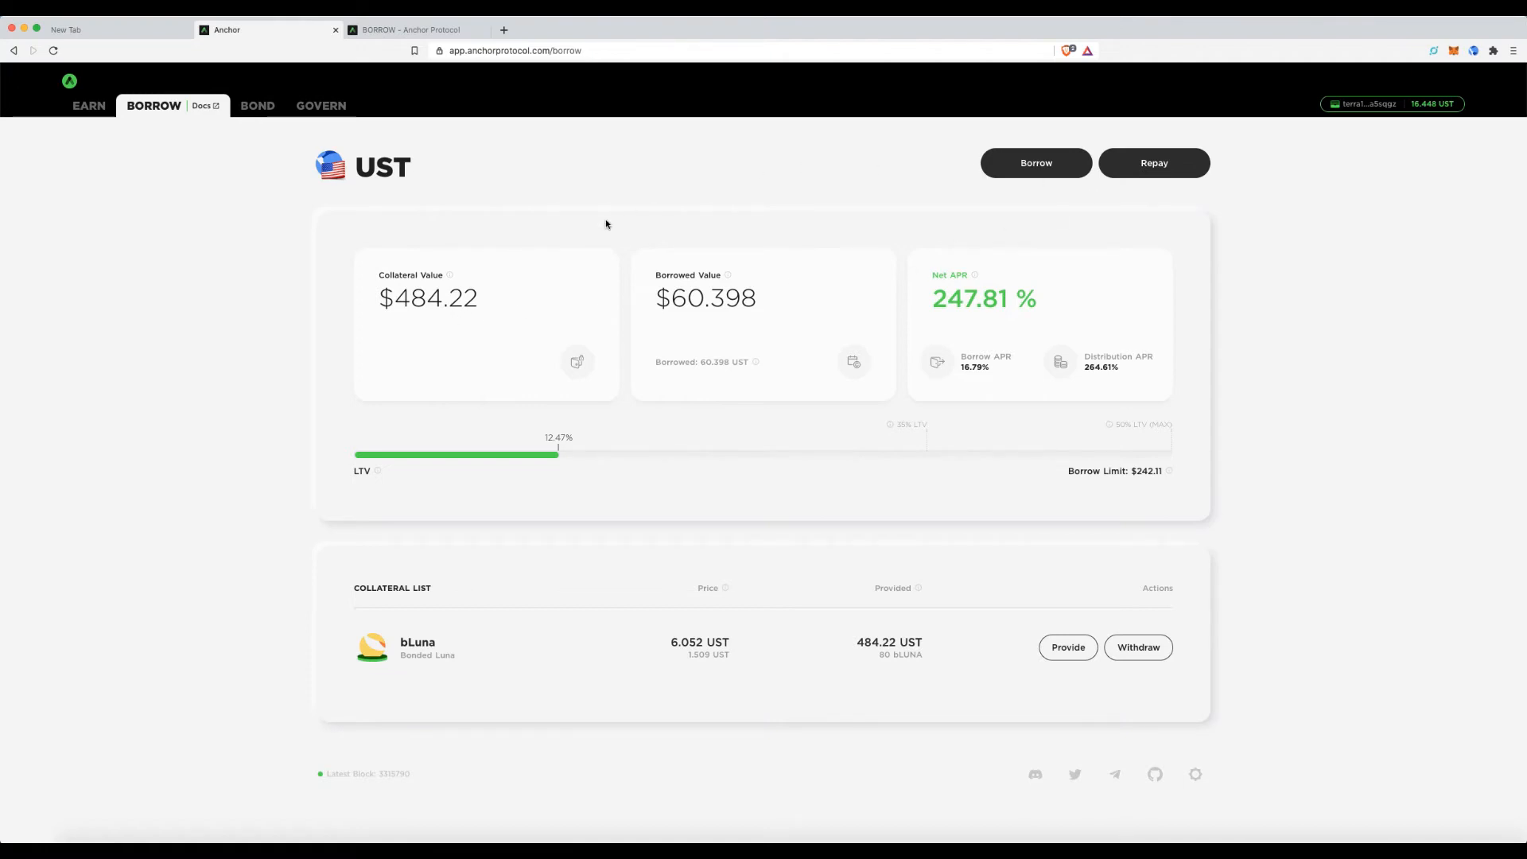
mouse_move(1448, 117)
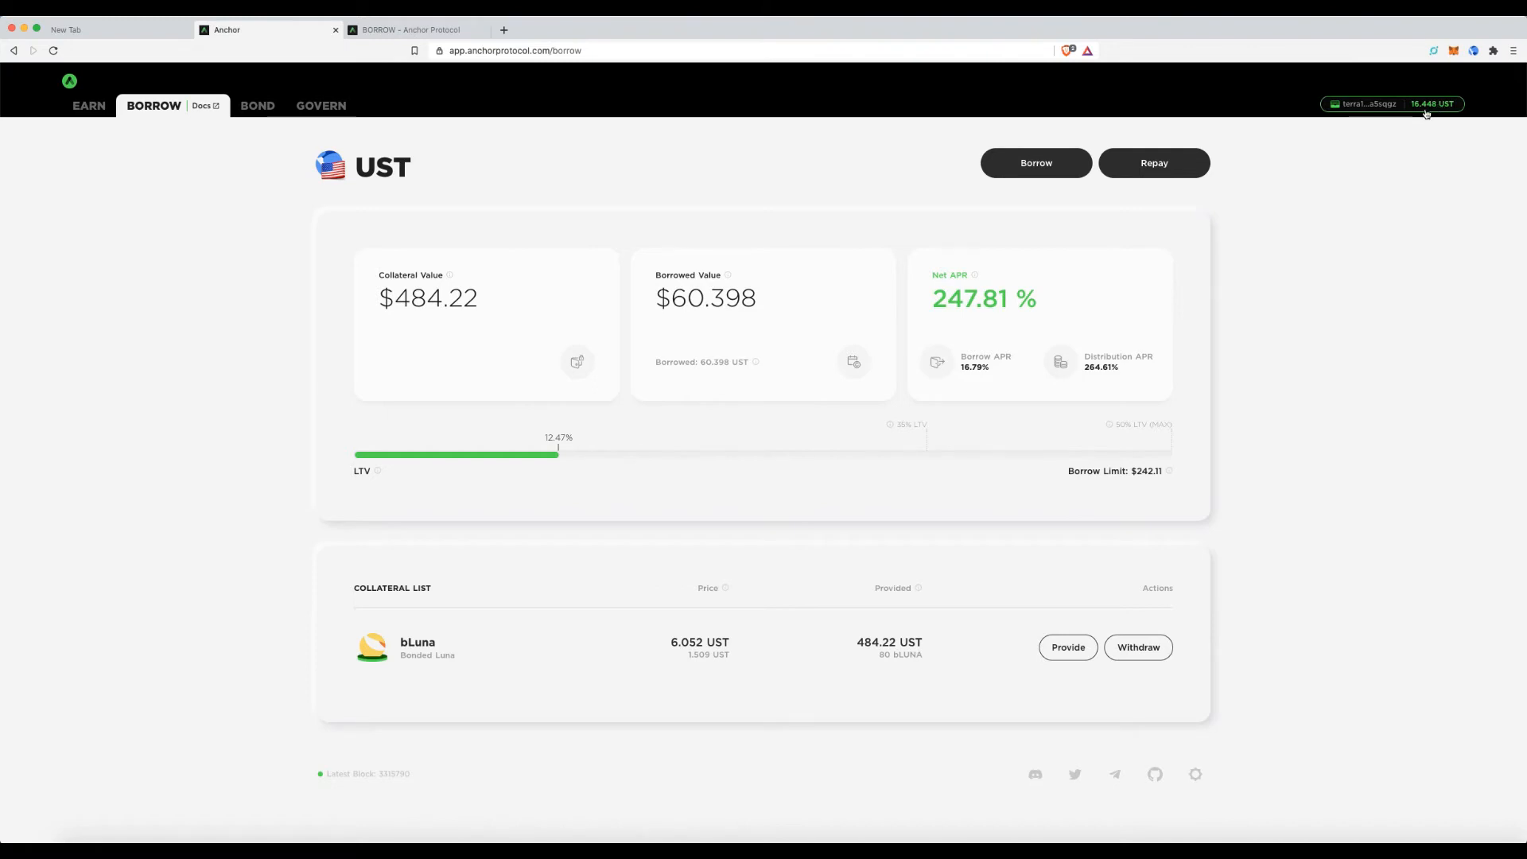
click(87, 105)
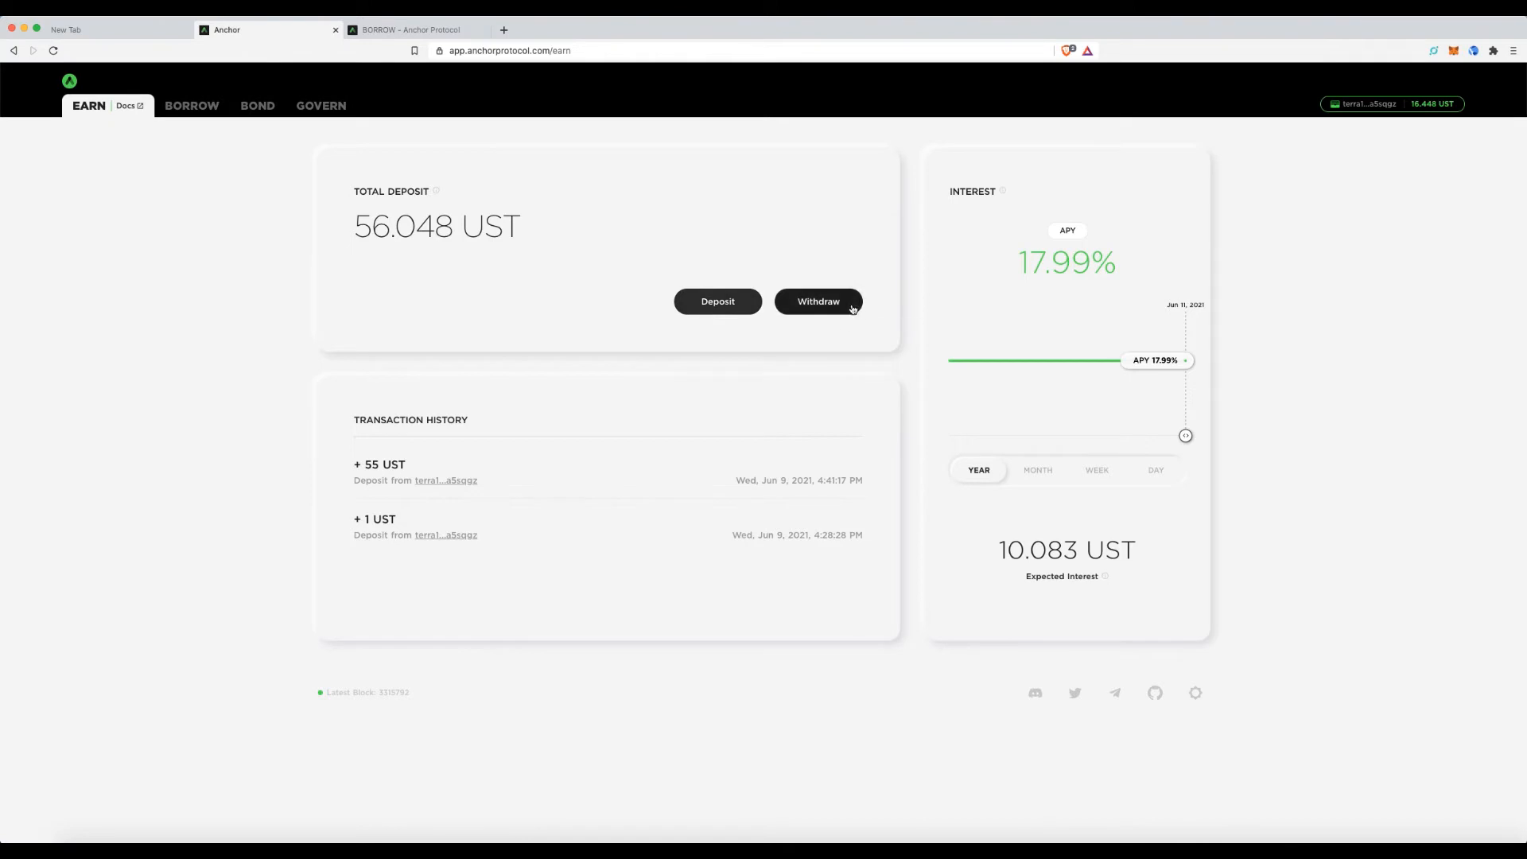
Withdraw the maximum 56.048 UST deposit, approving in Terra Station, and return to Borrow.
click(818, 301)
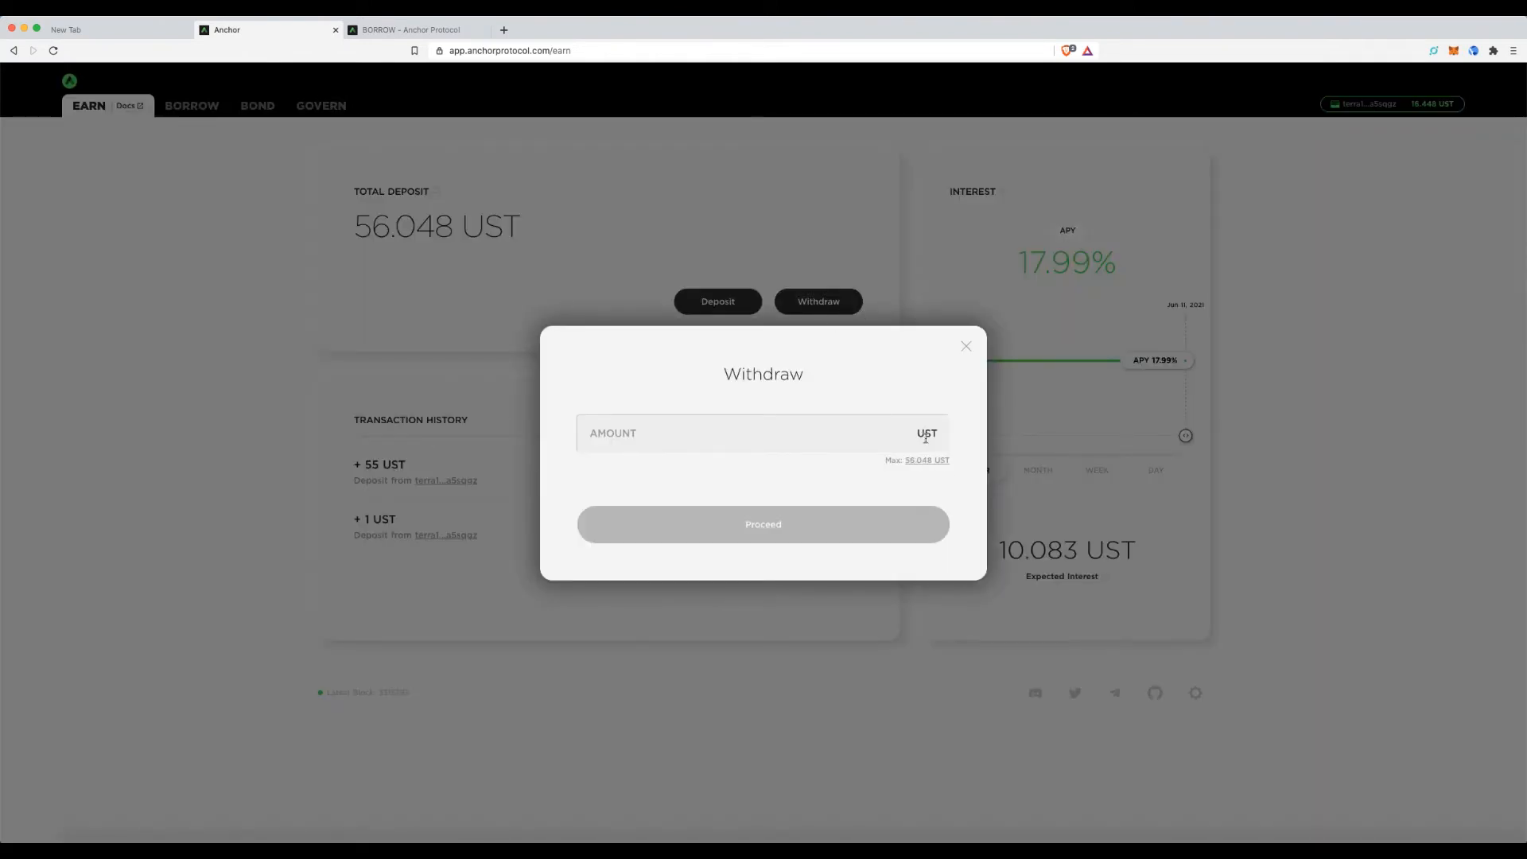
click(925, 460)
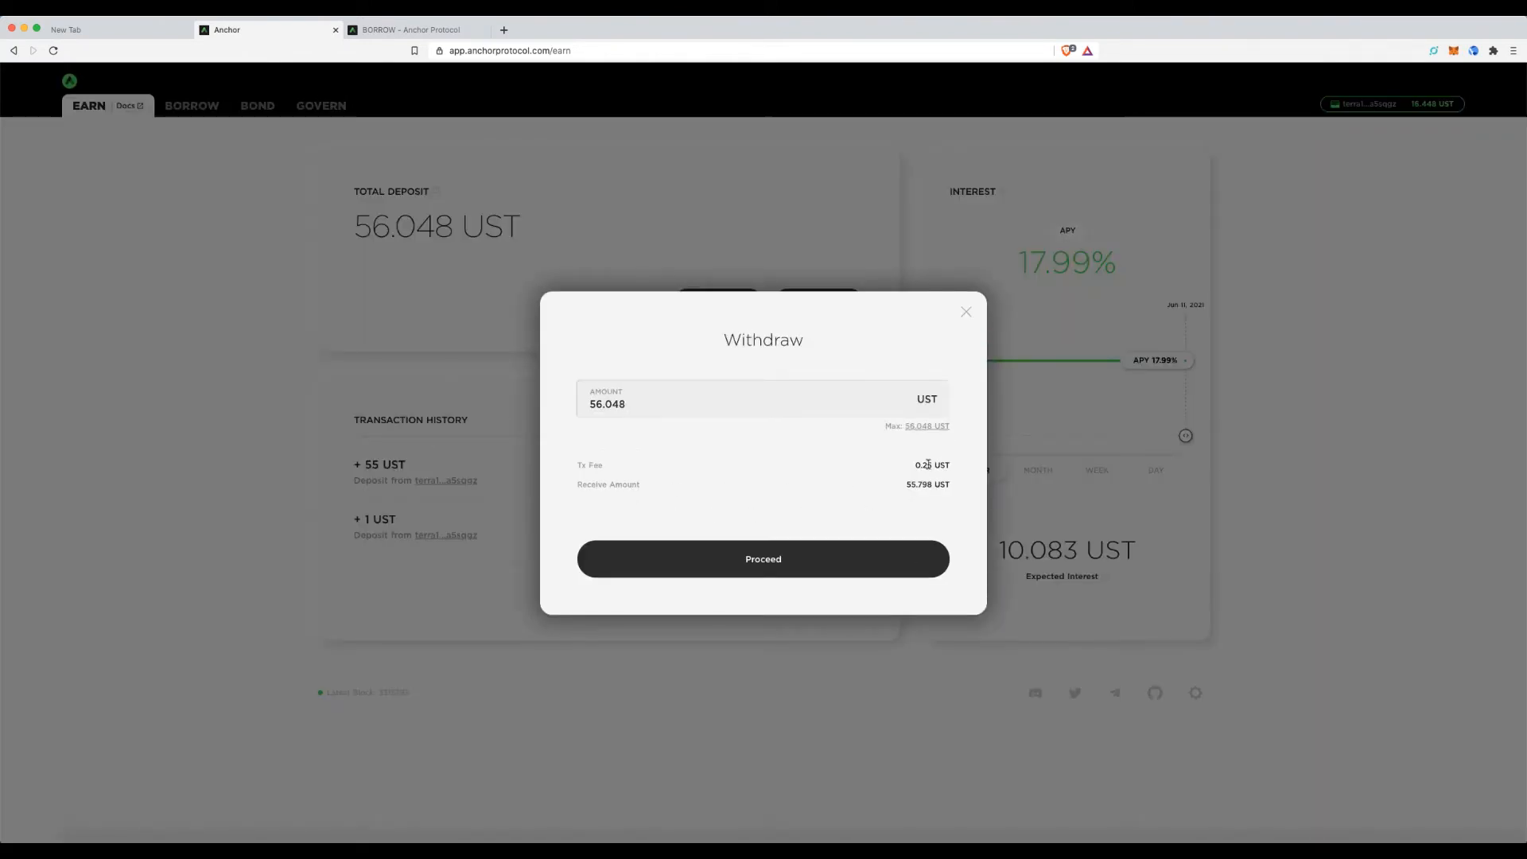
click(762, 558)
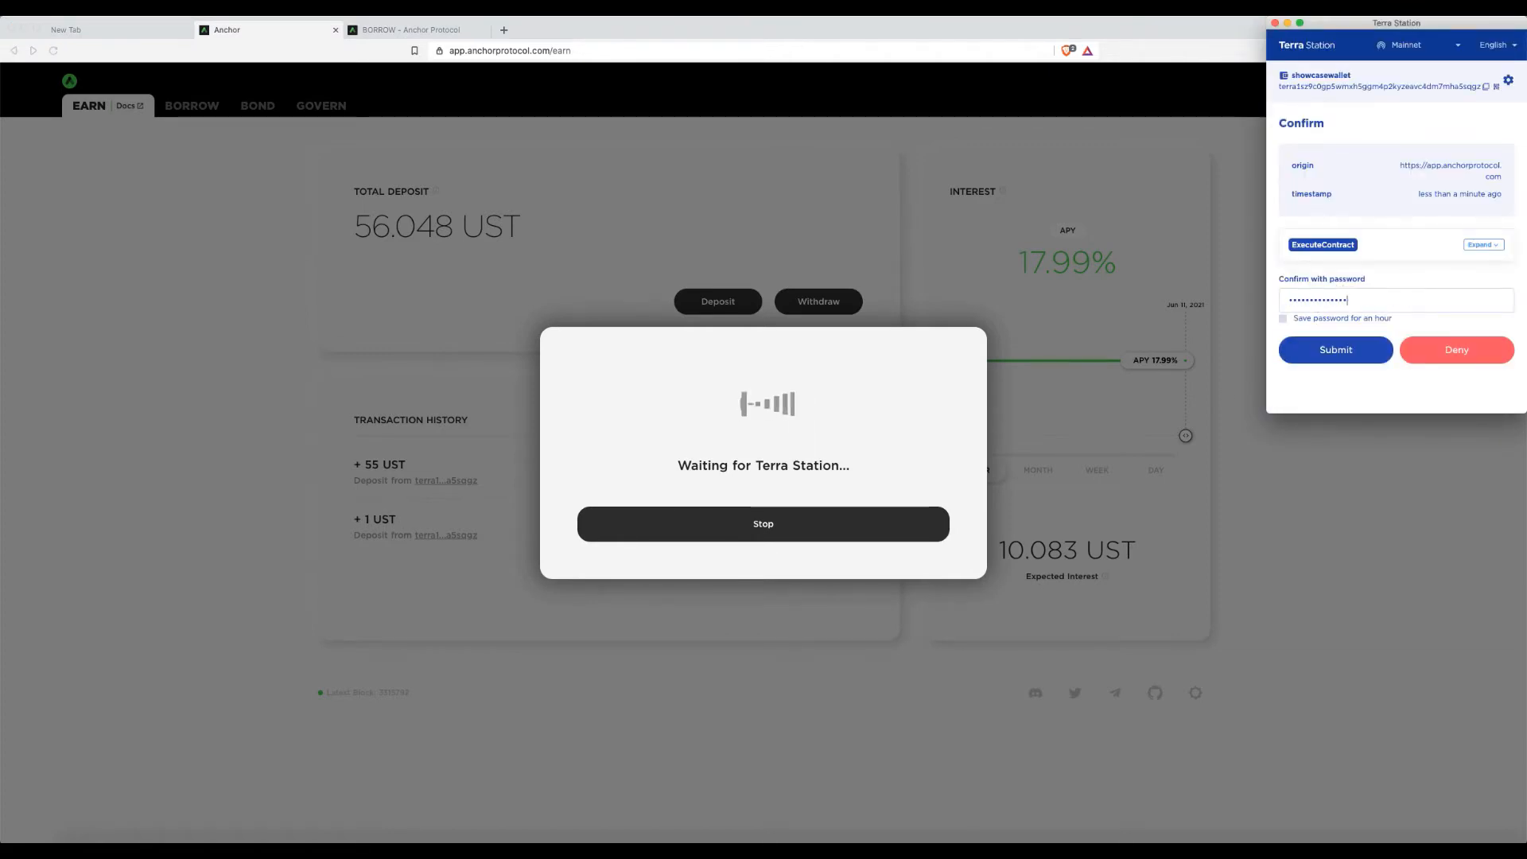
click(1334, 350)
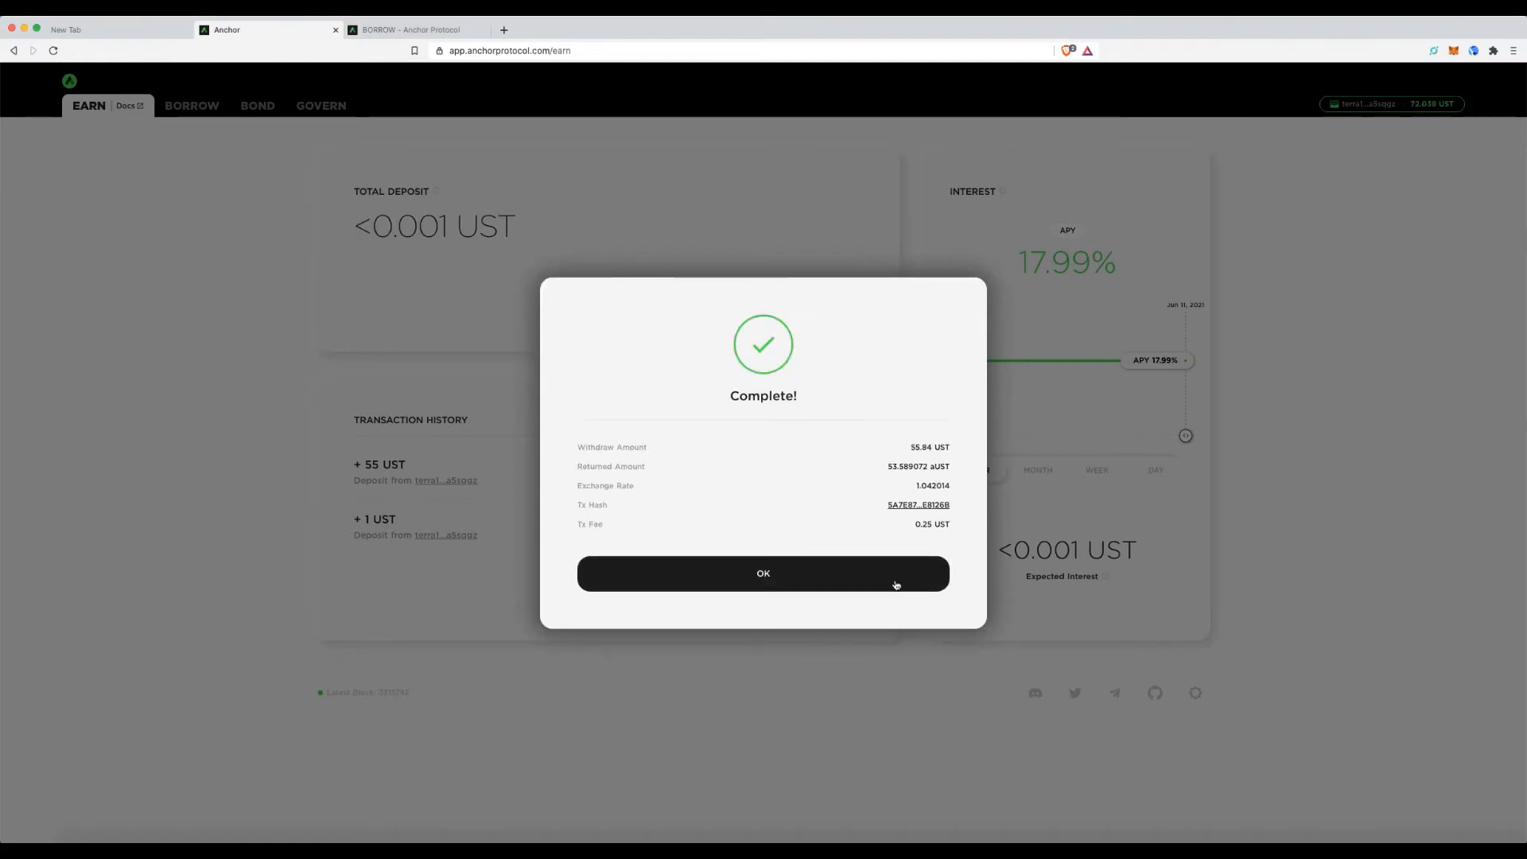
click(762, 573)
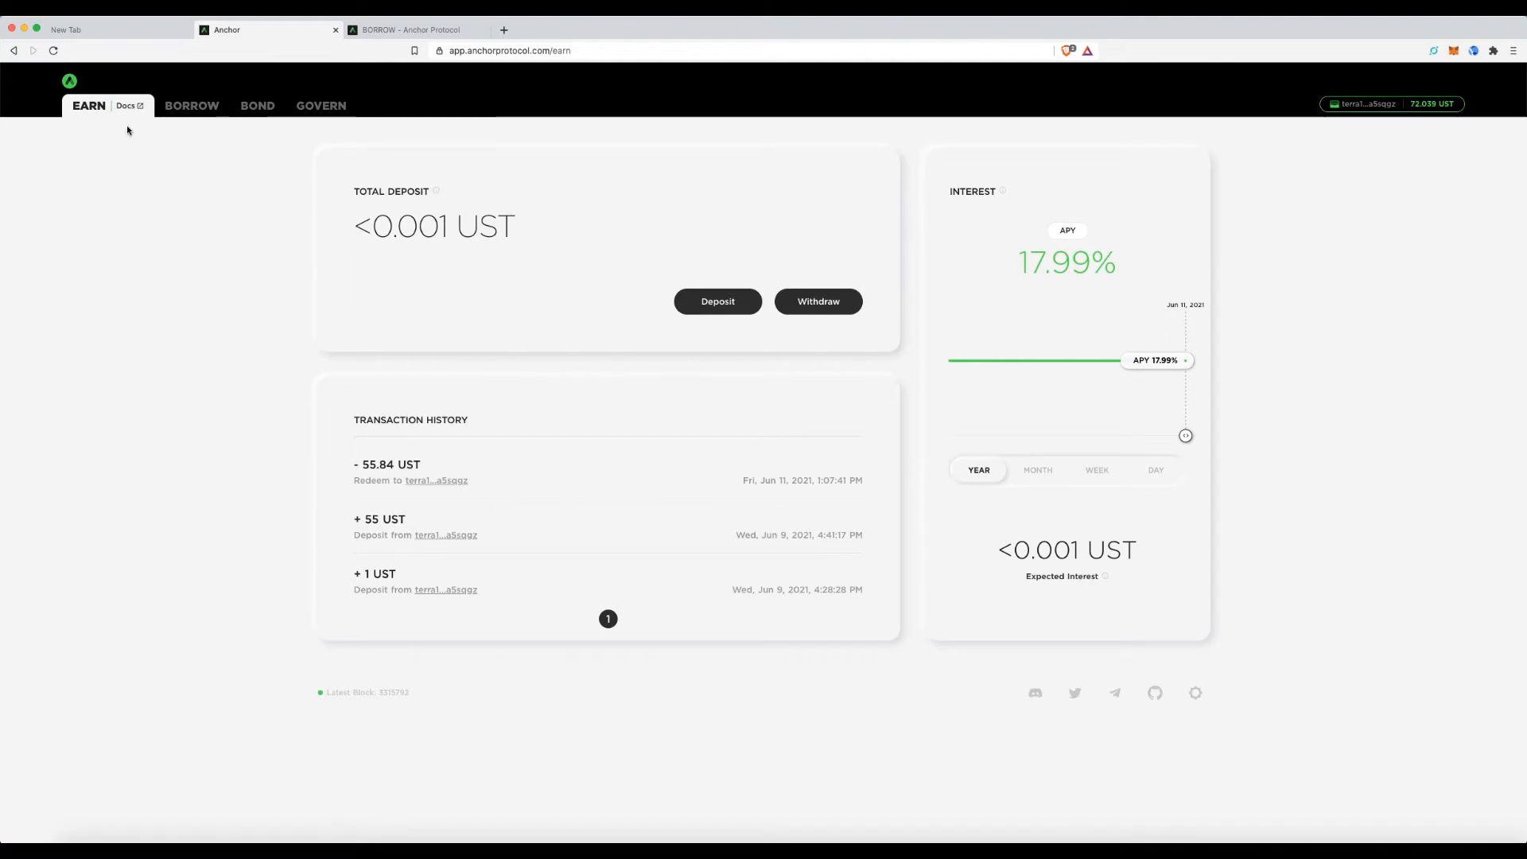
click(153, 105)
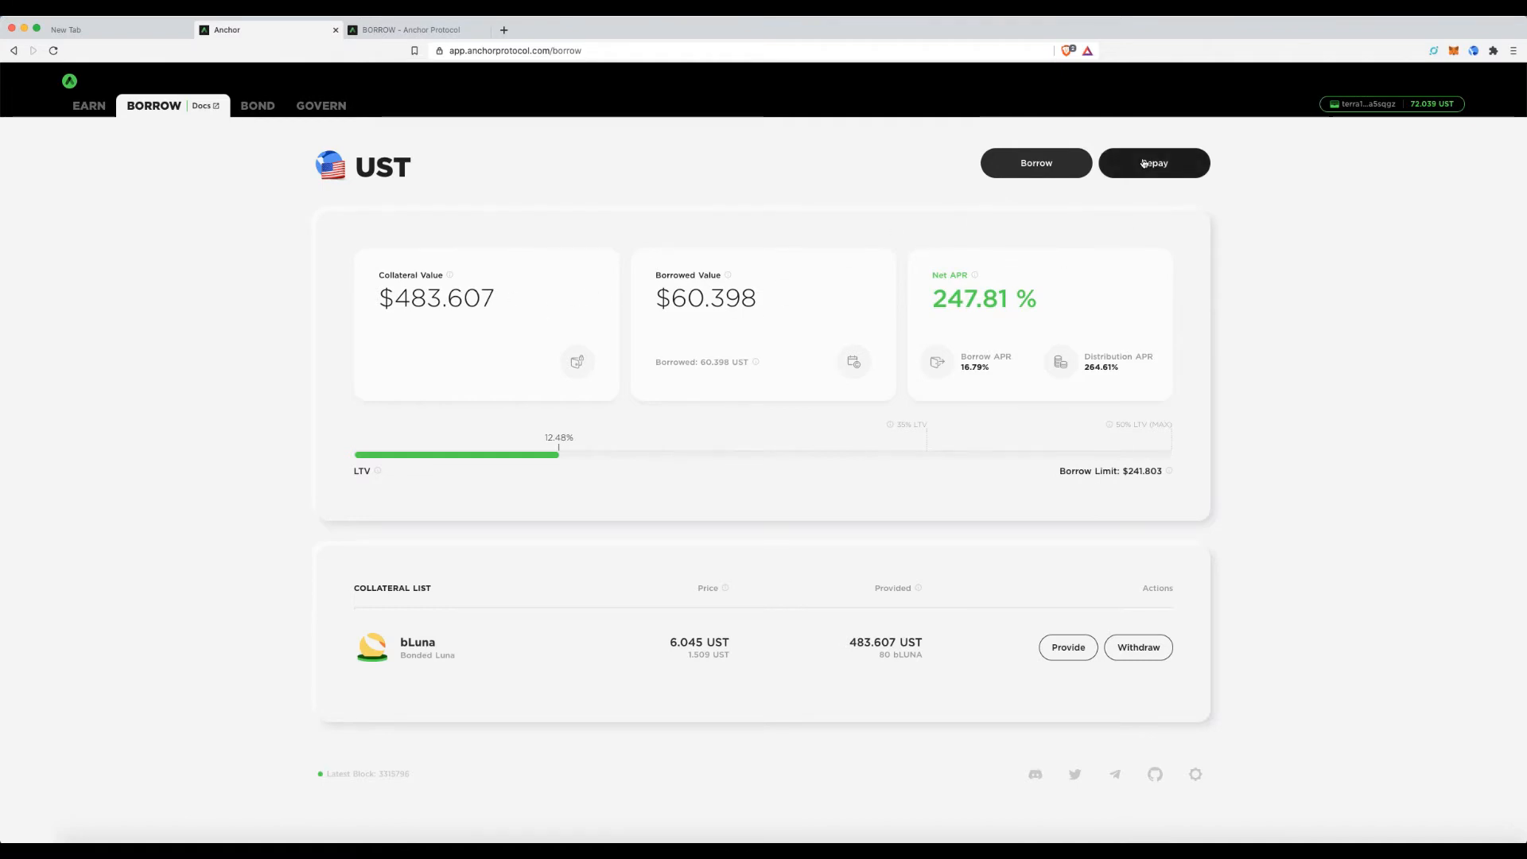
mouse_move(499, 673)
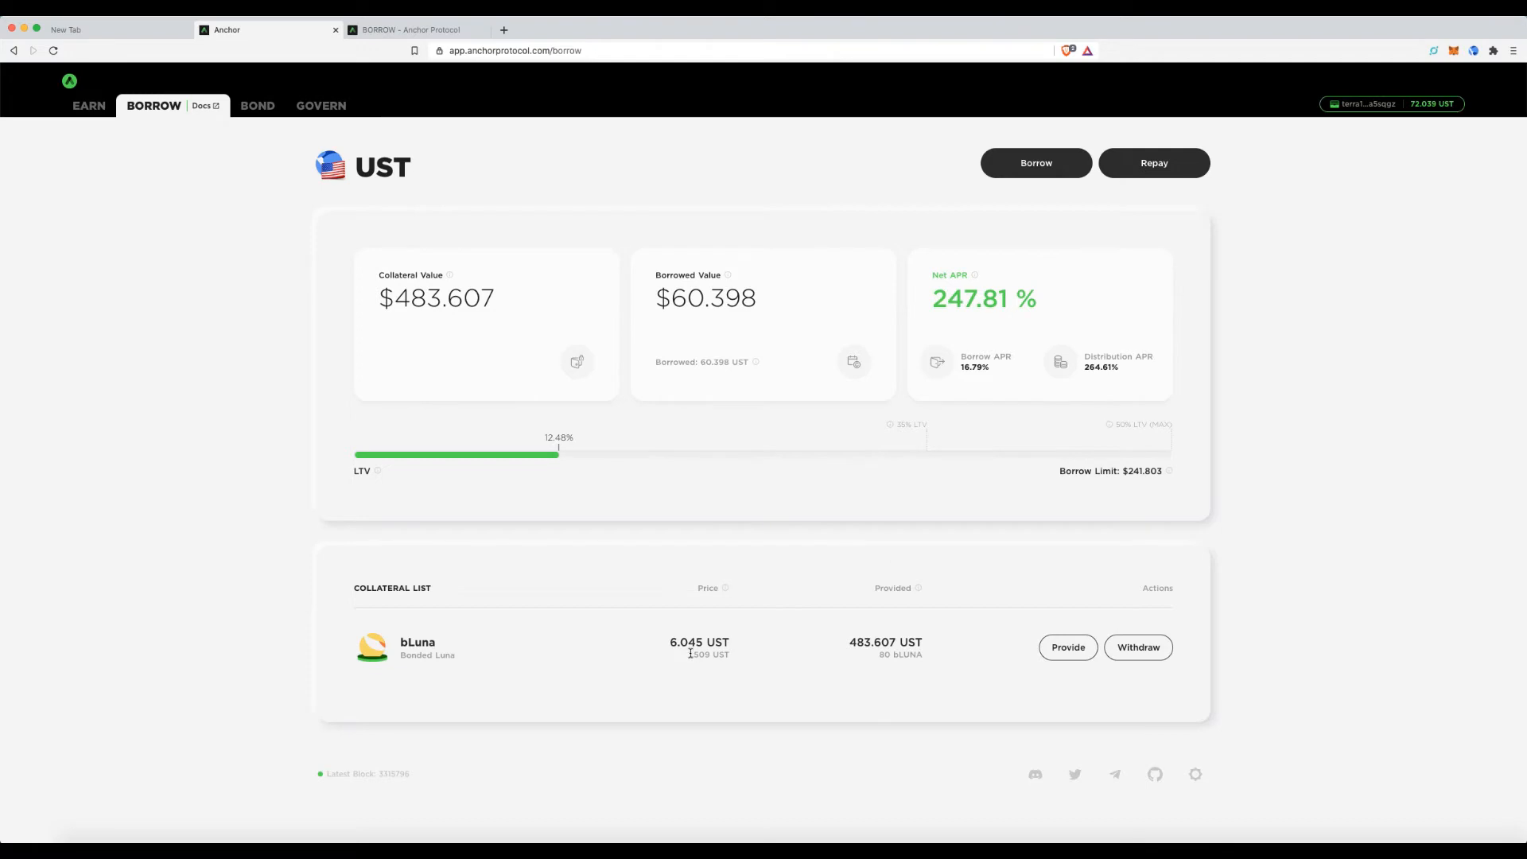
Fill the Repay form with the maximum 60.399 UST, bringing LTV to 0%.
double_click(707, 654)
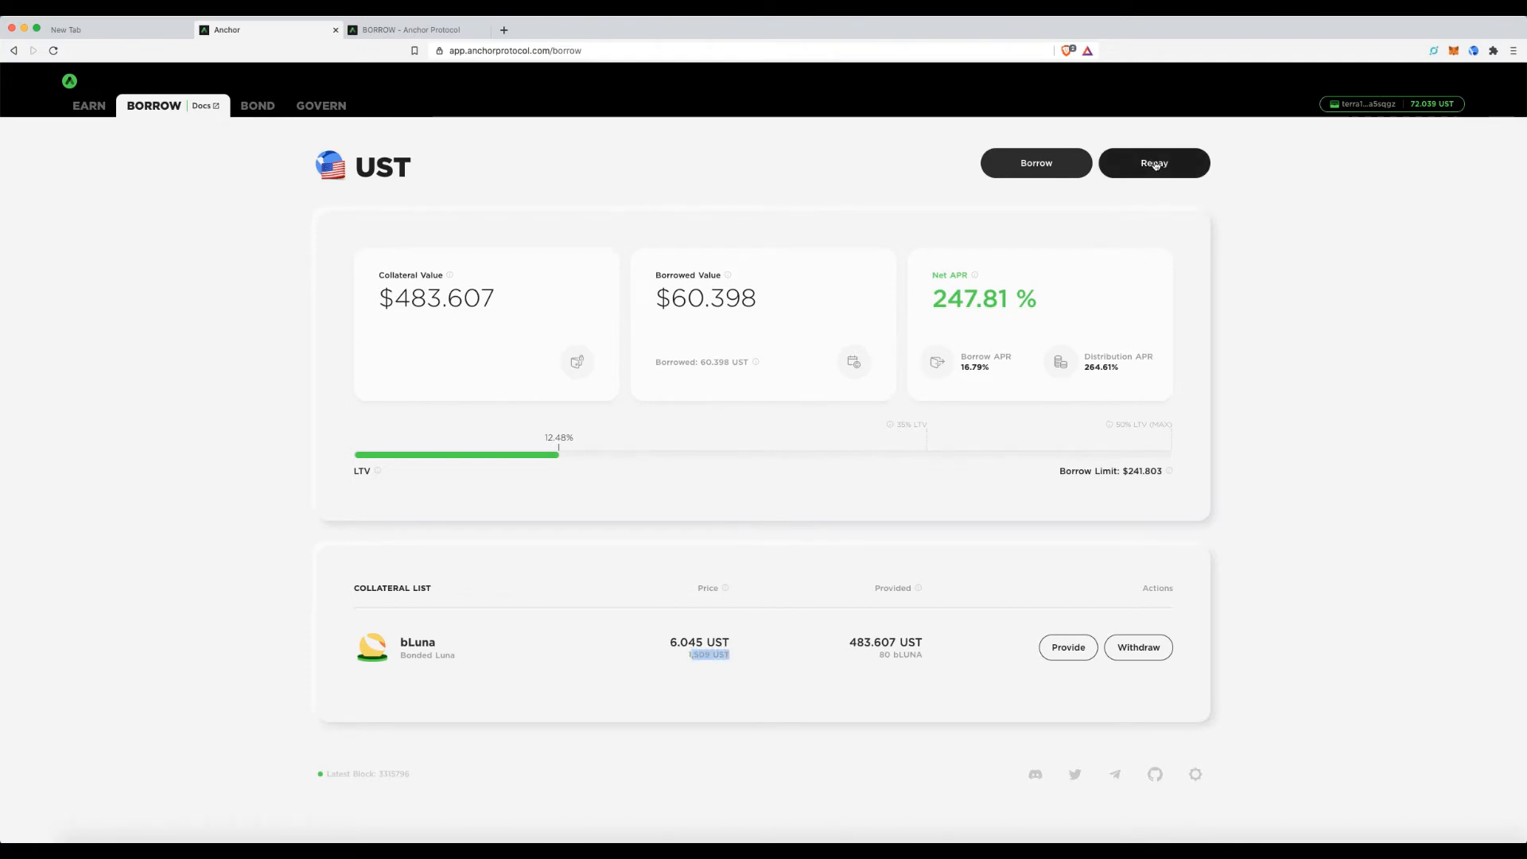
click(1153, 162)
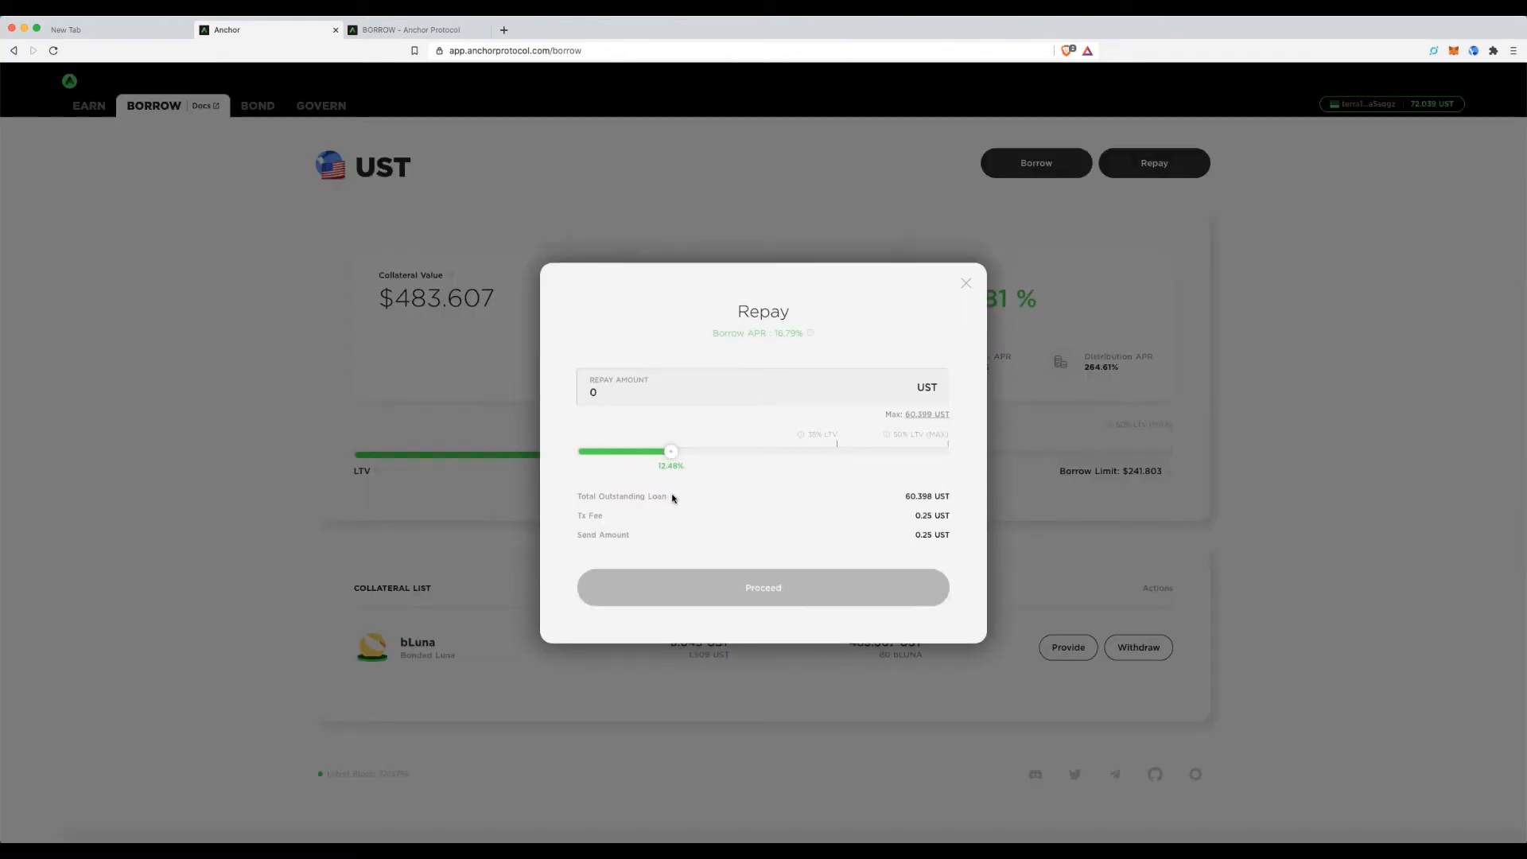
click(925, 413)
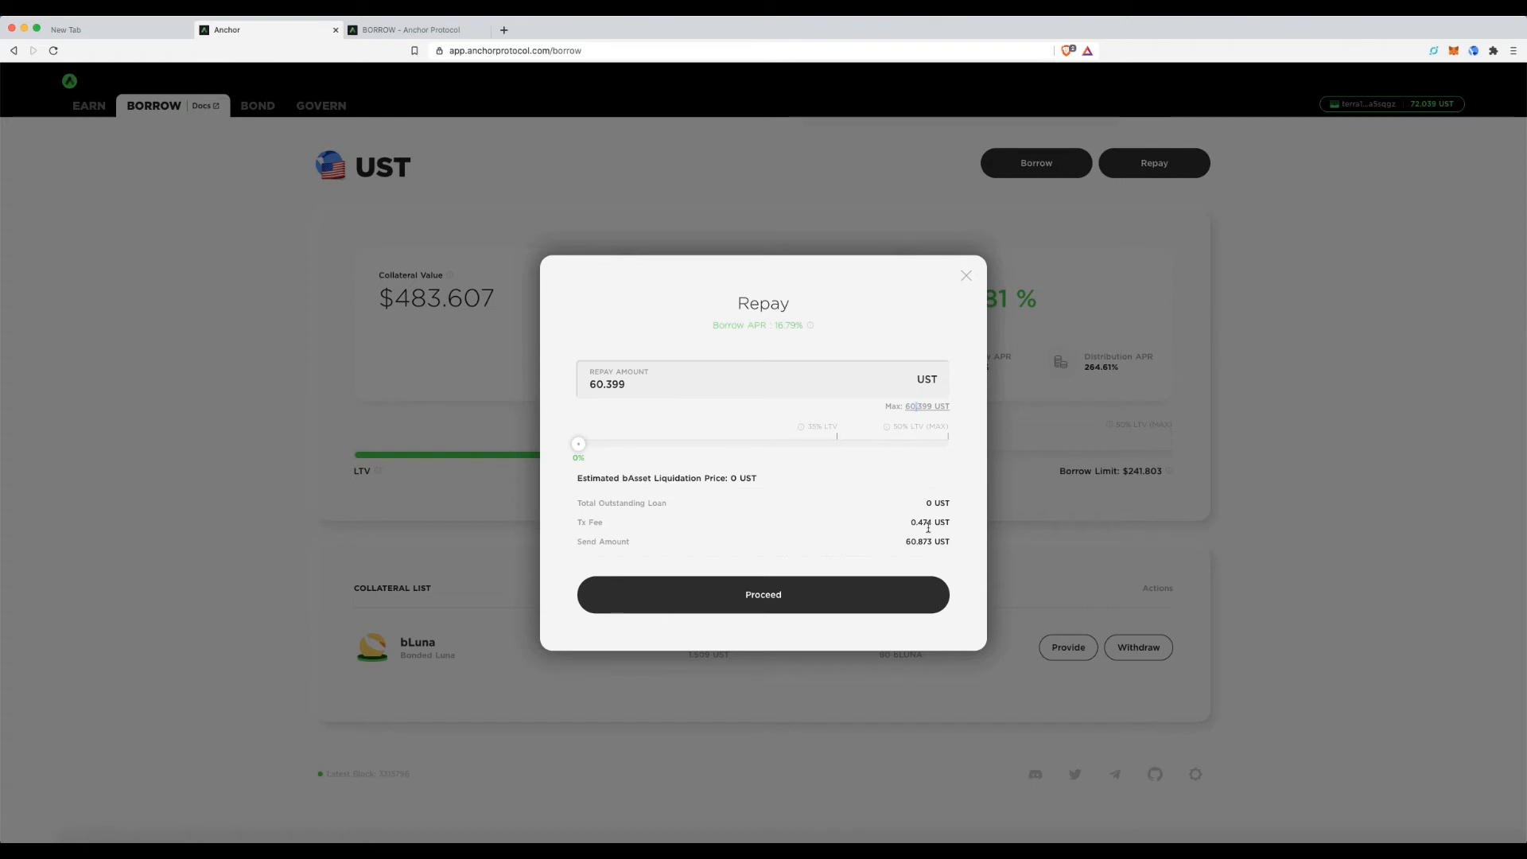
Submit the full 60.399 UST repayment and approve it in Terra Station.
click(763, 594)
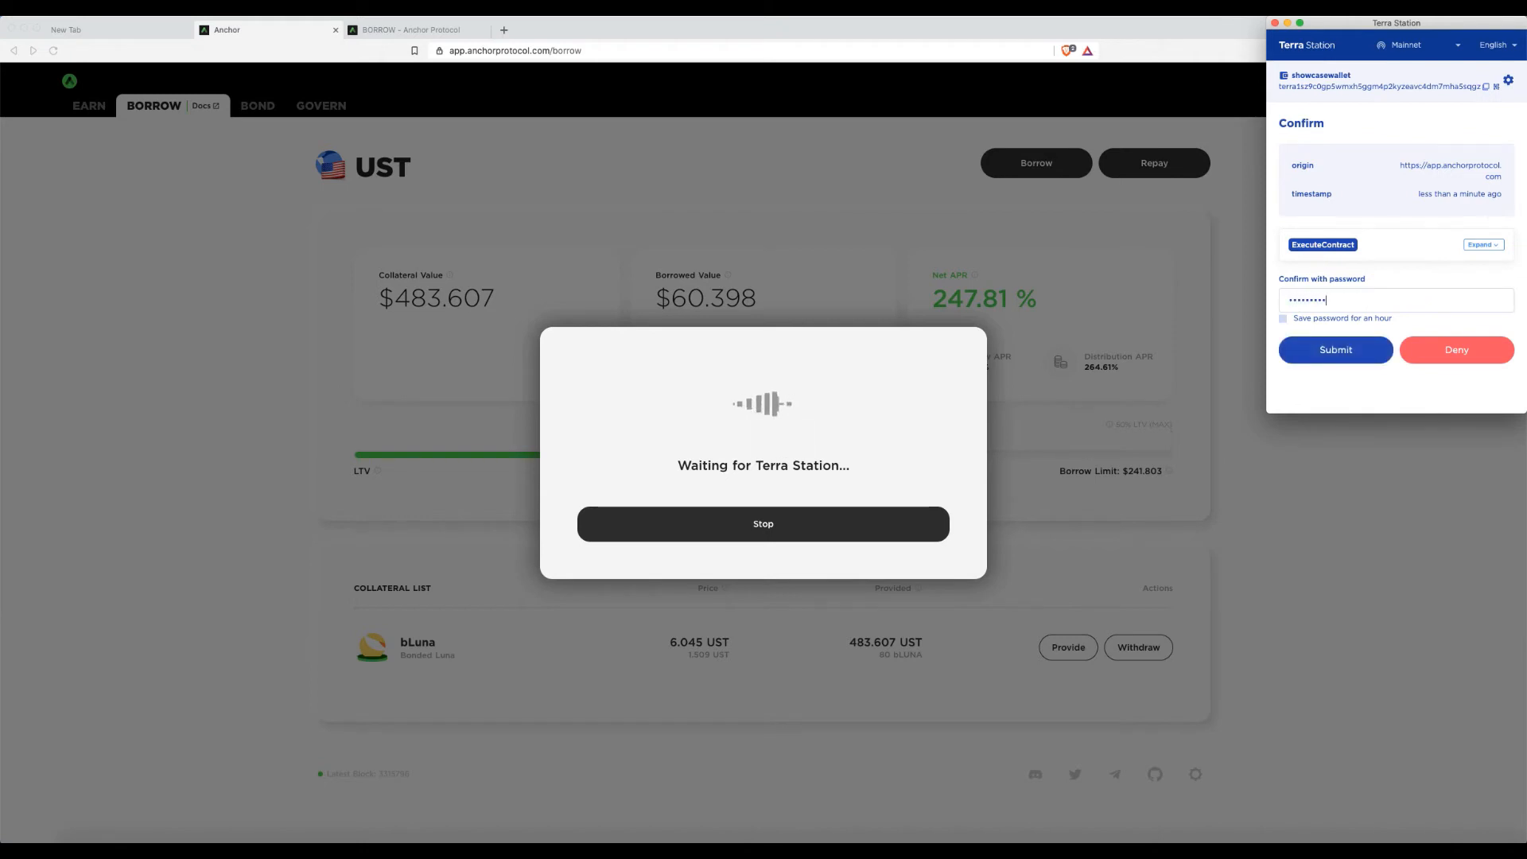
click(1336, 350)
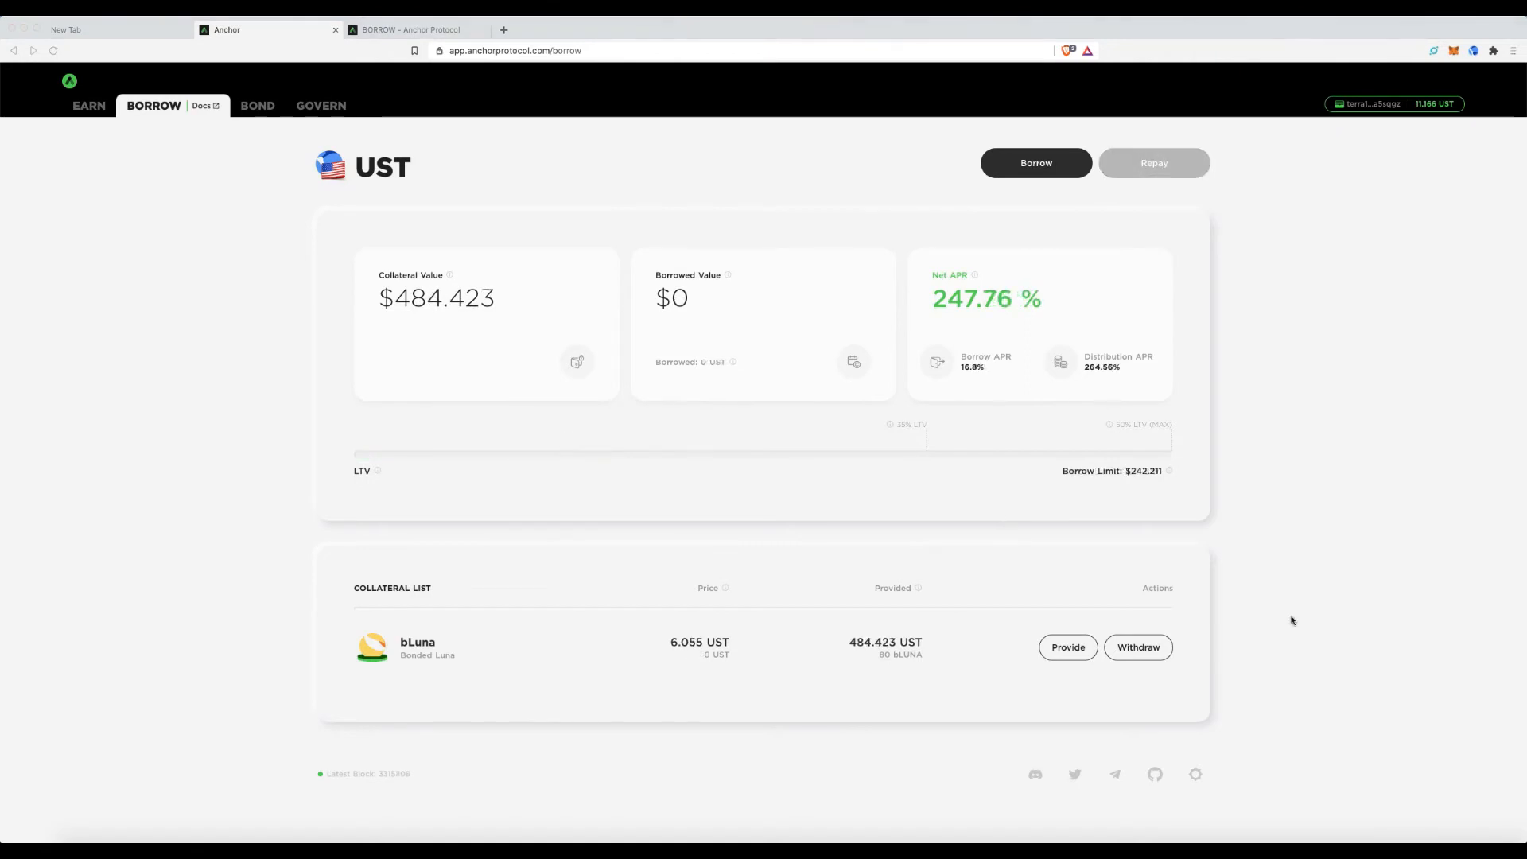
mouse_move(926, 506)
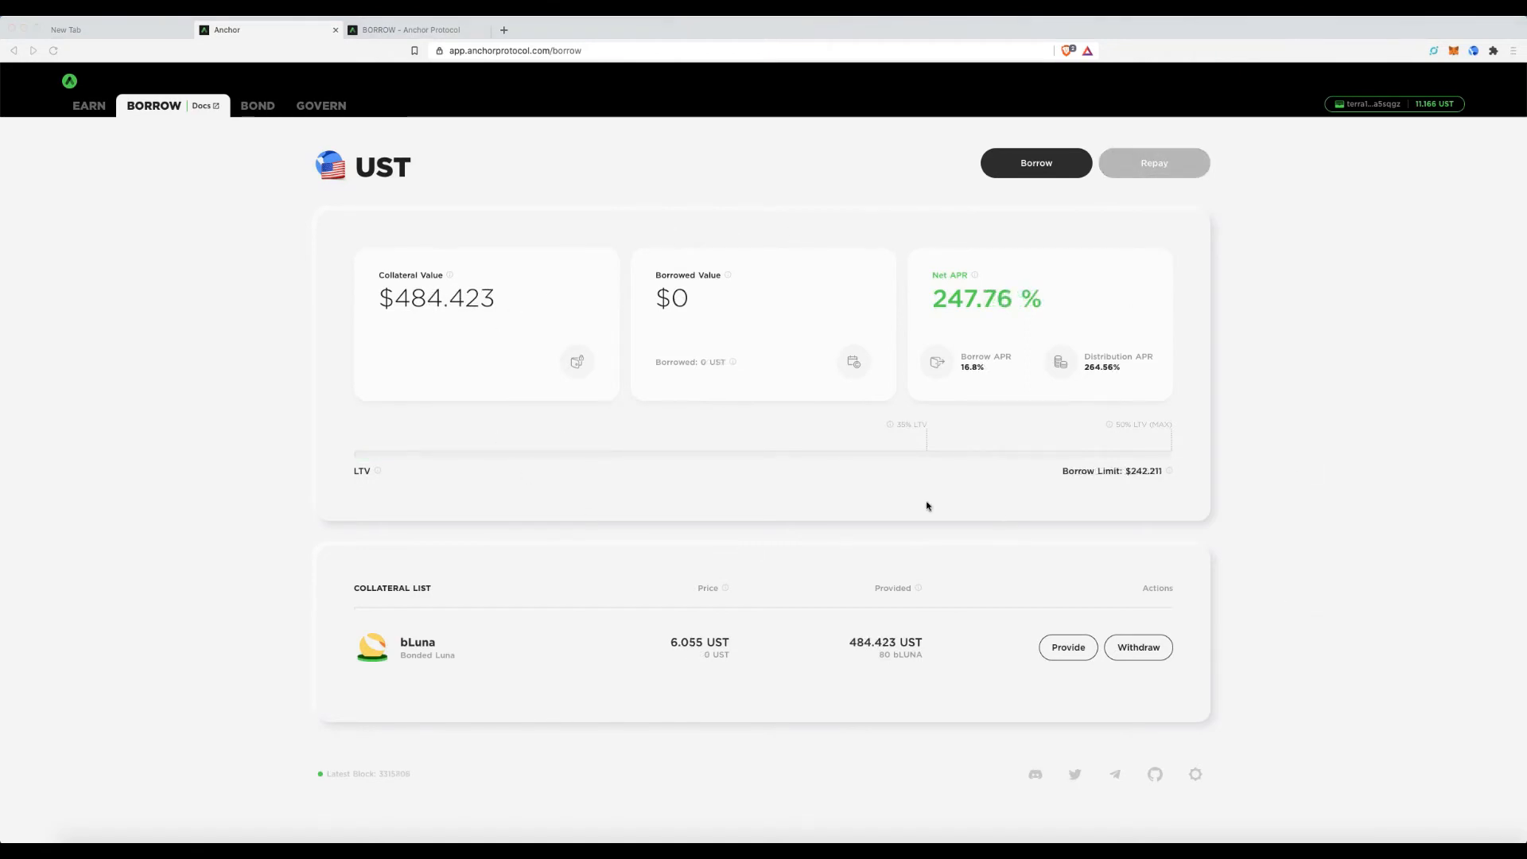
mouse_move(737, 344)
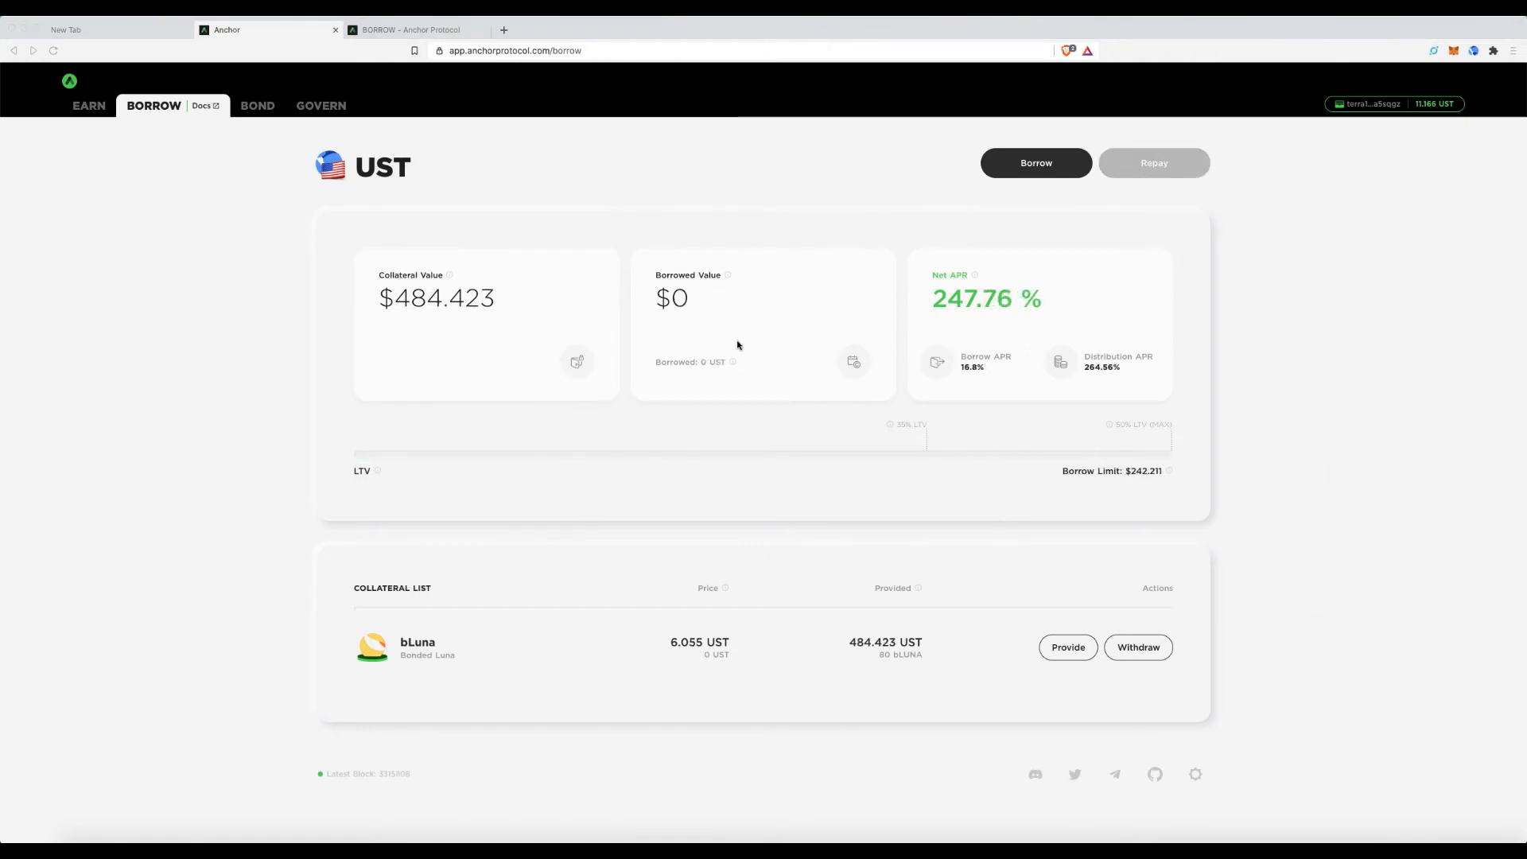
mouse_move(607, 687)
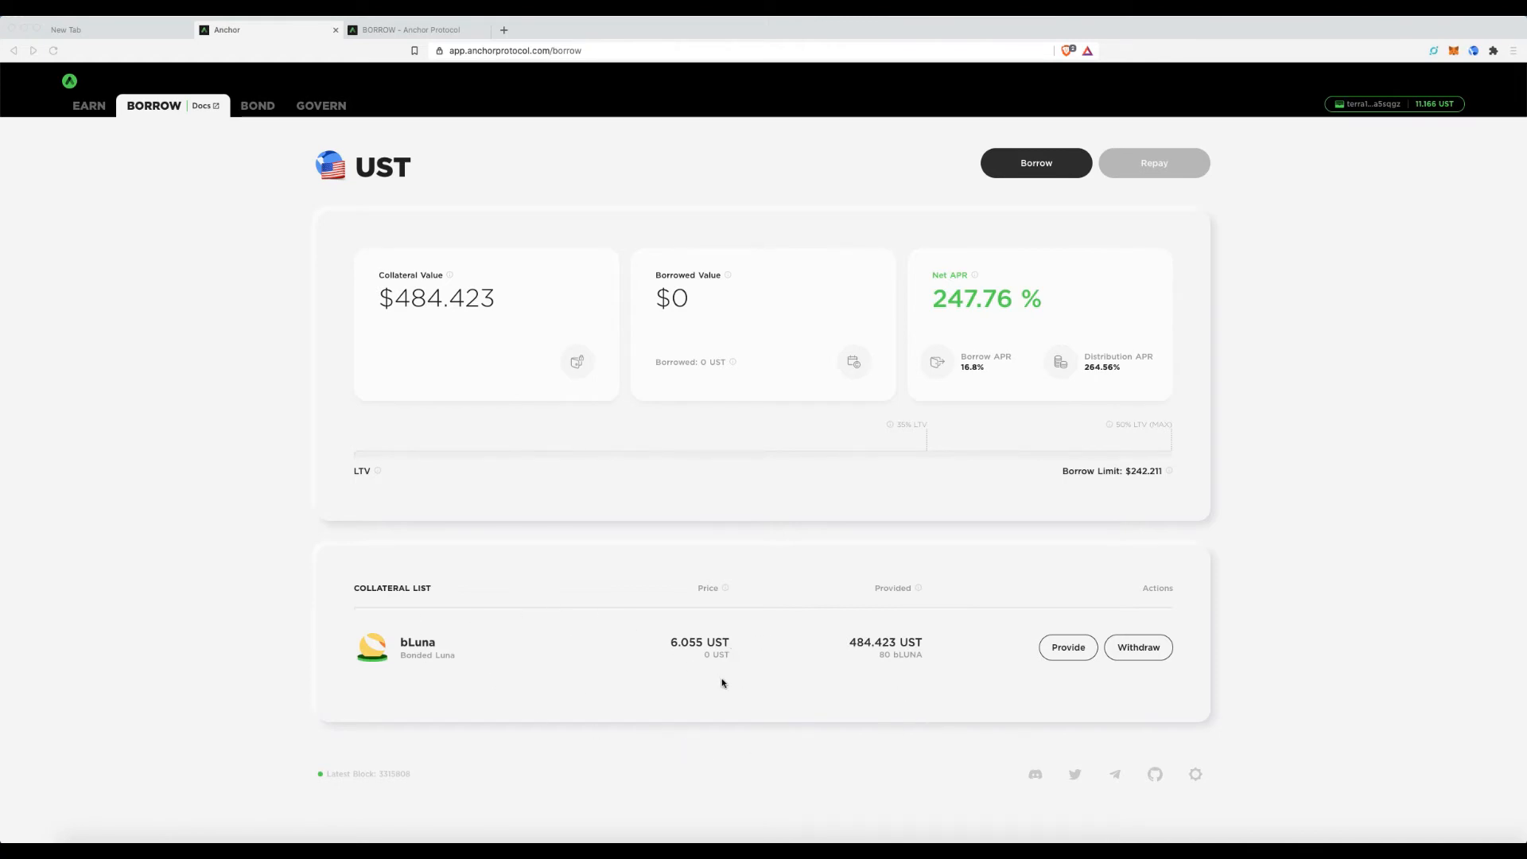
mouse_move(711, 625)
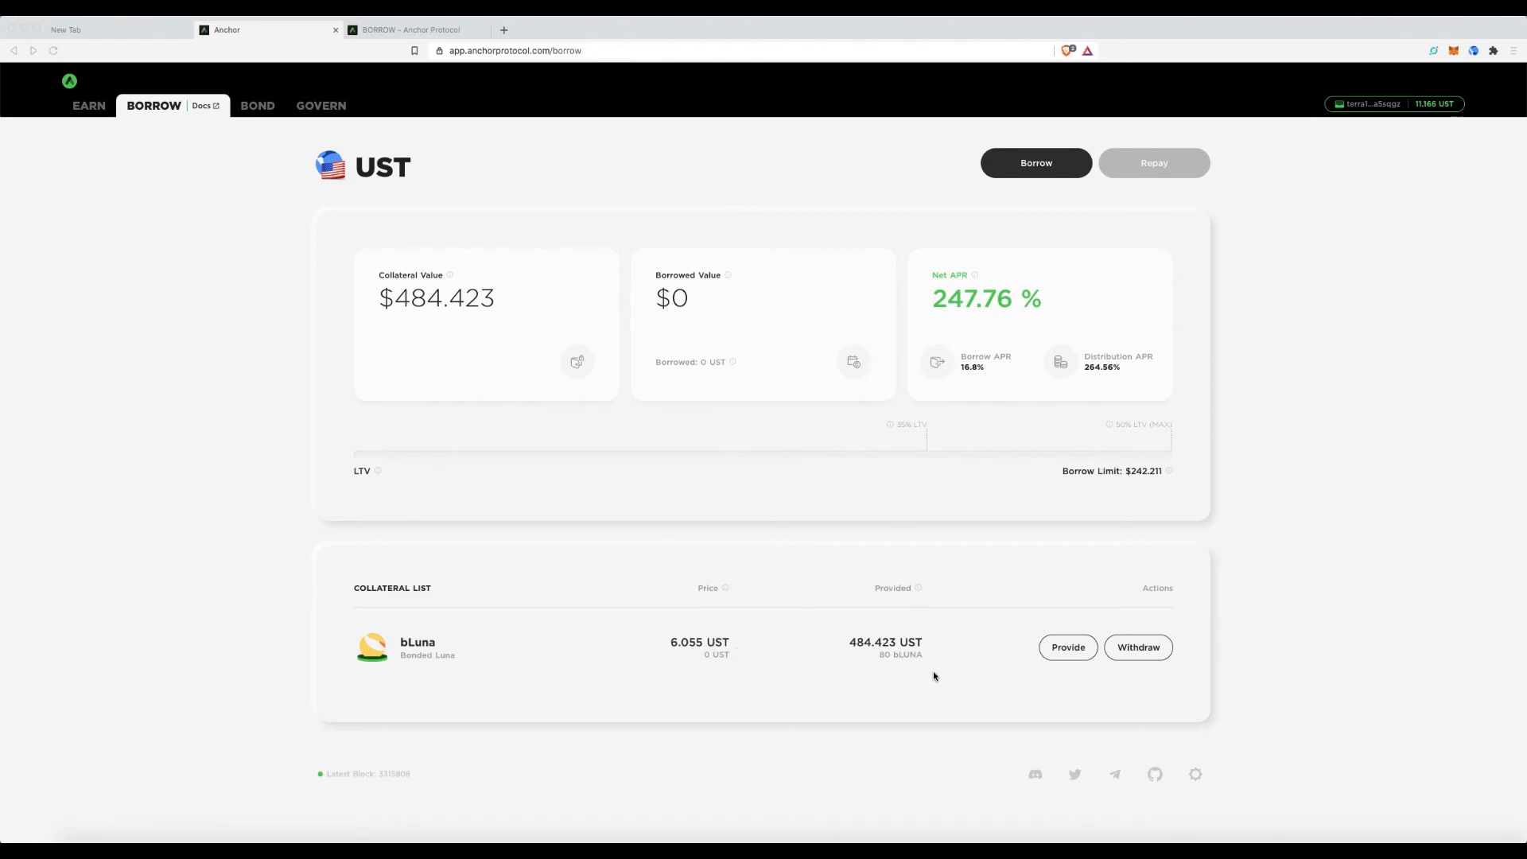
mouse_move(893, 660)
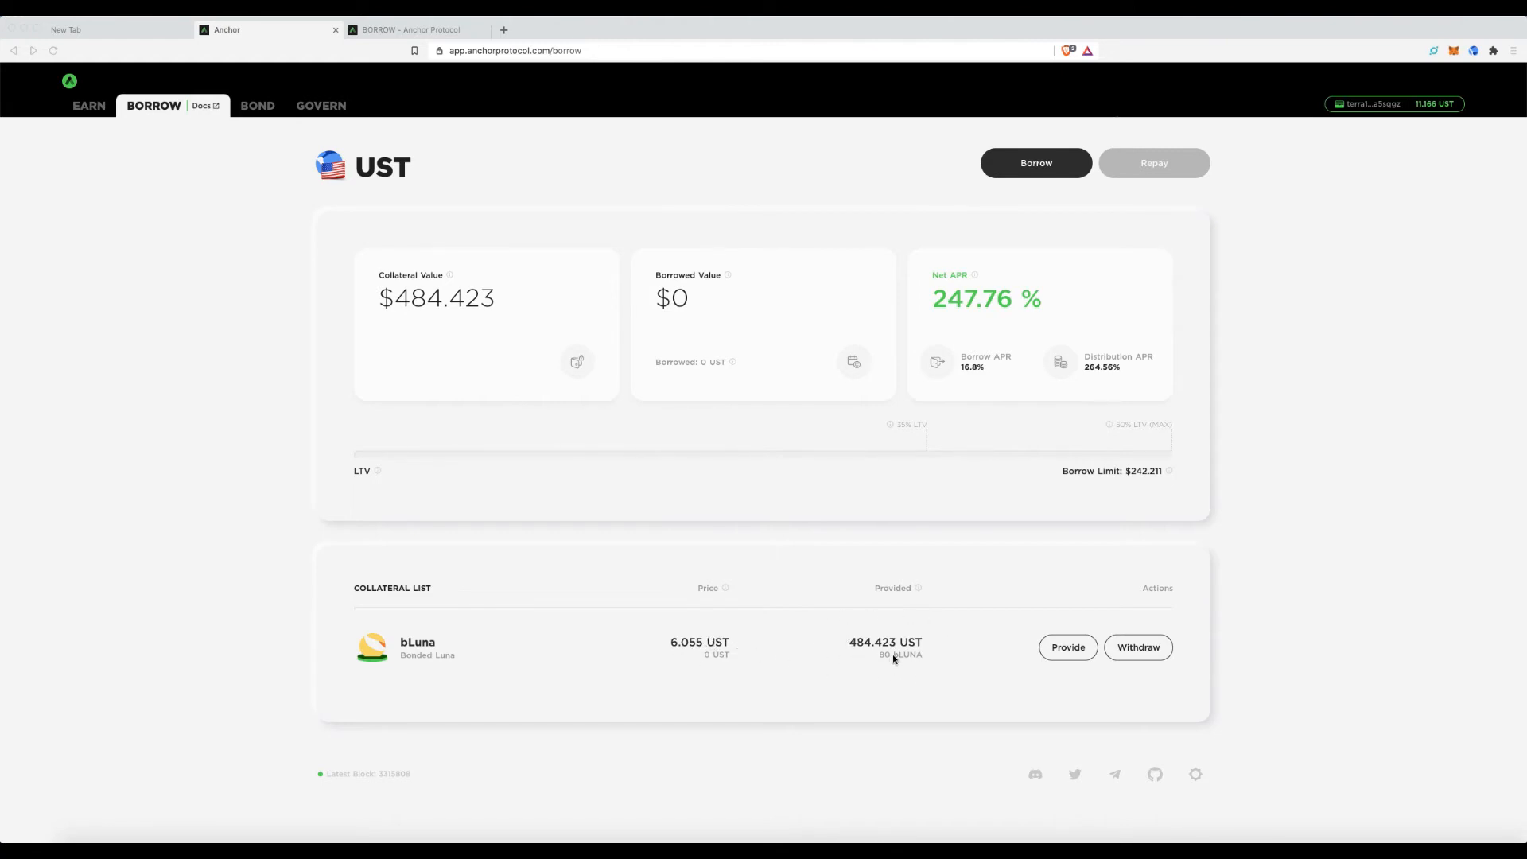
mouse_move(860, 669)
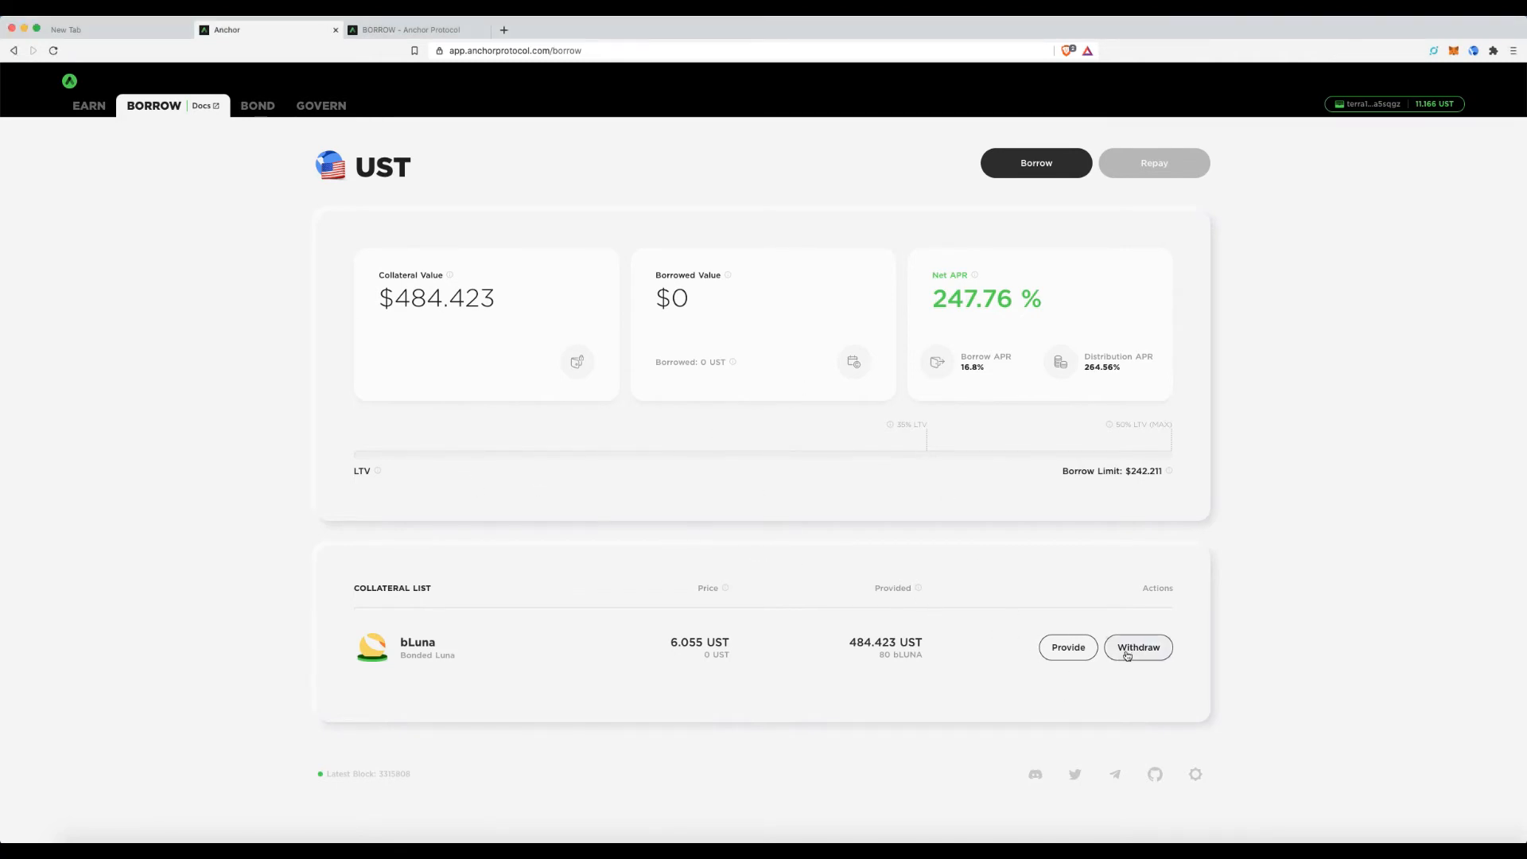
Withdraw the full 80 bLuna collateral, approving in Terra Station and dismissing the notice.
click(1138, 647)
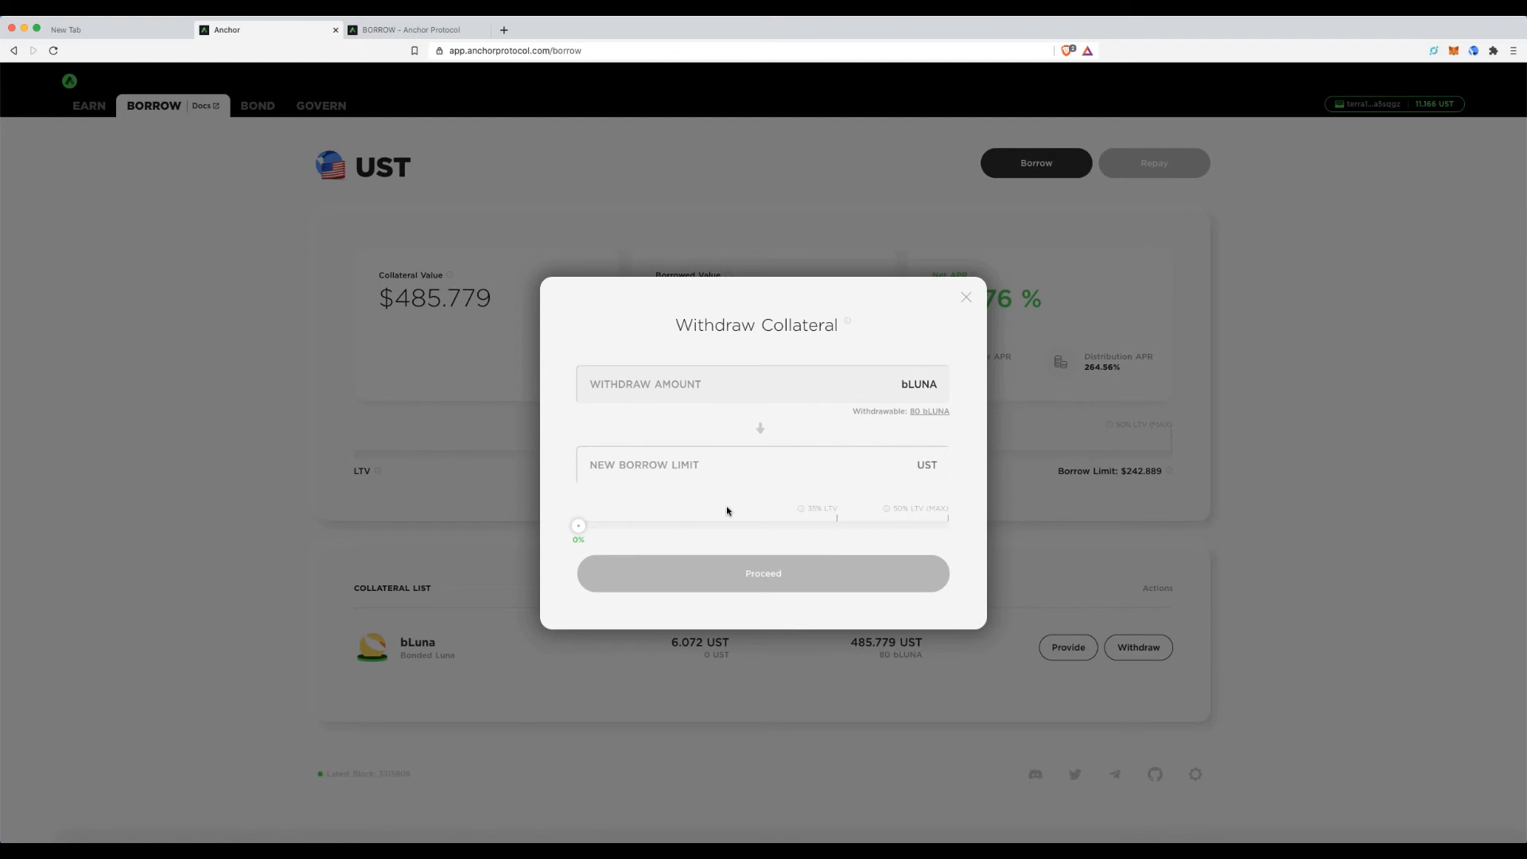
mouse_move(946, 411)
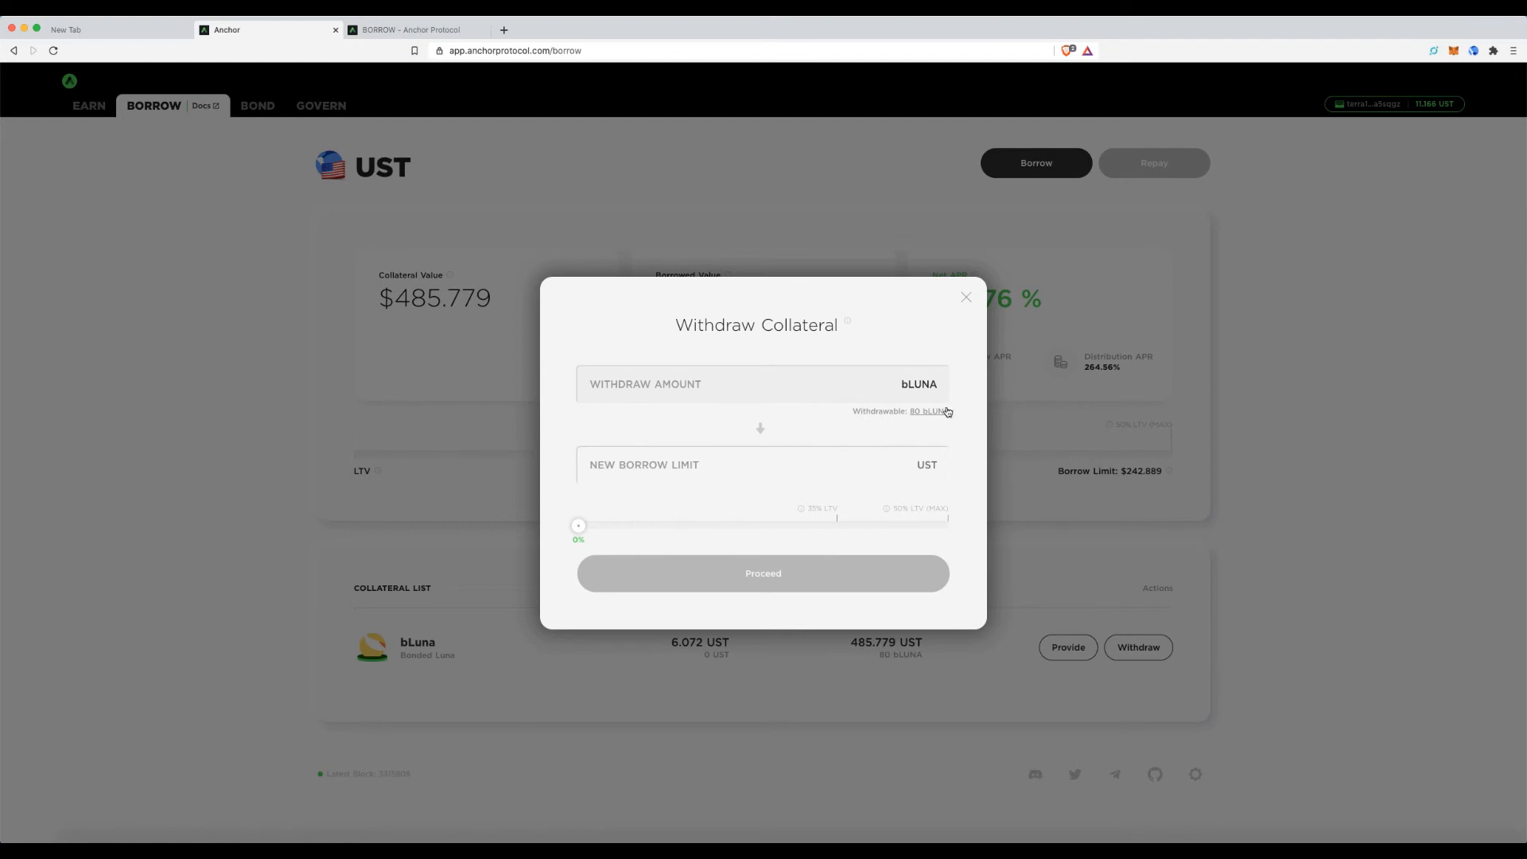
click(928, 411)
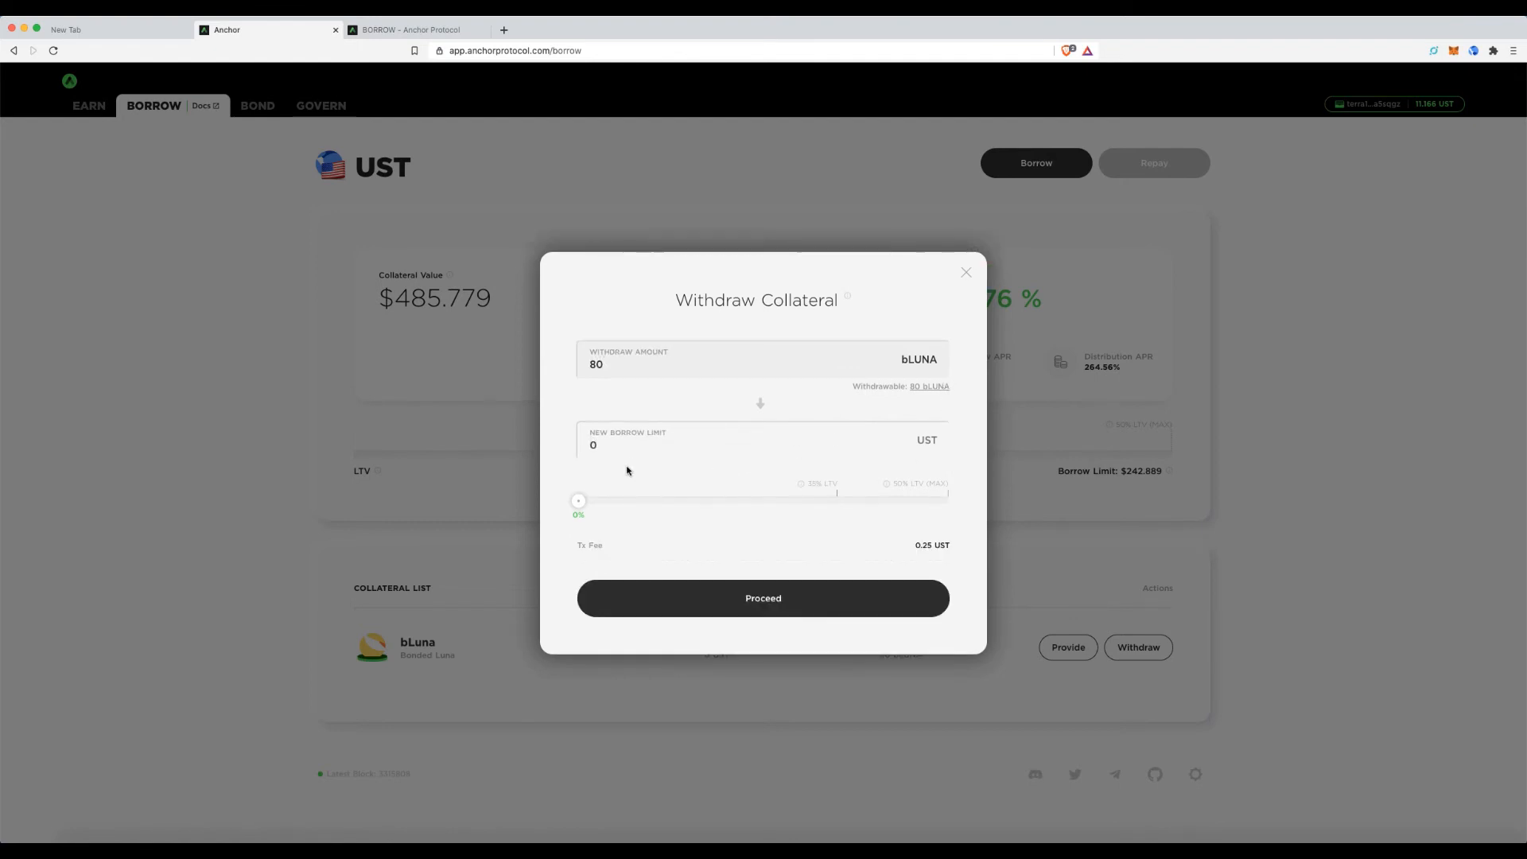
mouse_move(786, 352)
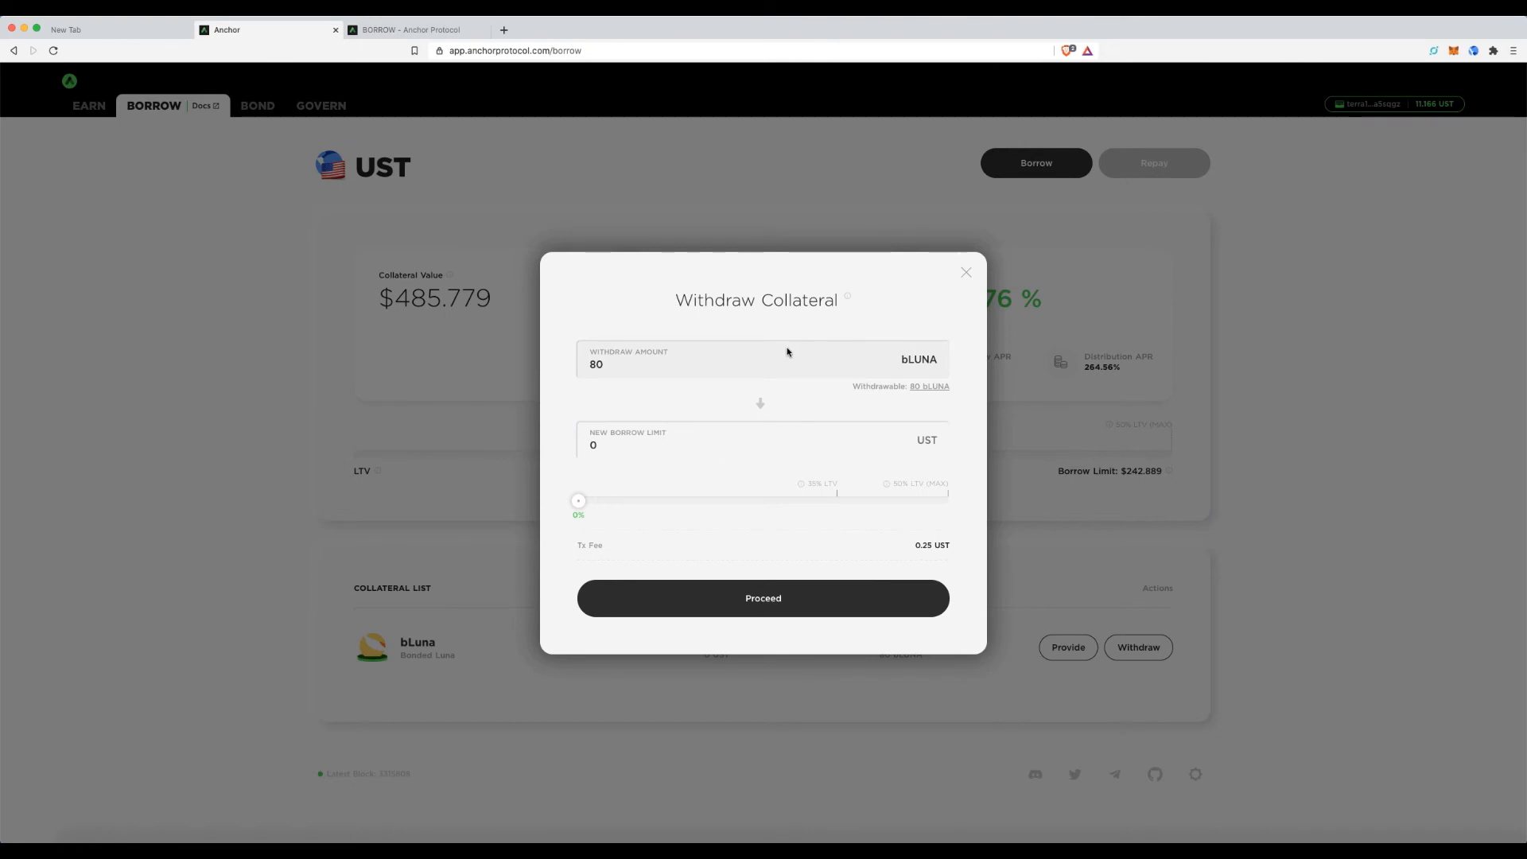
mouse_move(577, 500)
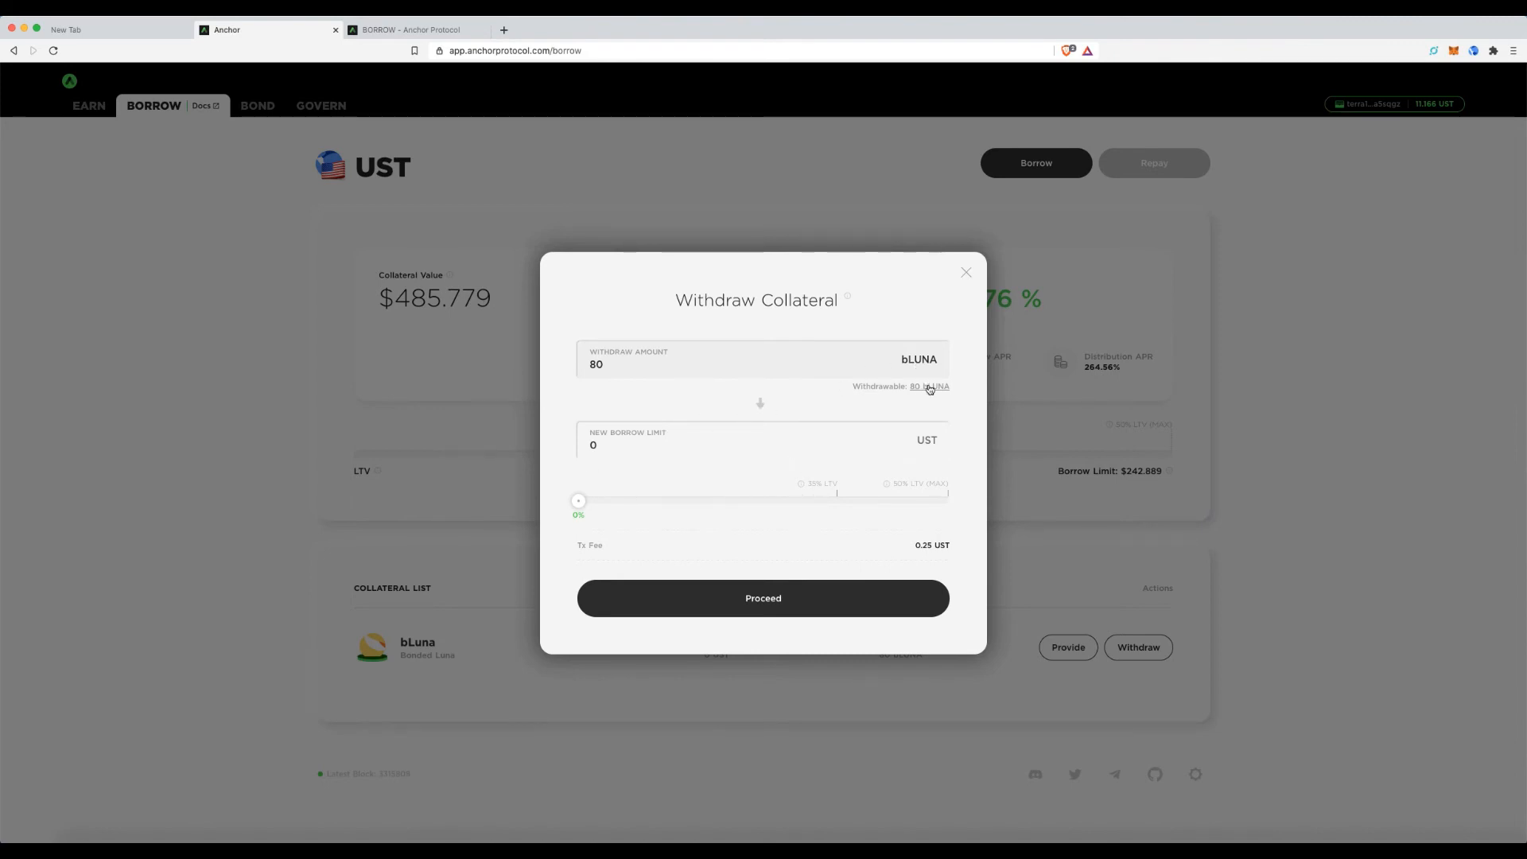
click(763, 598)
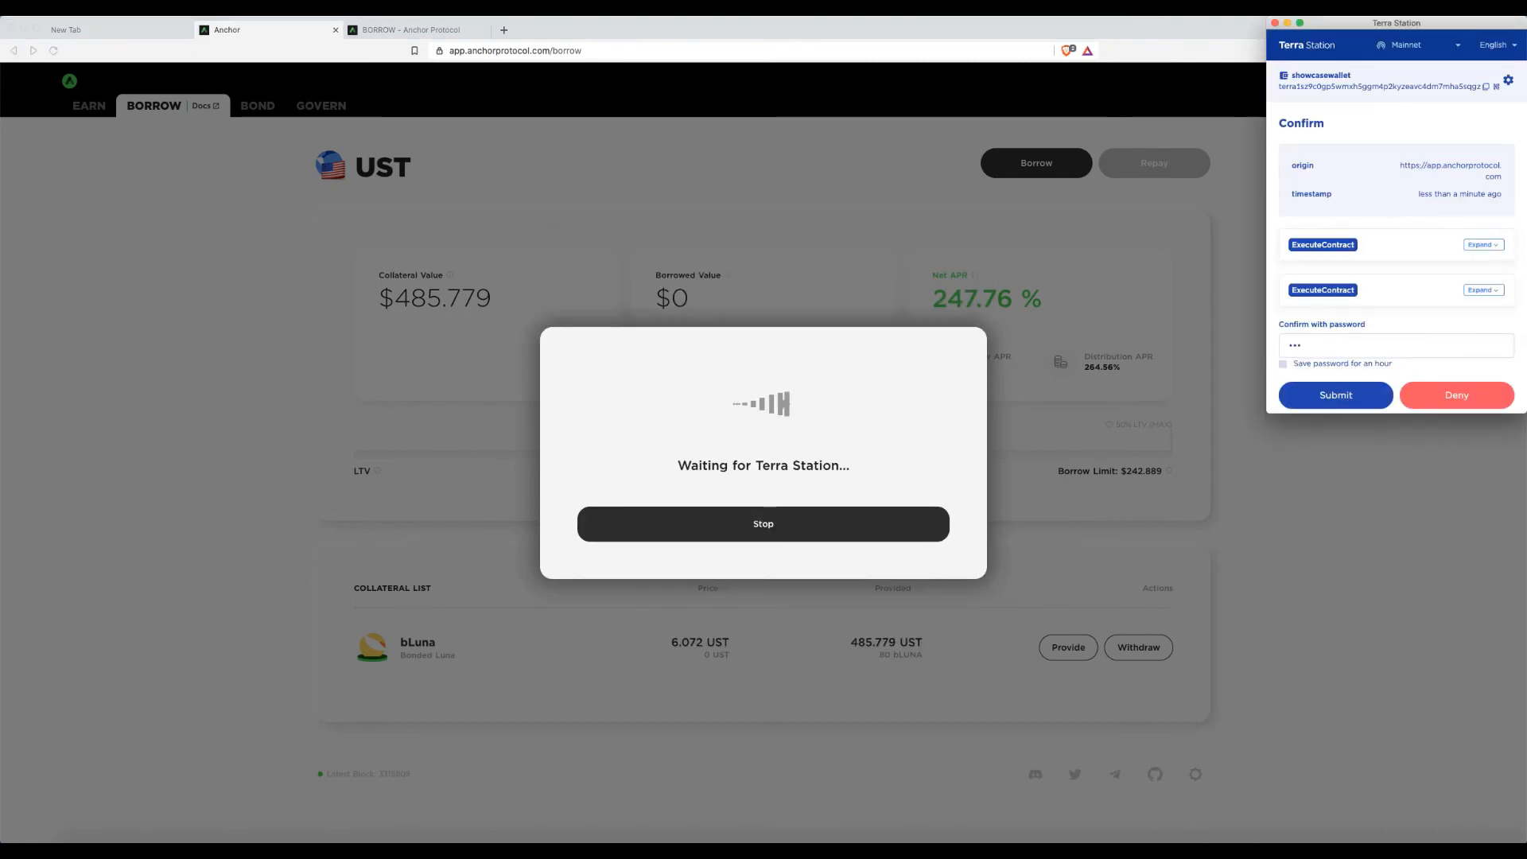
click(1334, 395)
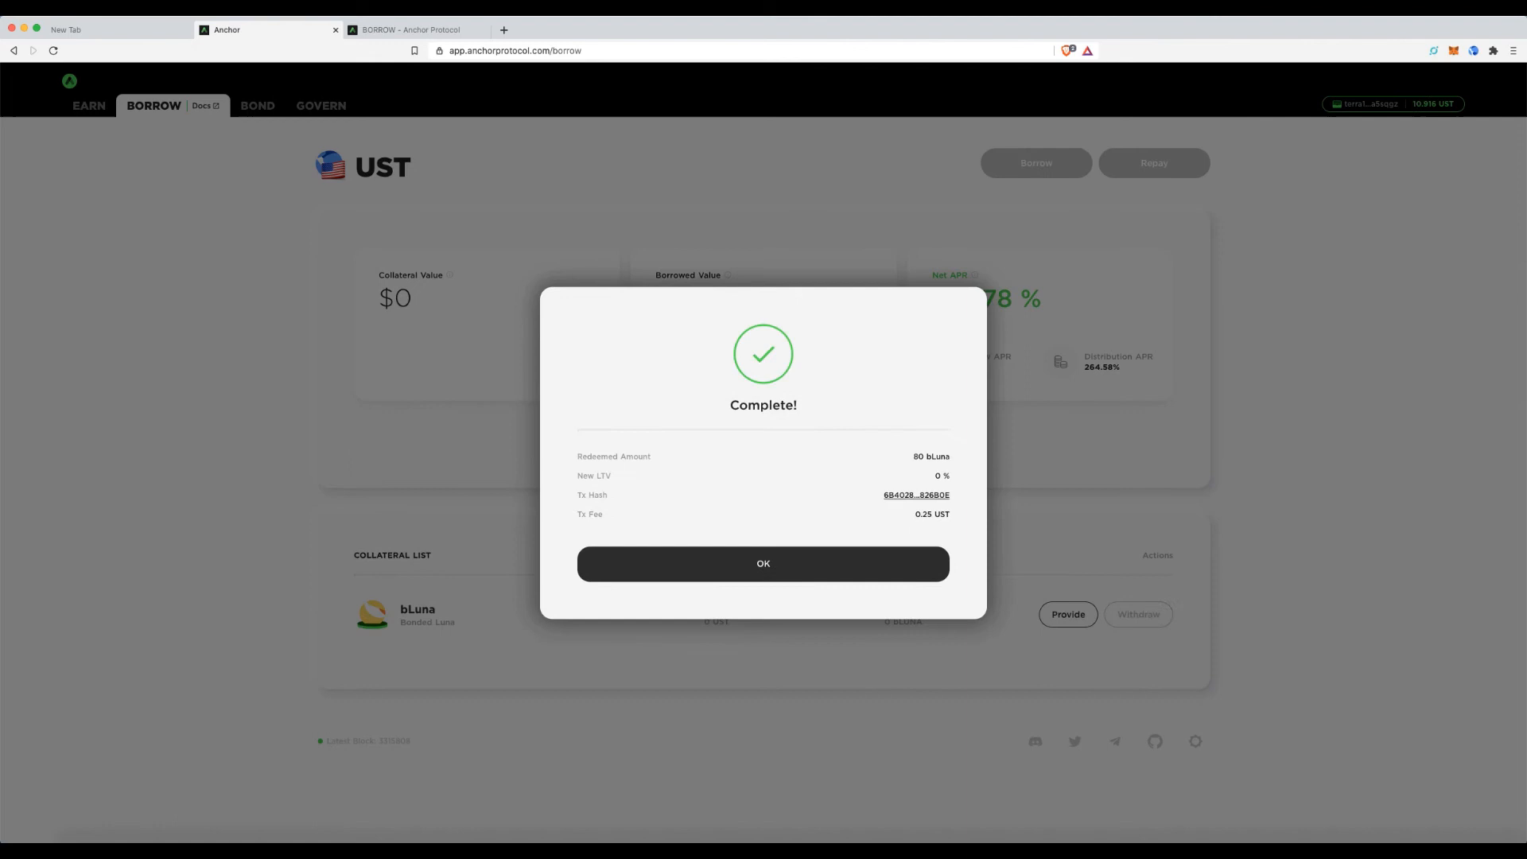
click(763, 563)
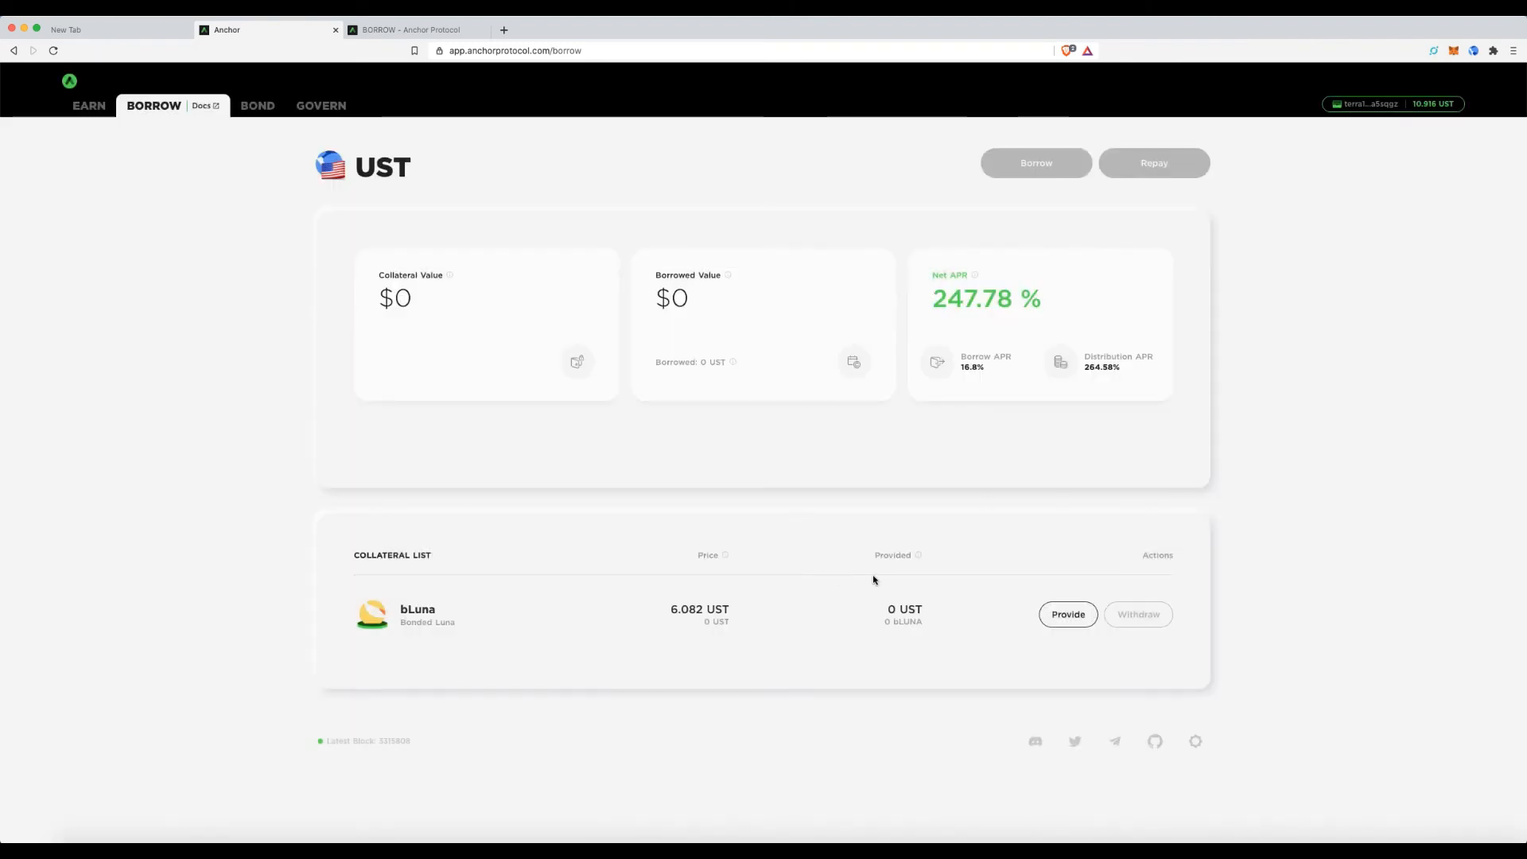
mouse_move(853, 493)
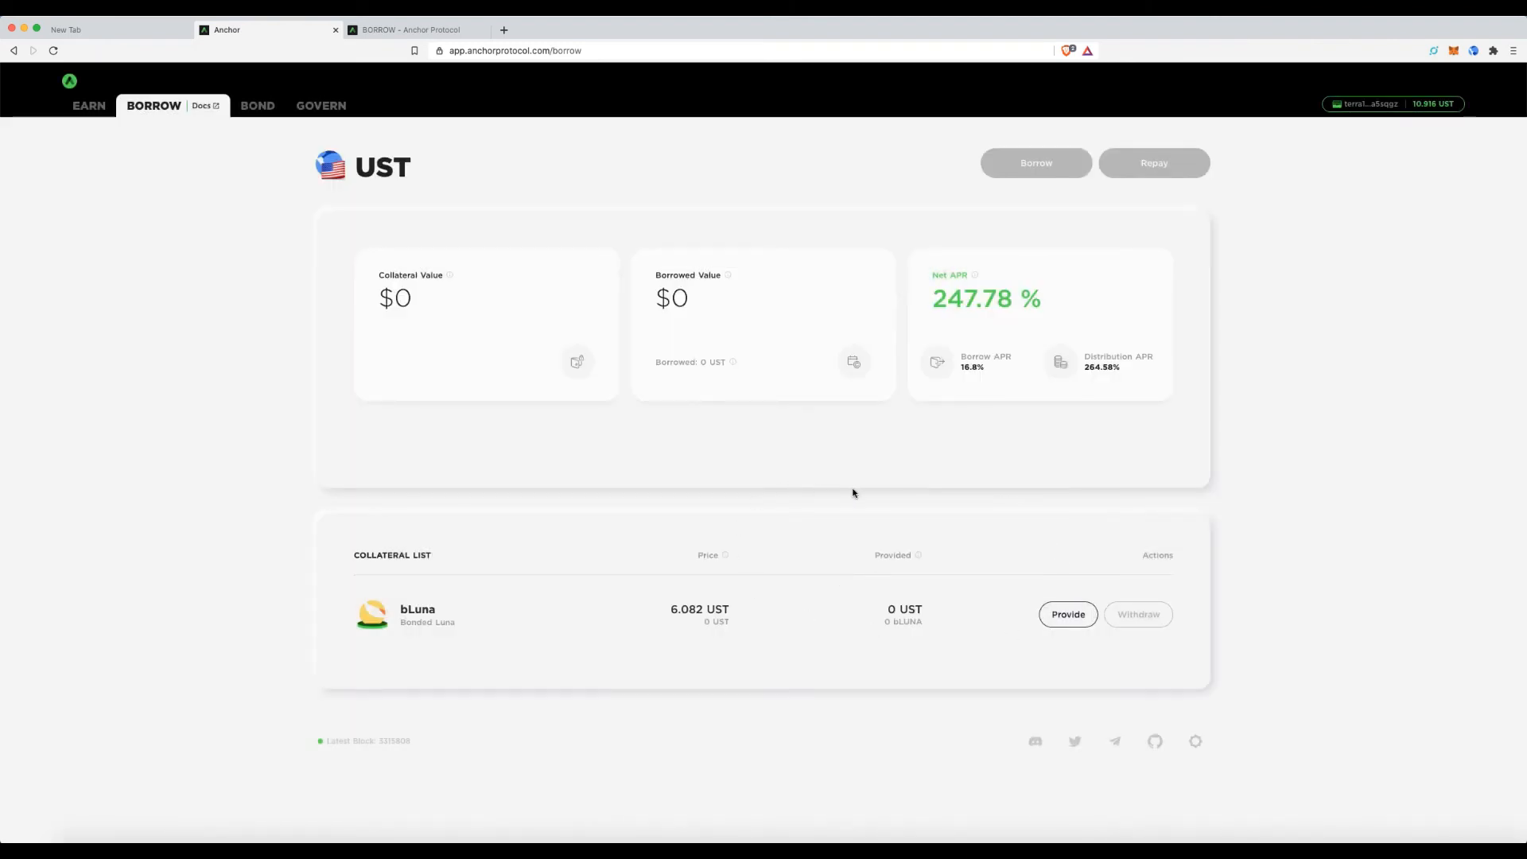
mouse_move(303, 312)
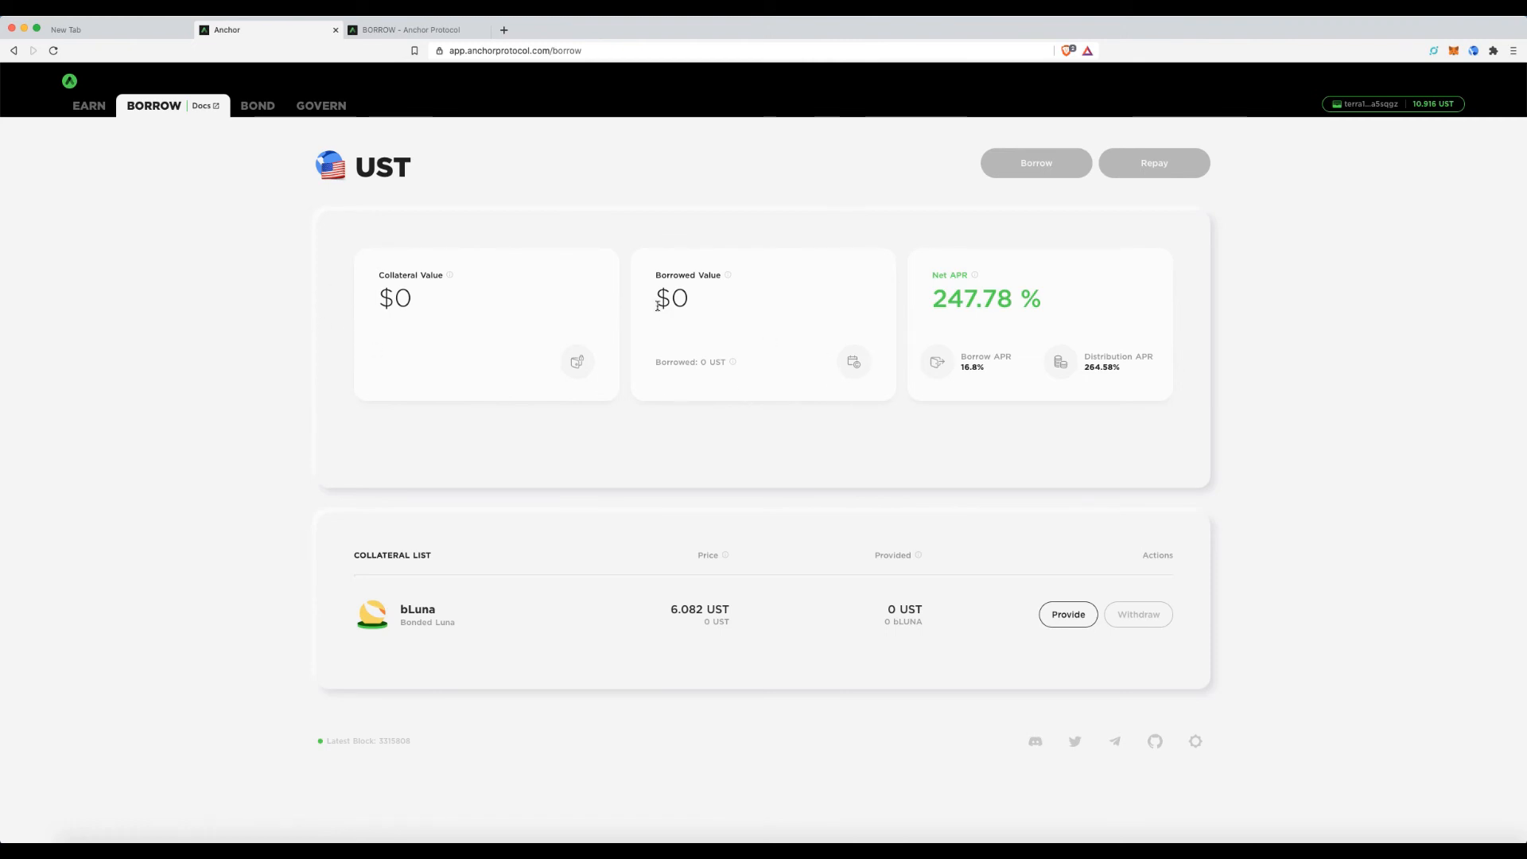
mouse_move(1044, 469)
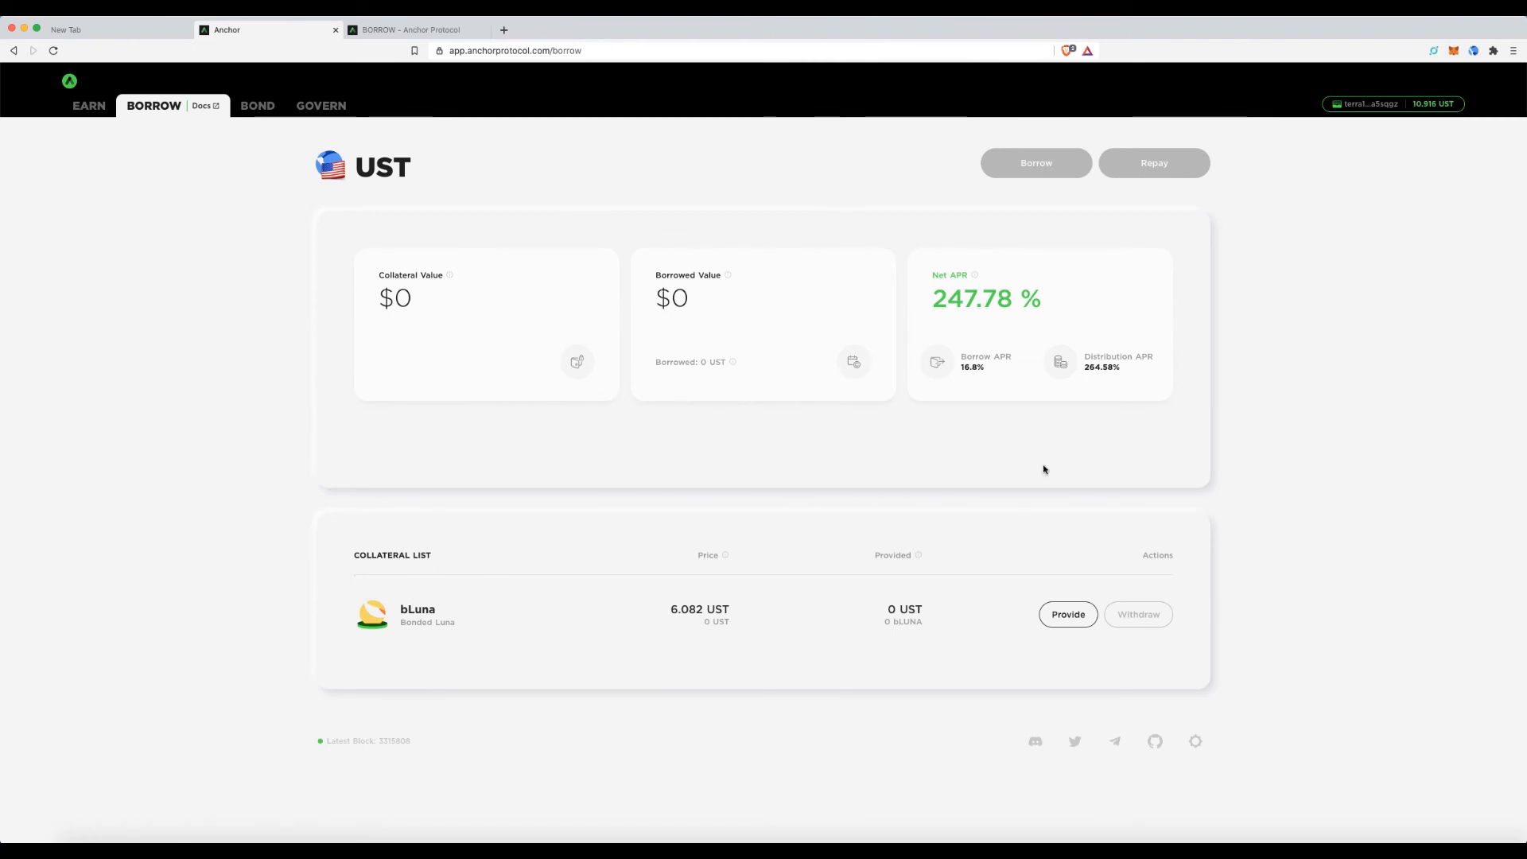
mouse_move(258, 109)
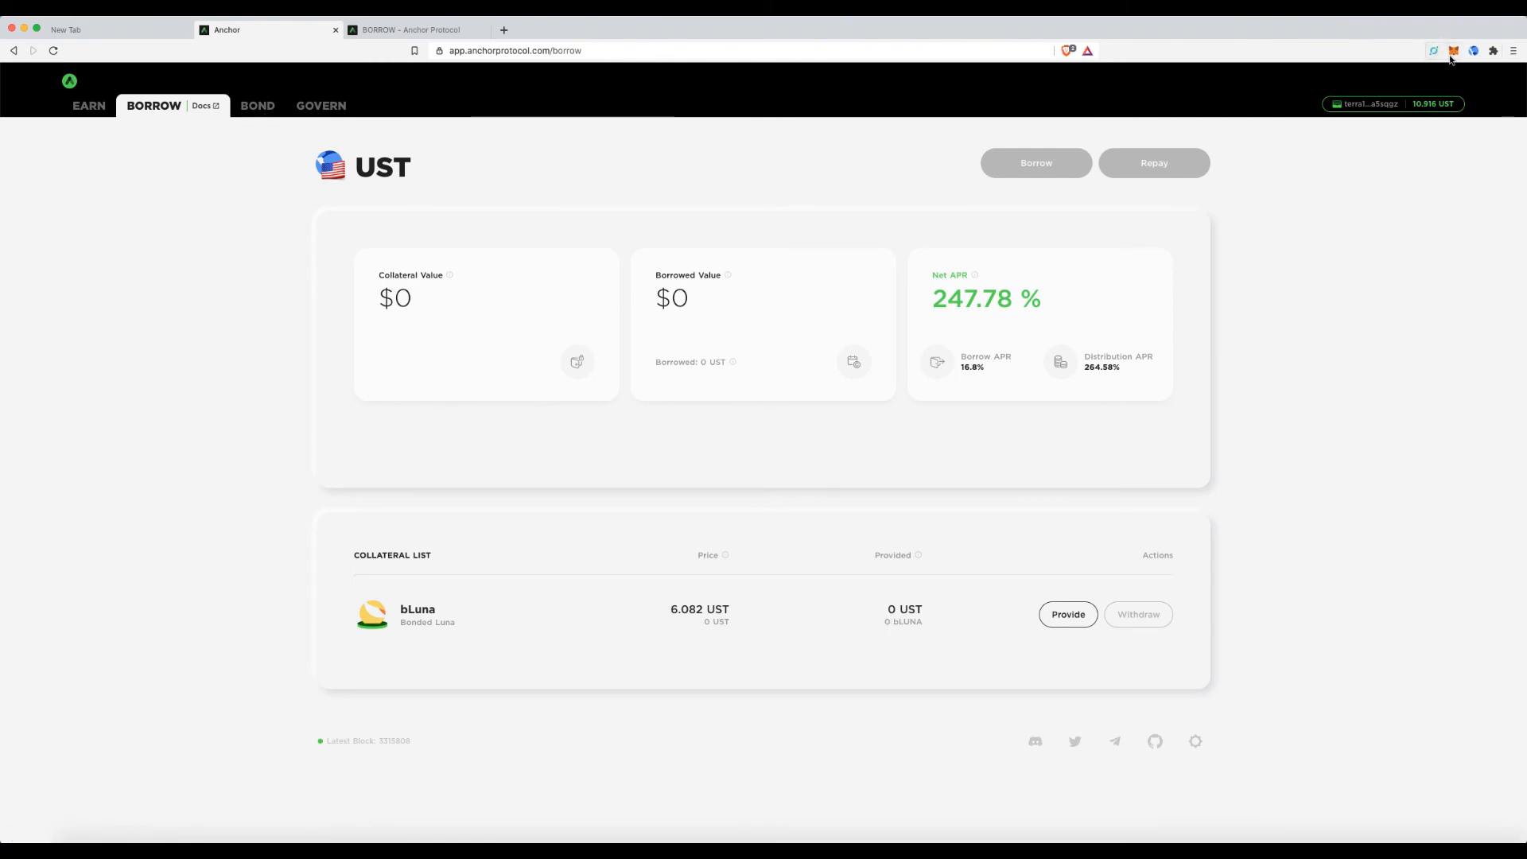
click(1471, 51)
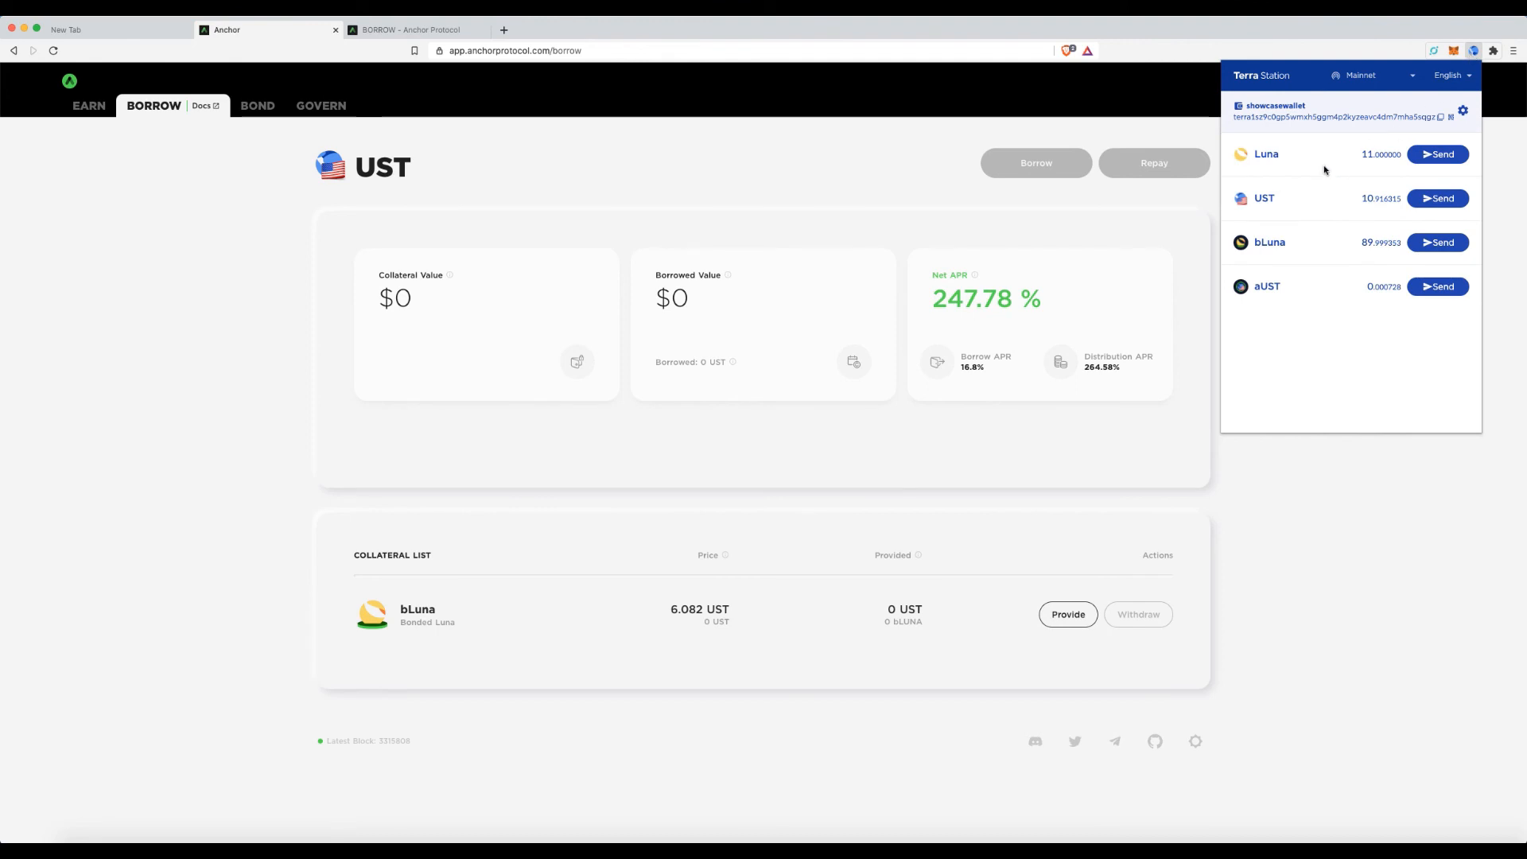
mouse_move(1287, 256)
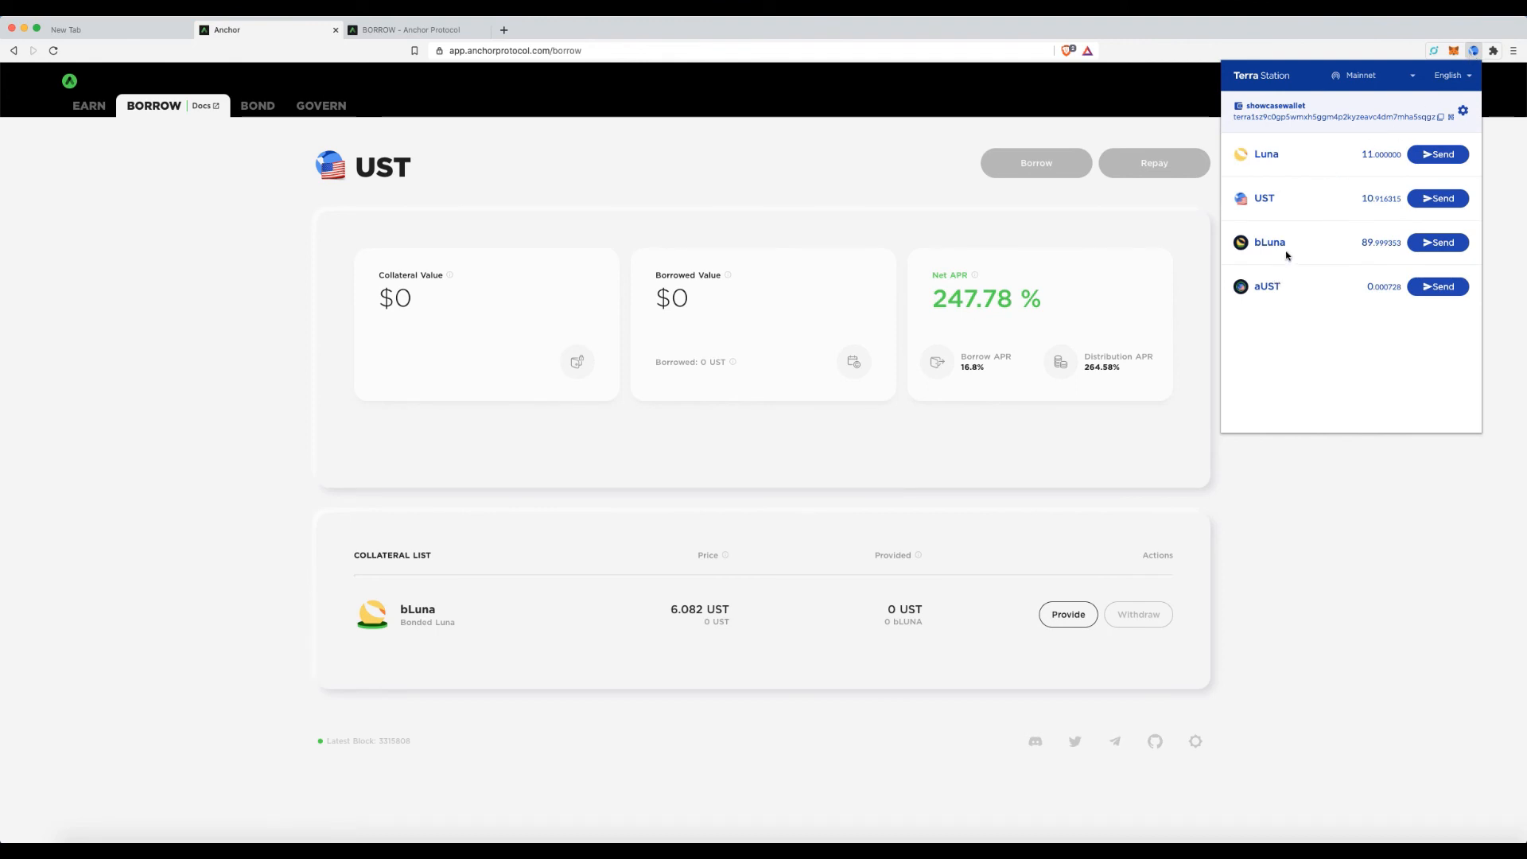
mouse_move(1262, 513)
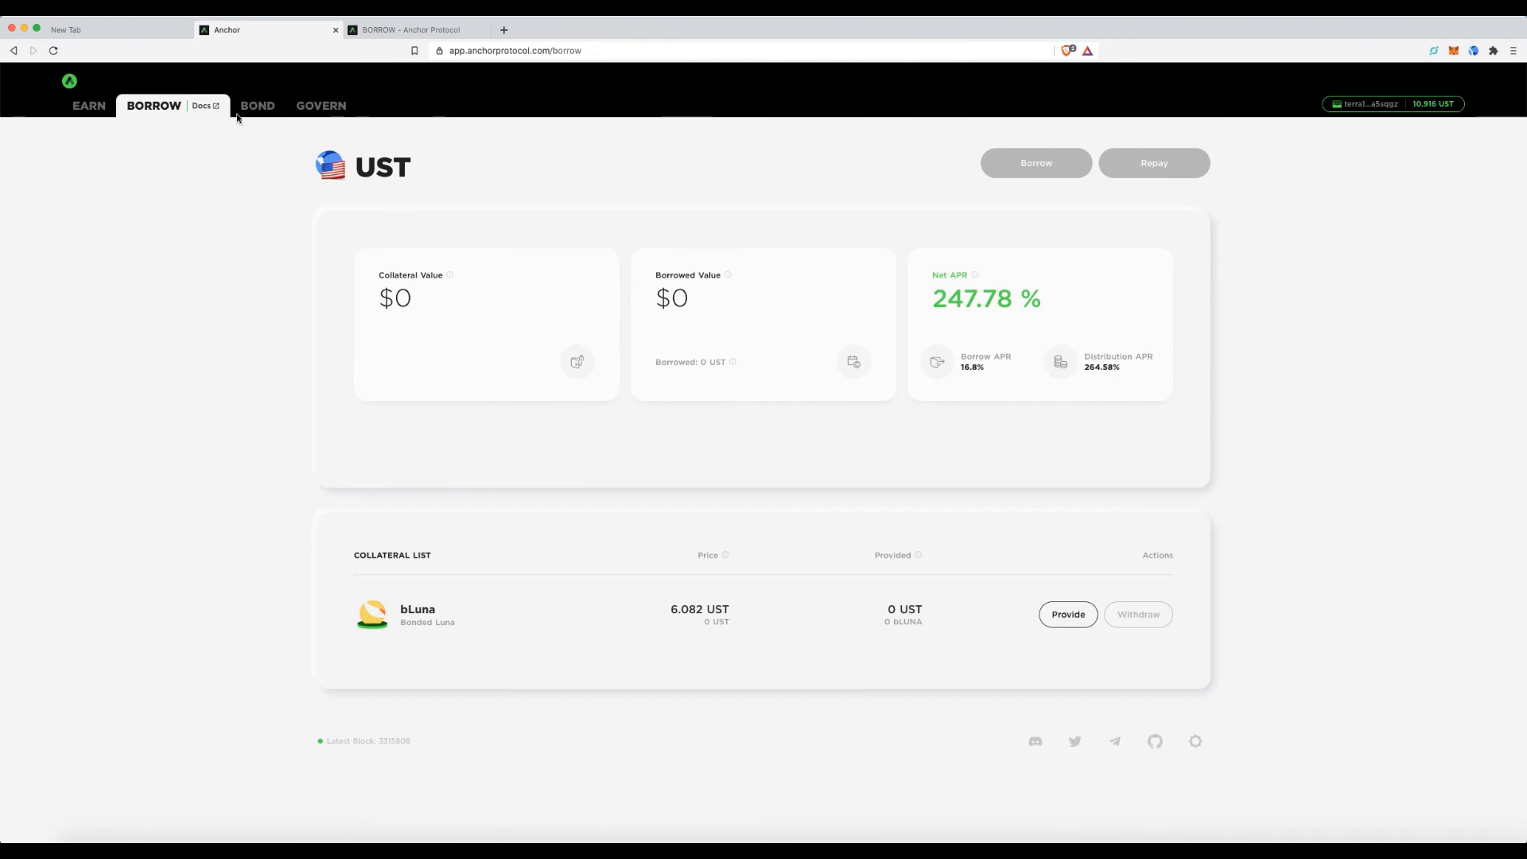
Open the Bond page's Burn form, try the max bLuna balance, then toggle Mint and back to Burn.
click(217, 105)
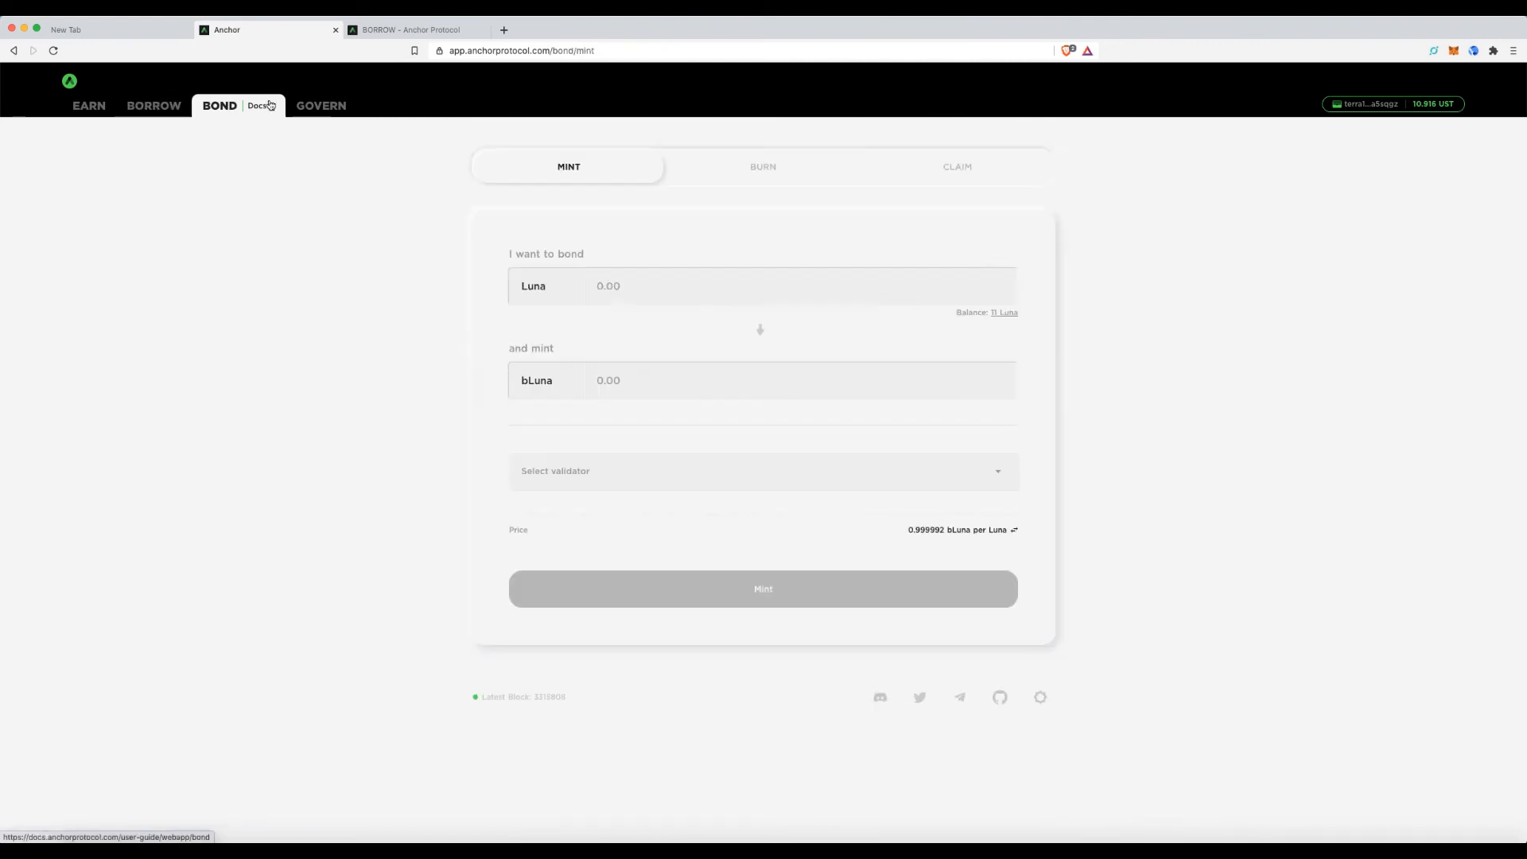
click(763, 166)
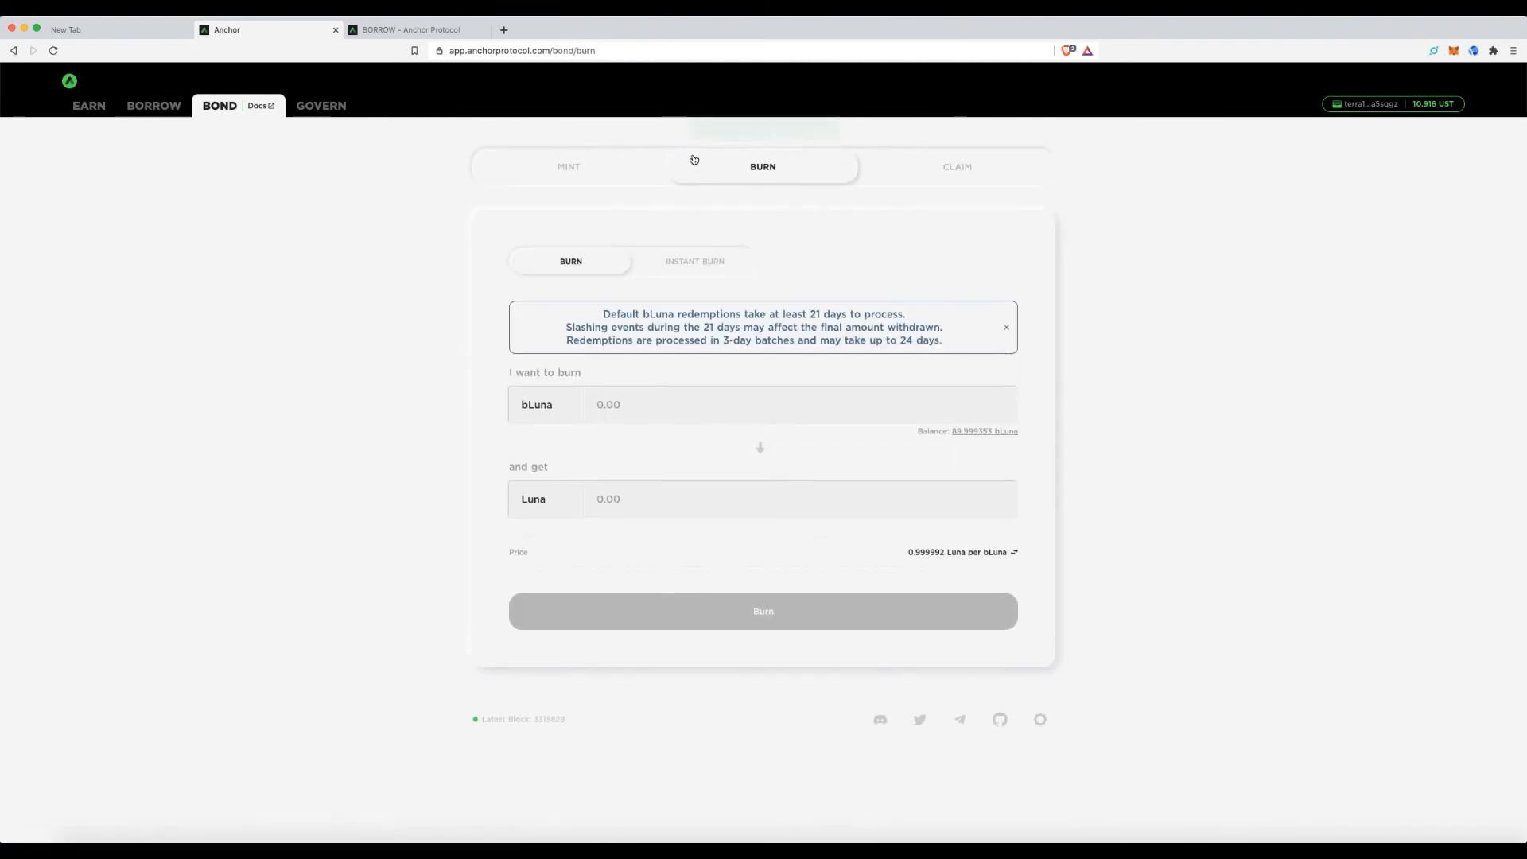
click(984, 431)
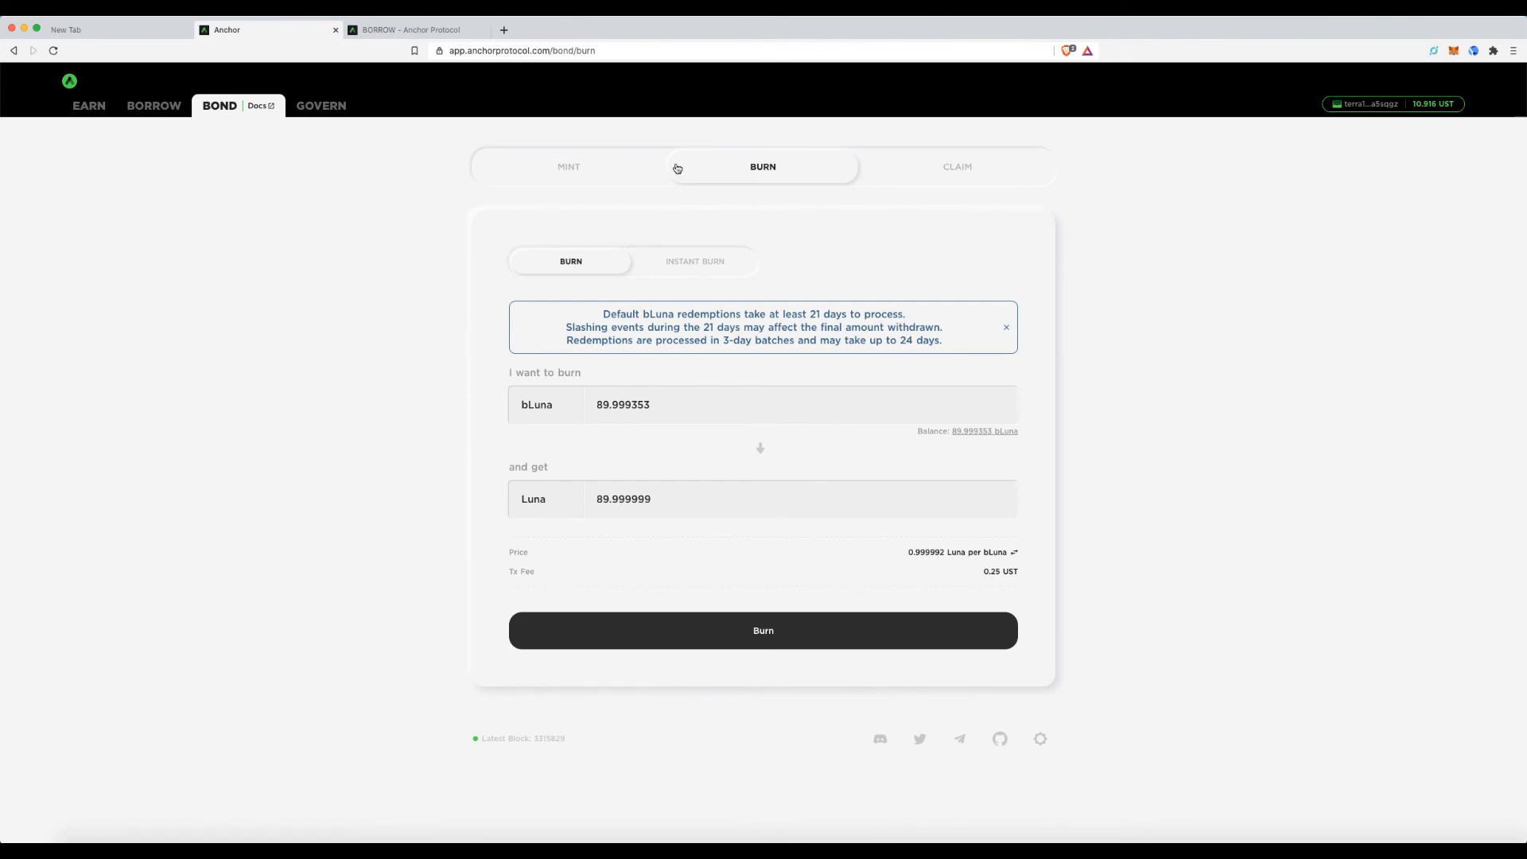
click(567, 166)
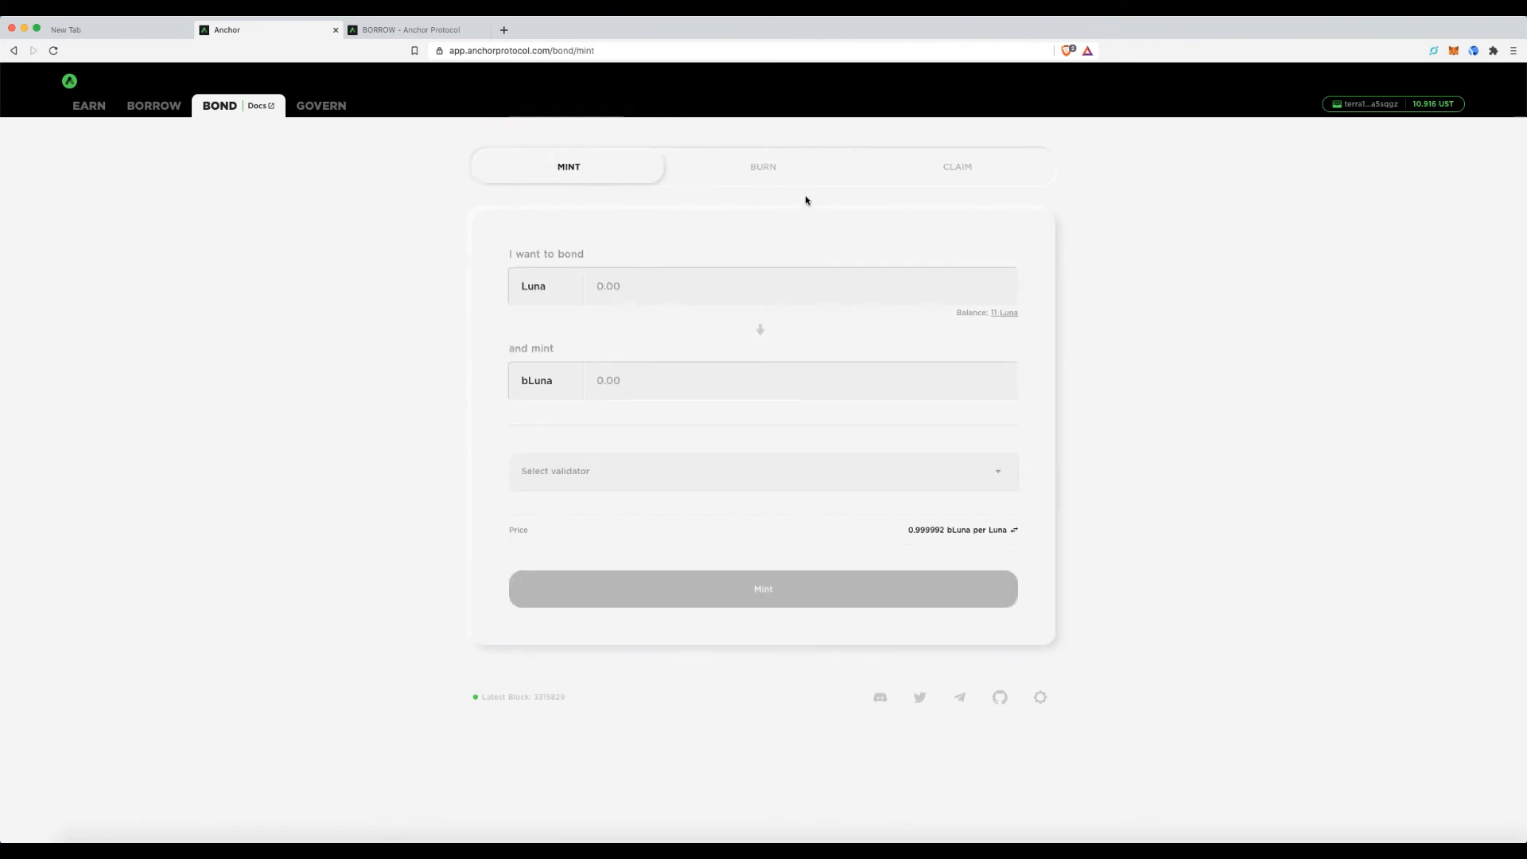
click(763, 166)
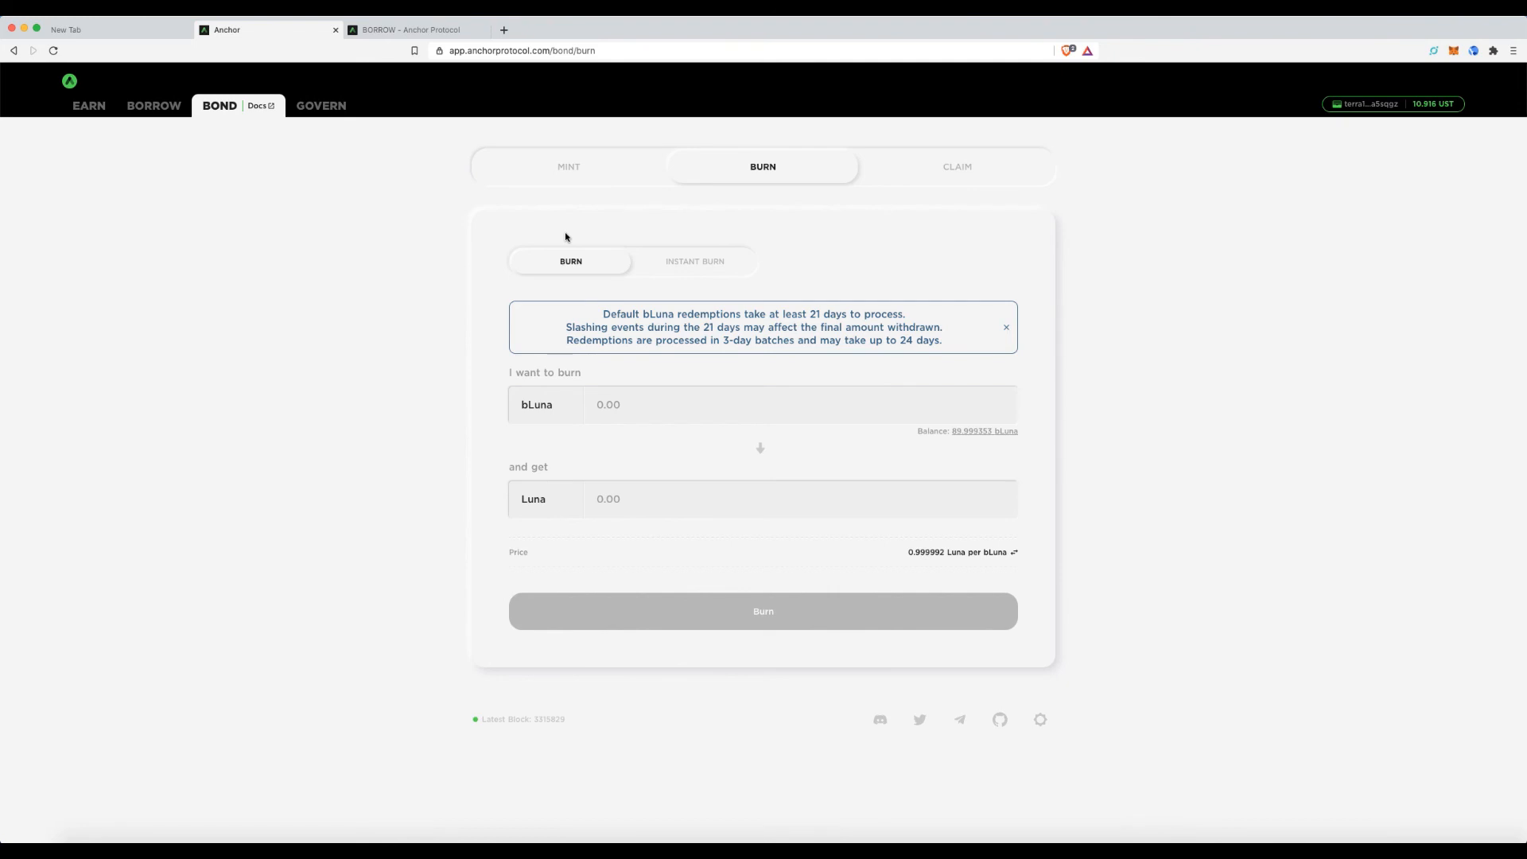
mouse_move(574, 198)
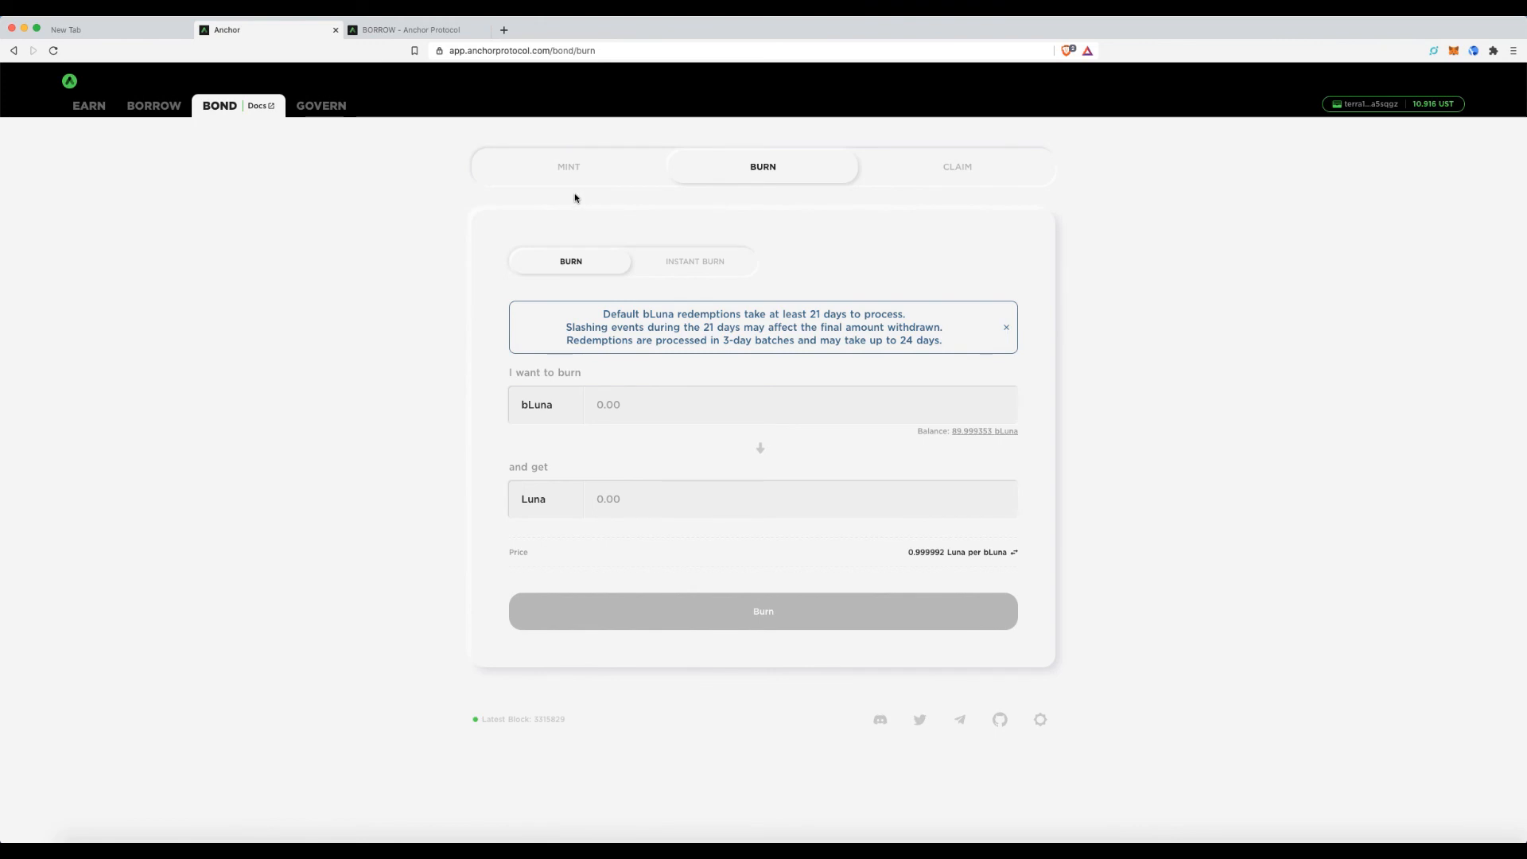
mouse_move(569, 166)
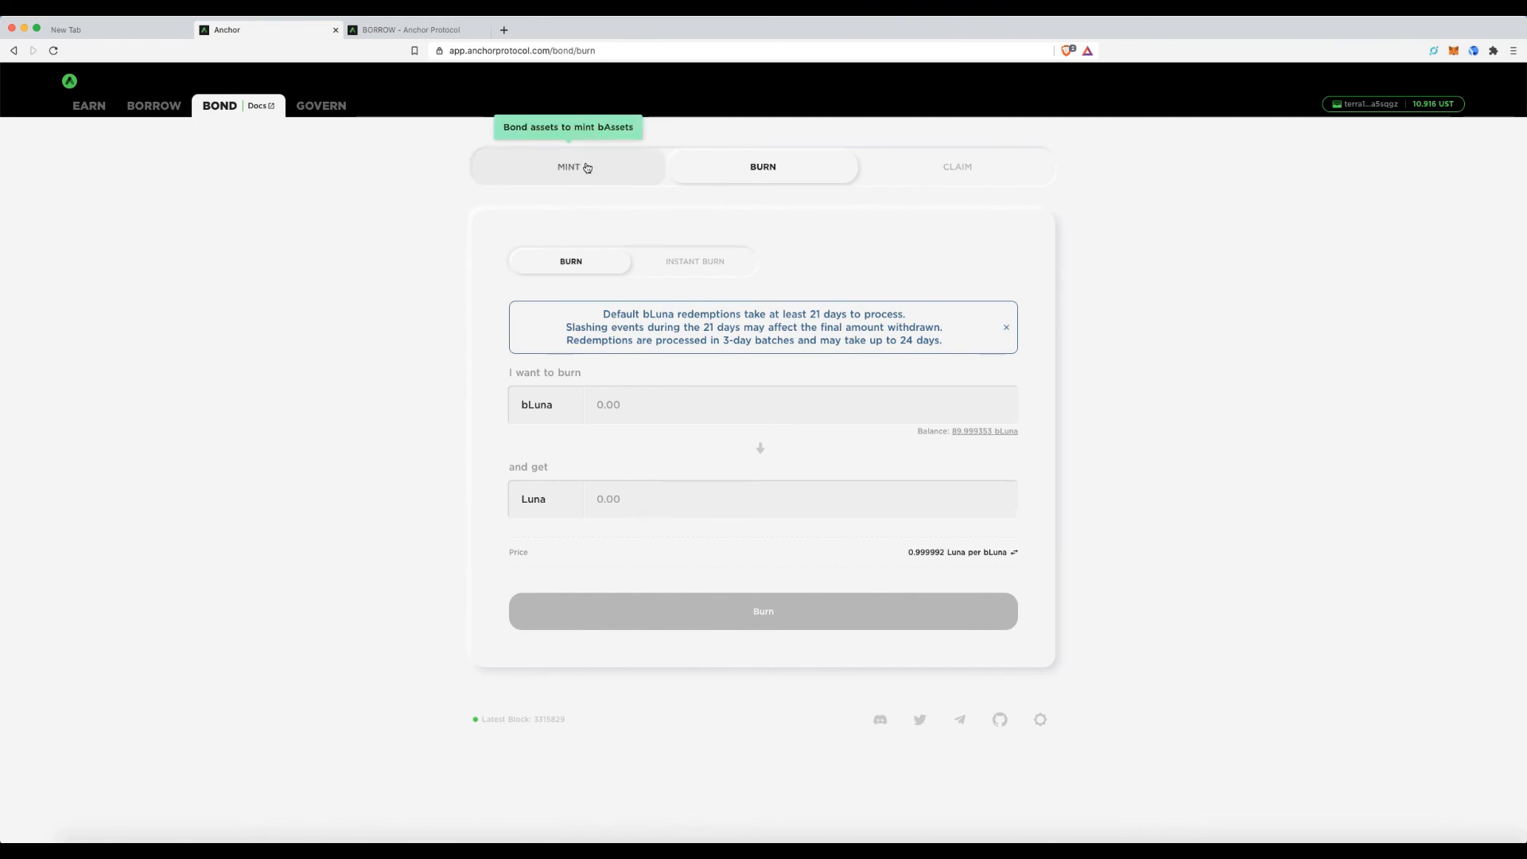
mouse_move(153, 110)
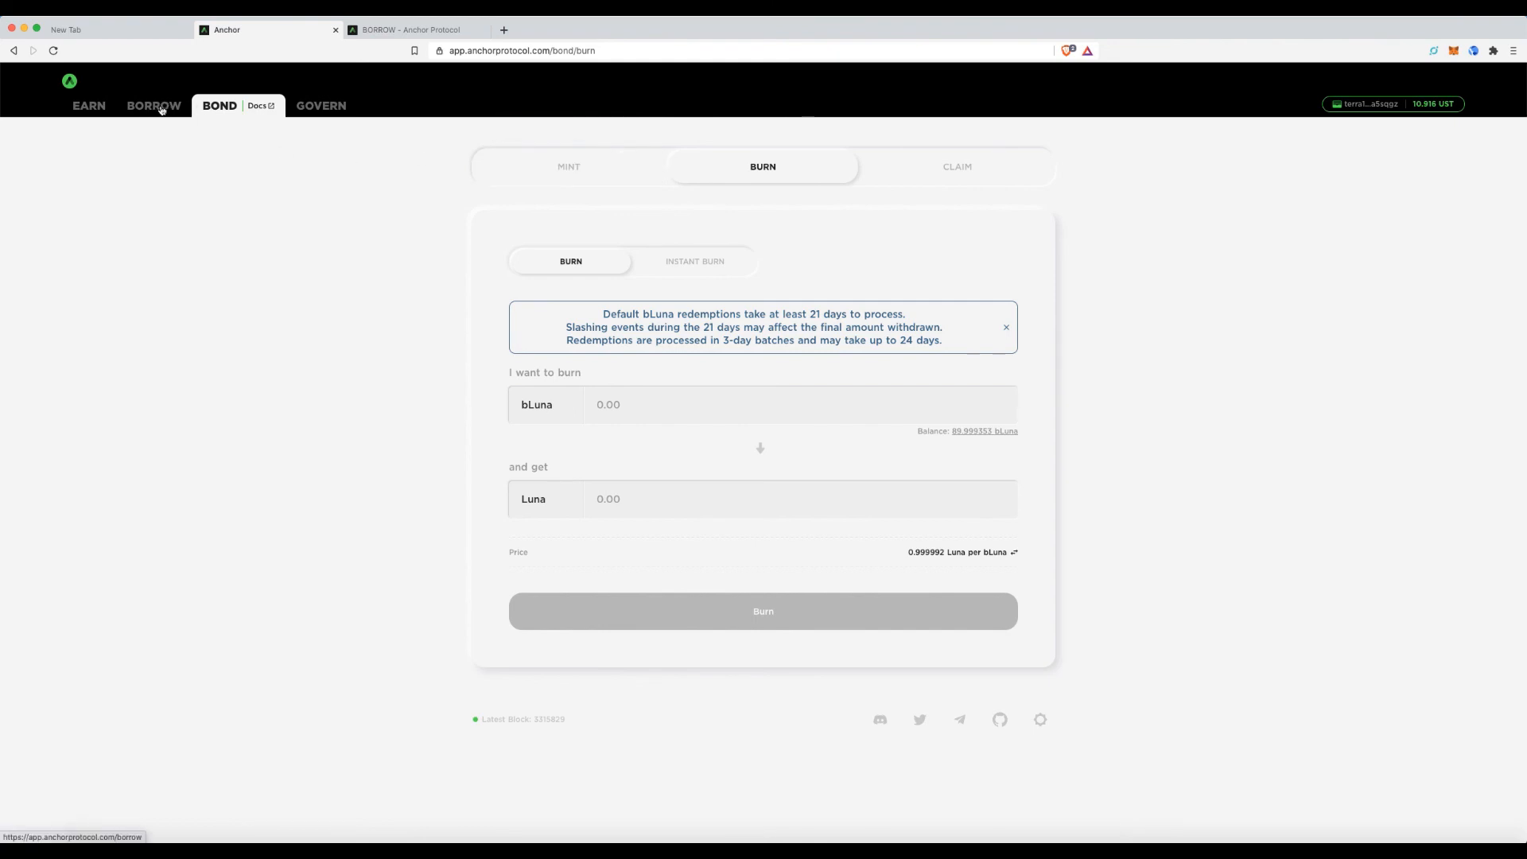
Go back to the Borrow page to confirm $0 collateral, $0 borrowed and 0 bLuna.
click(153, 105)
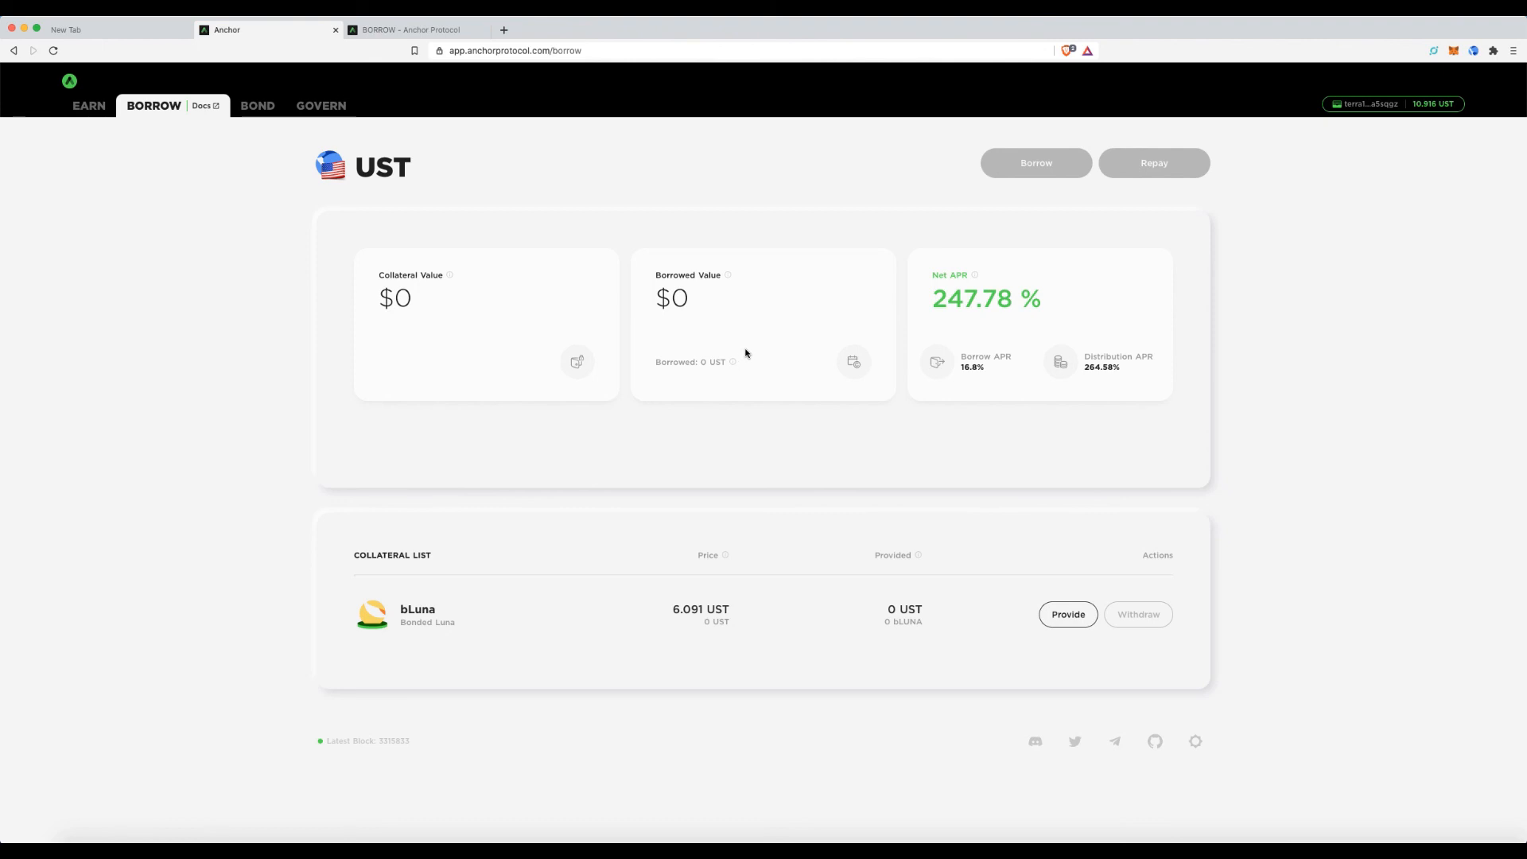
mouse_move(1077, 514)
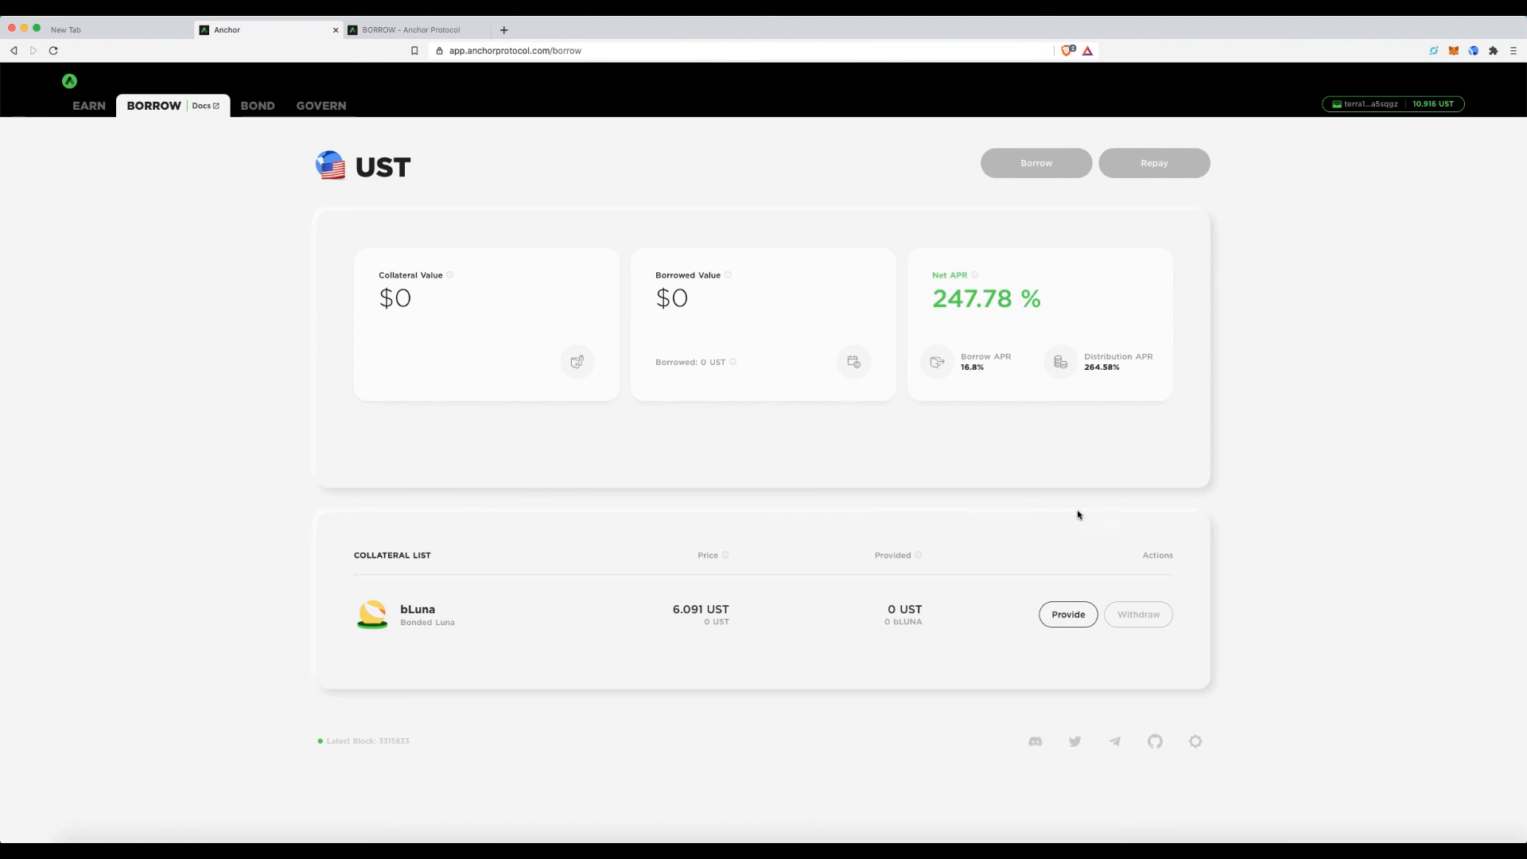
mouse_move(1471, 695)
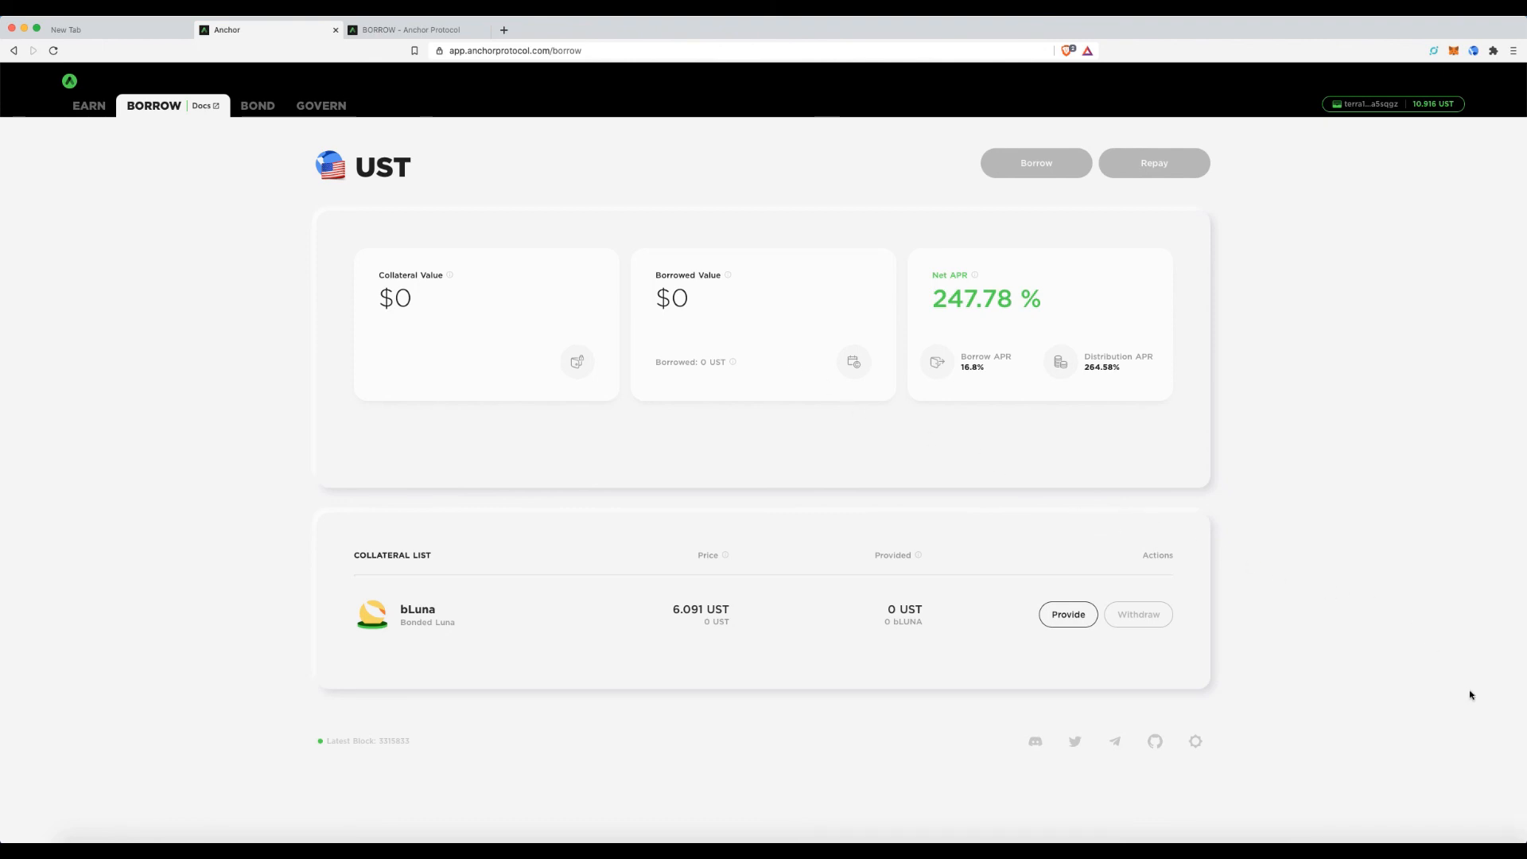
mouse_move(1466, 829)
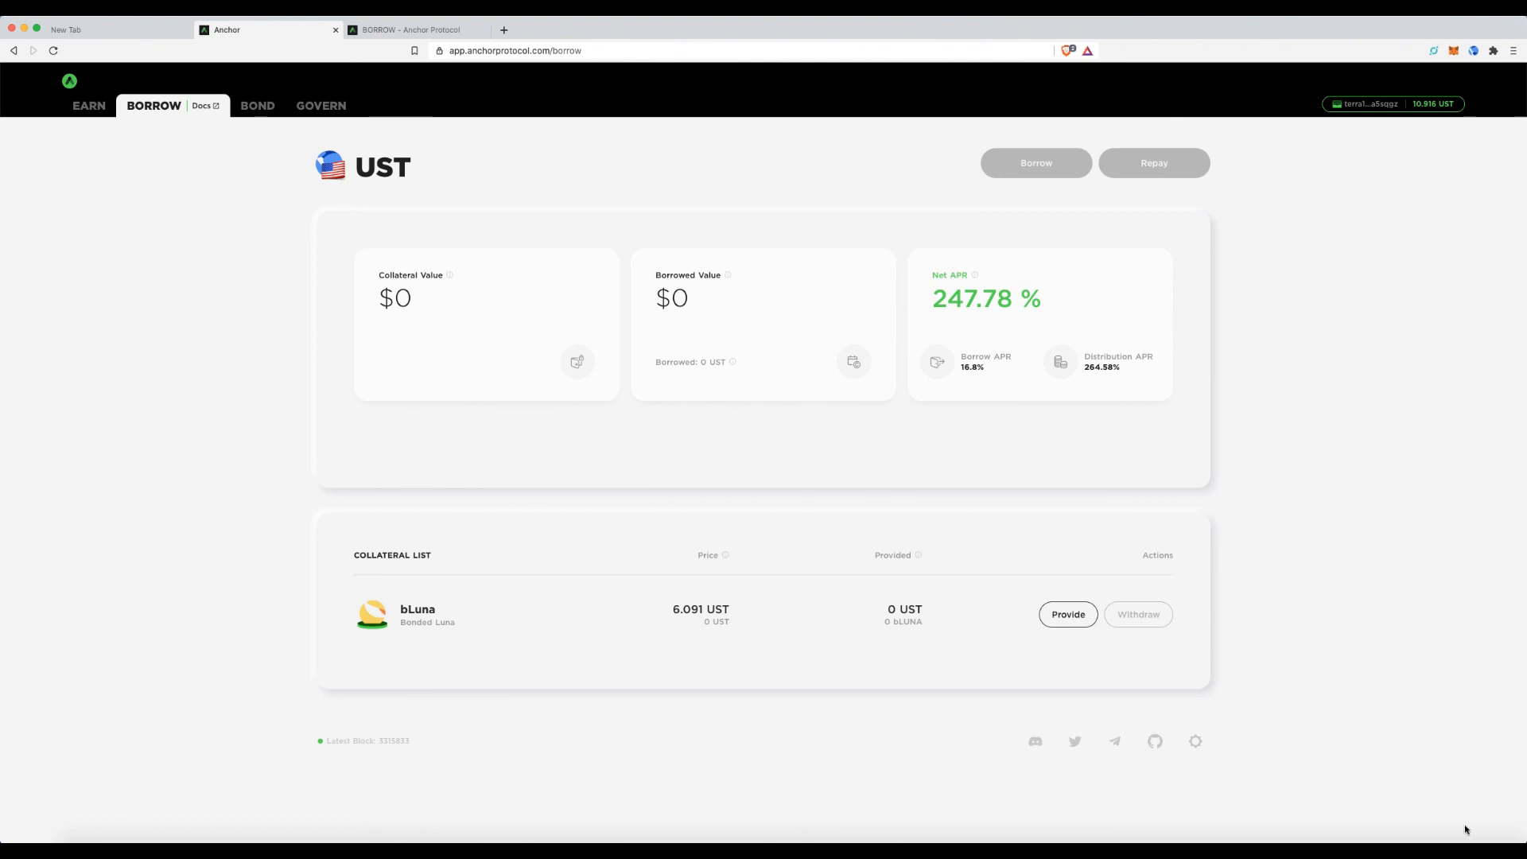